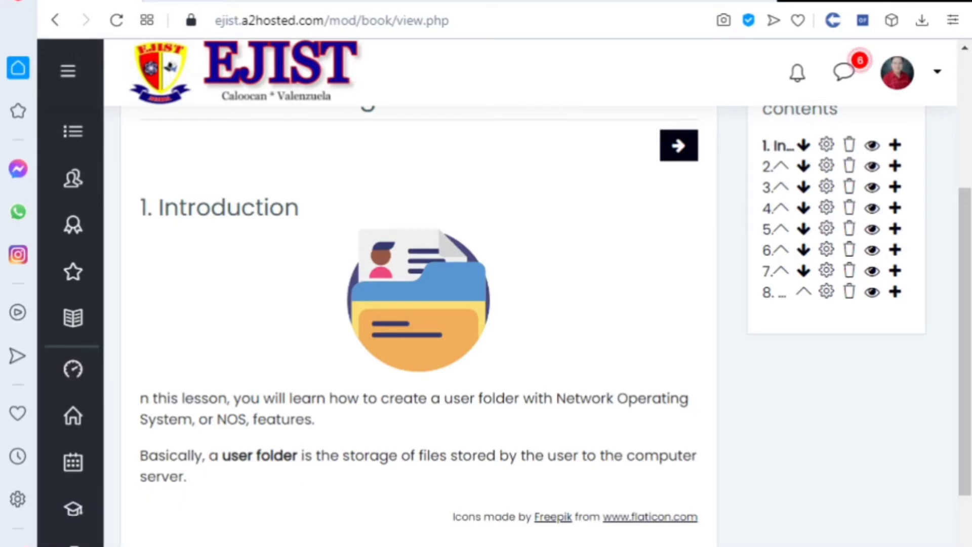
Read through the Introduction and advance the lesson book to chapter 2, Active Directory Domain Services.
scroll(up, 3)
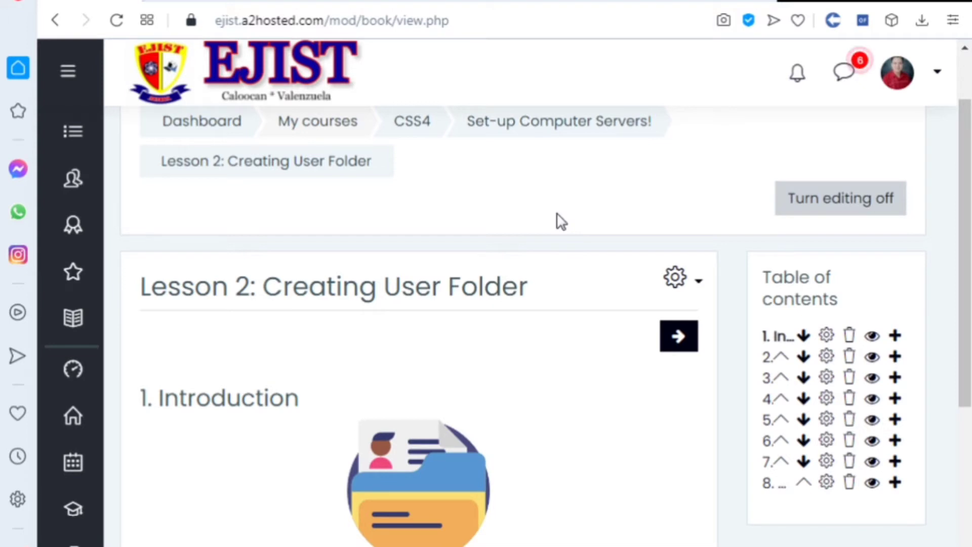
scroll(down, 3)
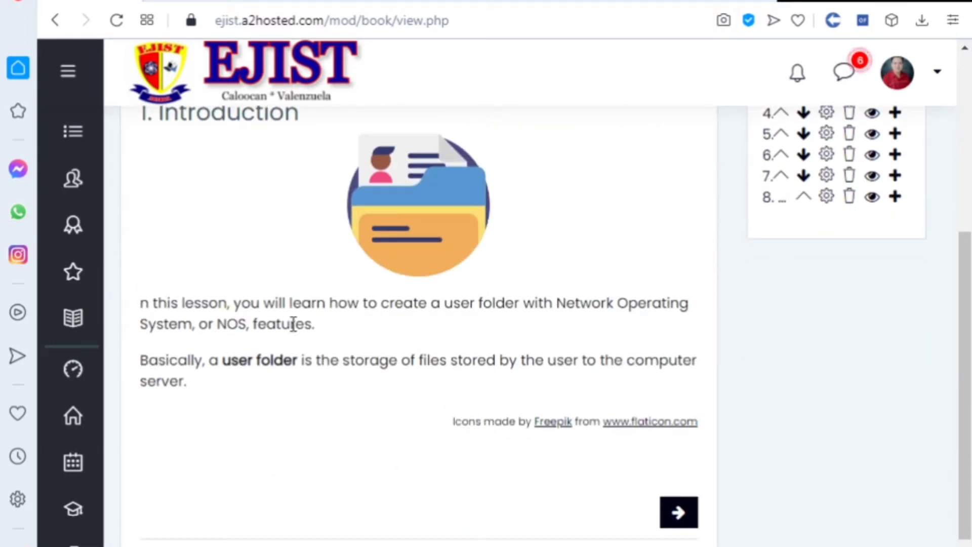
mouse_move(332, 421)
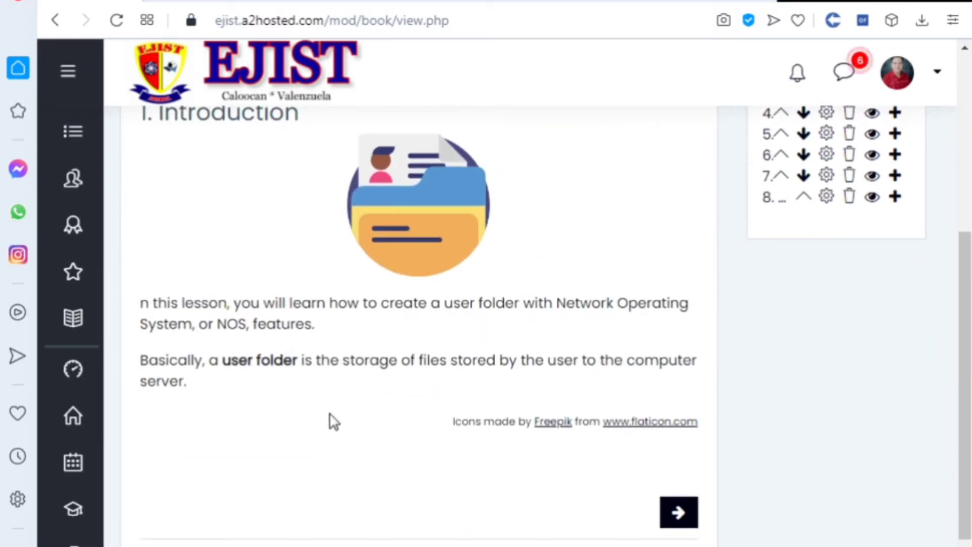
mouse_move(202, 329)
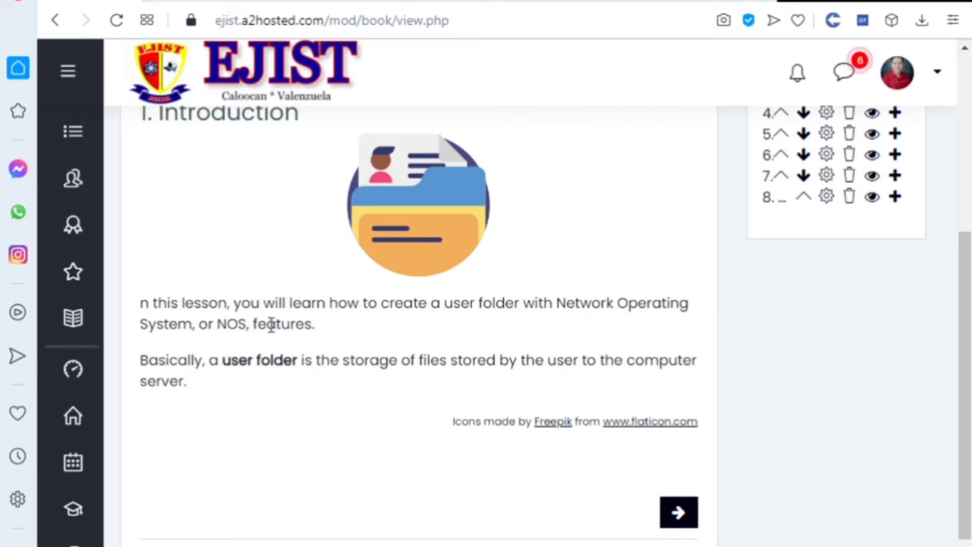
mouse_move(351, 337)
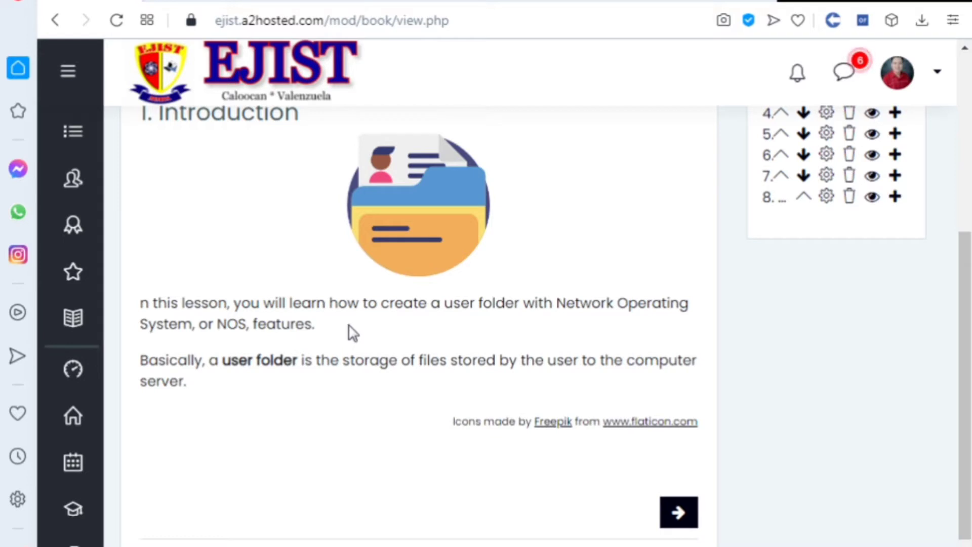
mouse_move(322, 391)
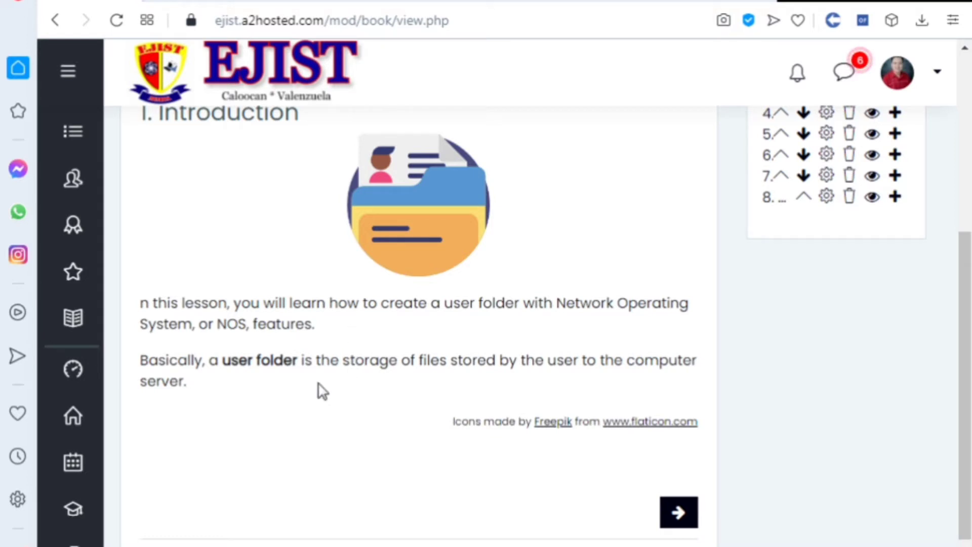
mouse_move(433, 386)
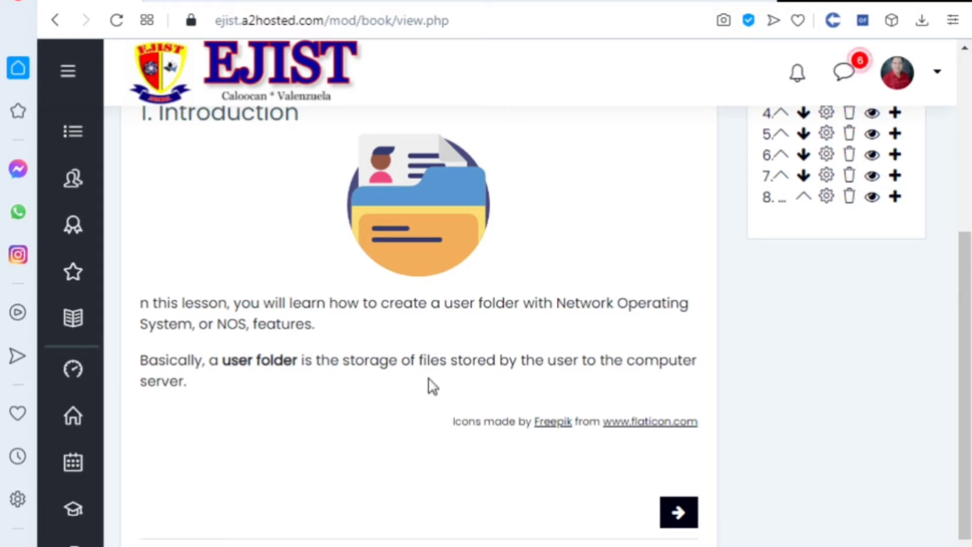
mouse_move(447, 383)
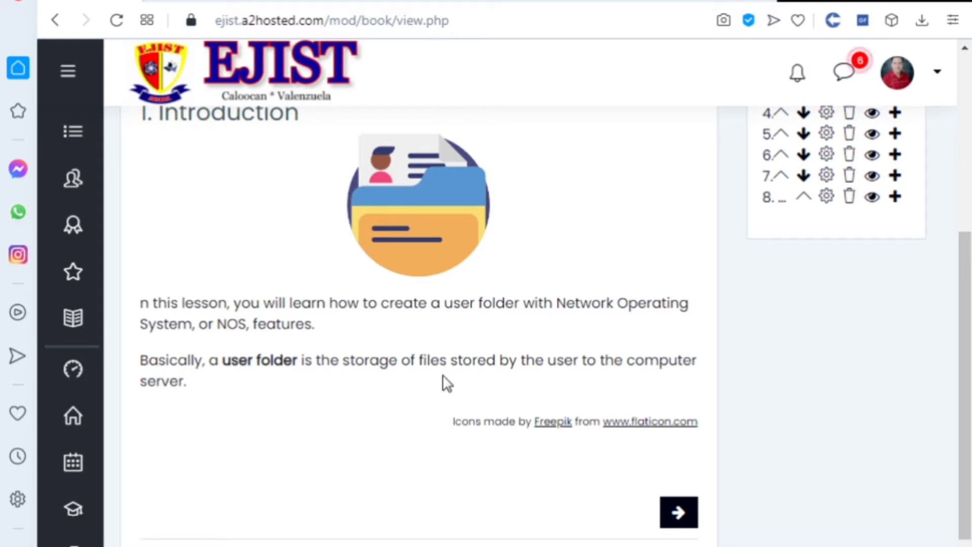
scroll(up, 3)
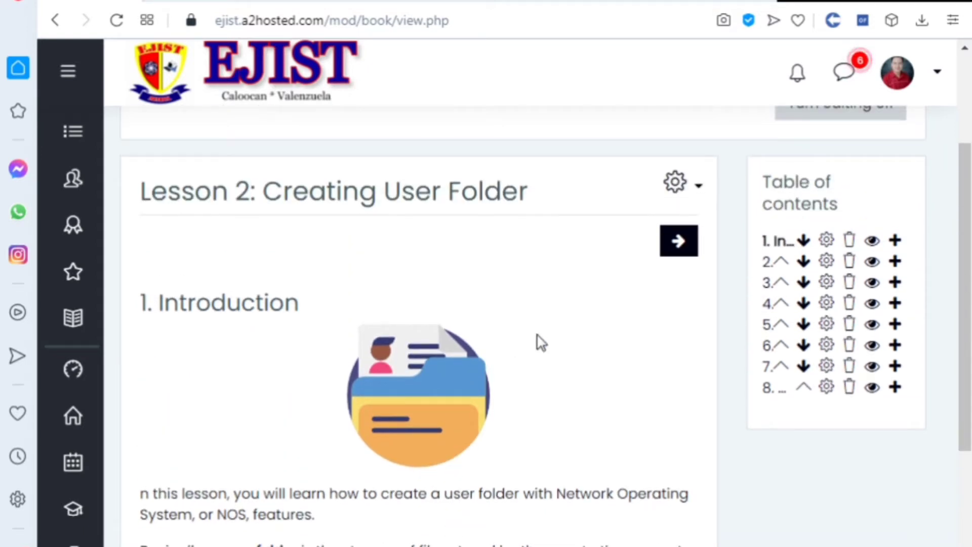
mouse_move(549, 338)
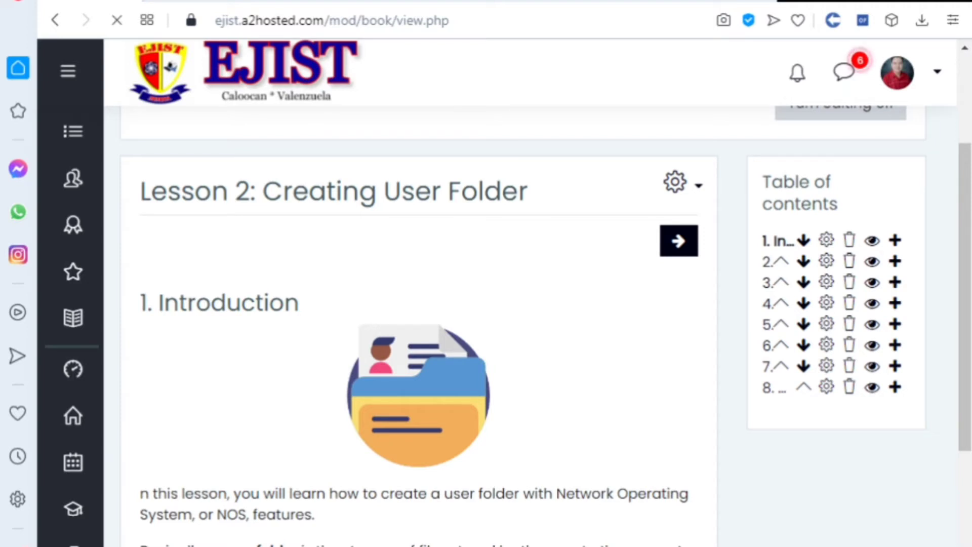
click(679, 241)
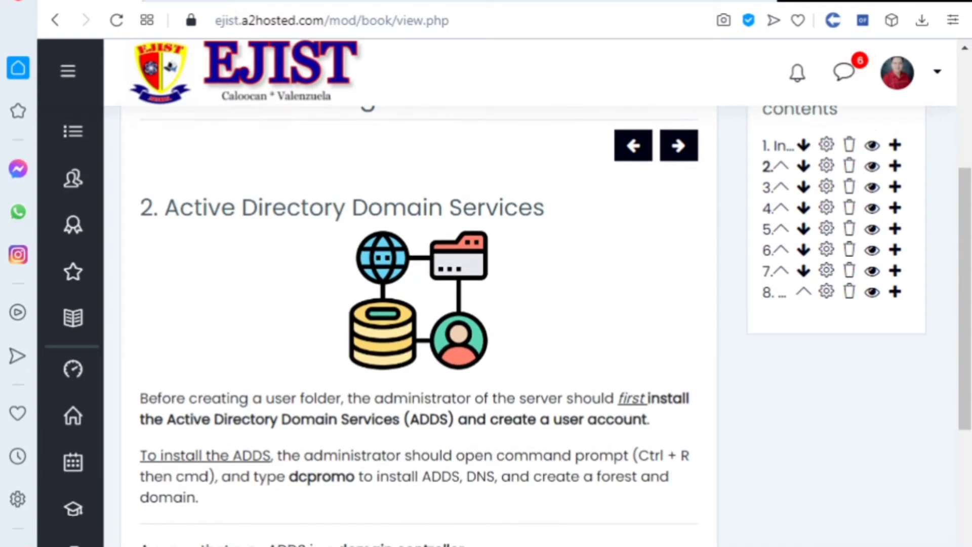
mouse_move(567, 292)
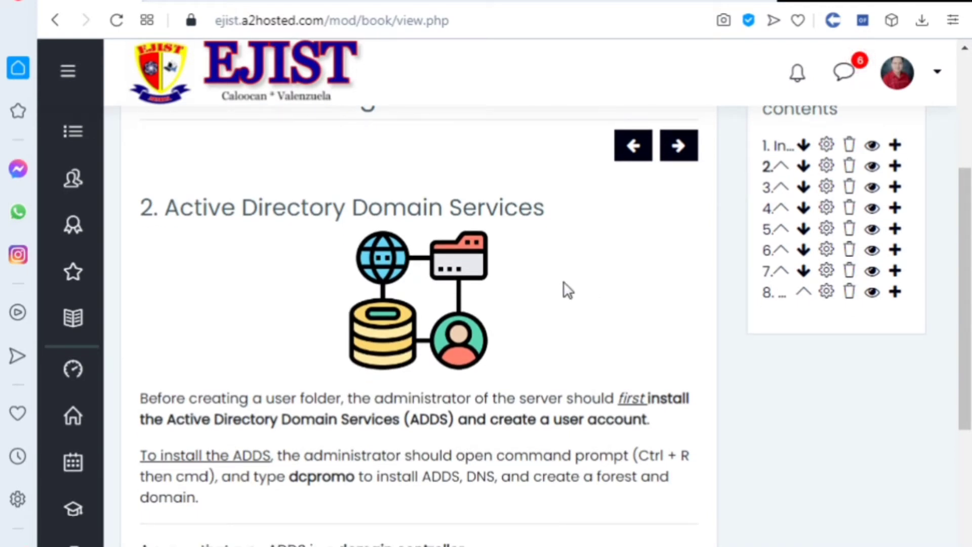
mouse_move(317, 446)
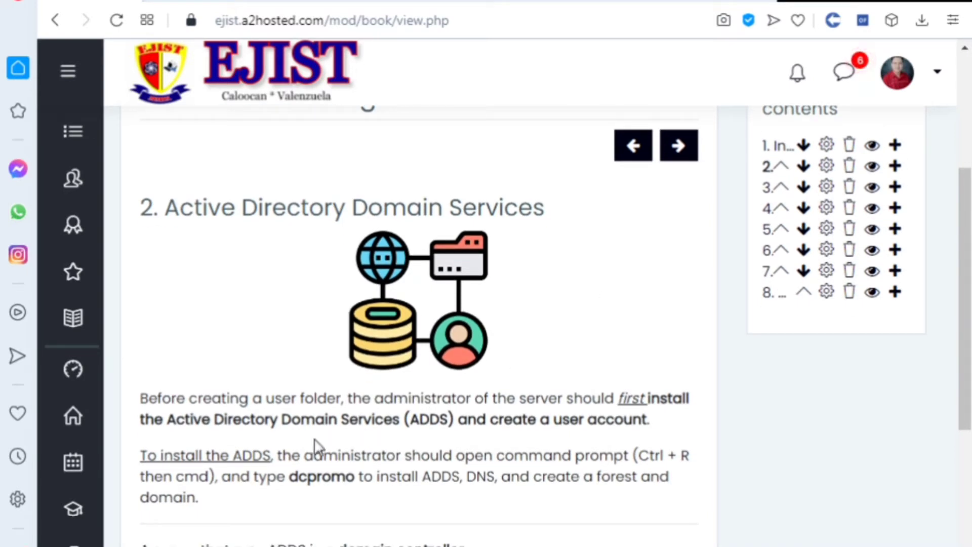
mouse_move(434, 421)
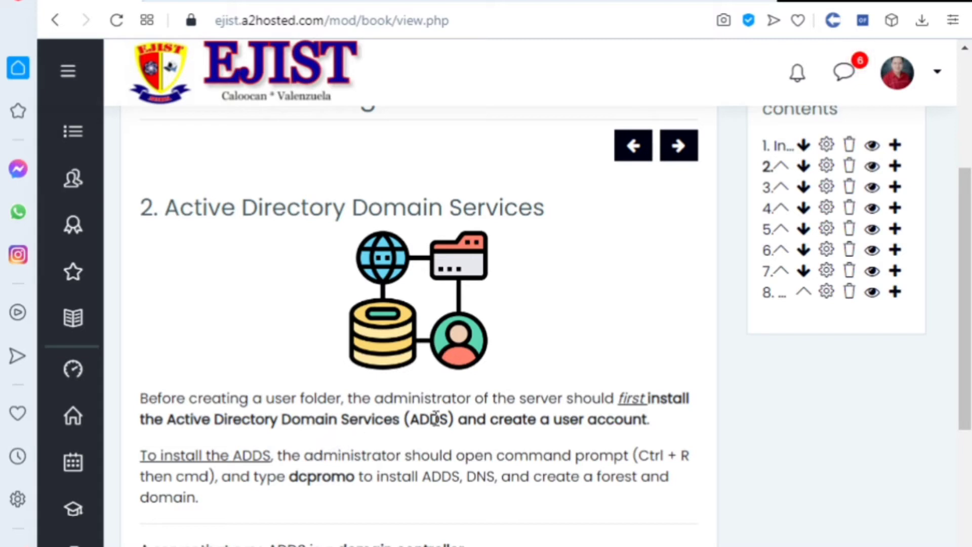
mouse_move(642, 406)
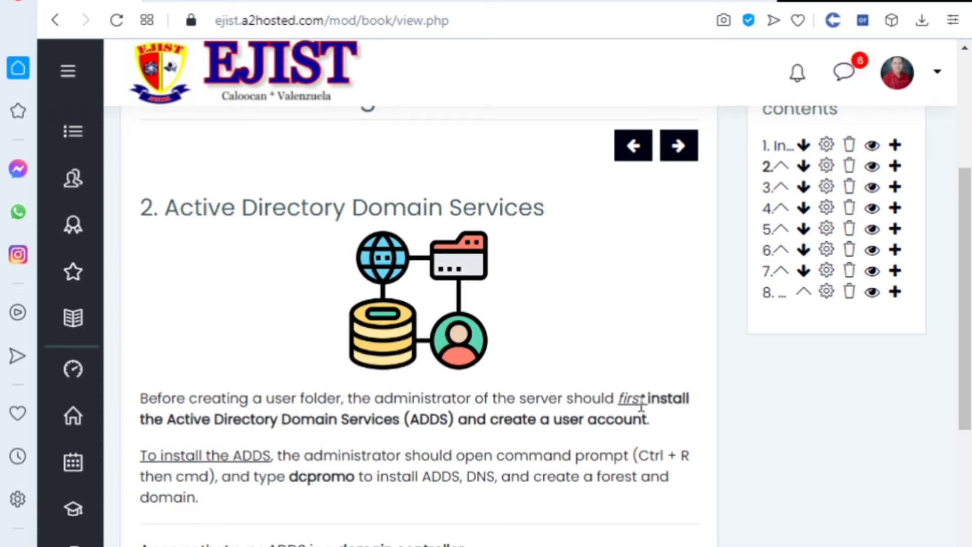
mouse_move(382, 447)
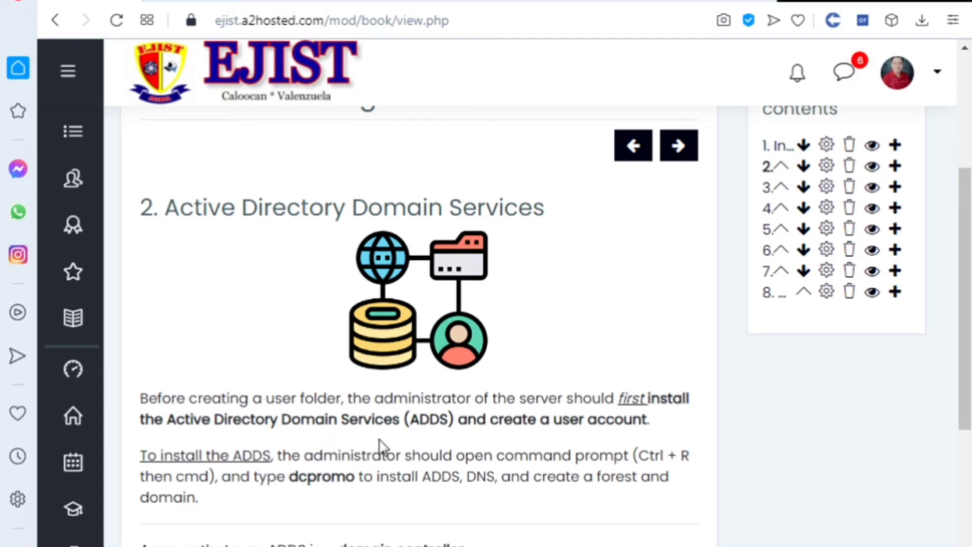
mouse_move(413, 453)
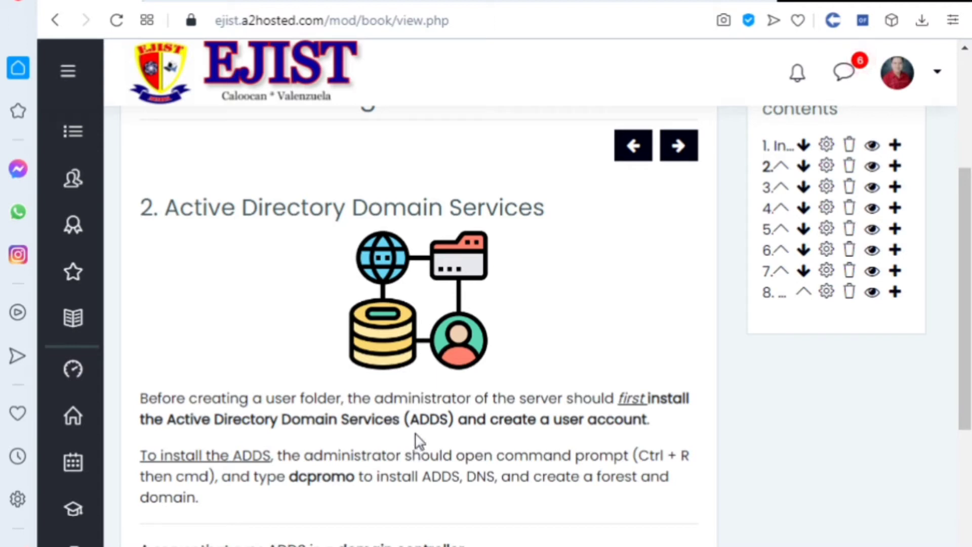
mouse_move(417, 411)
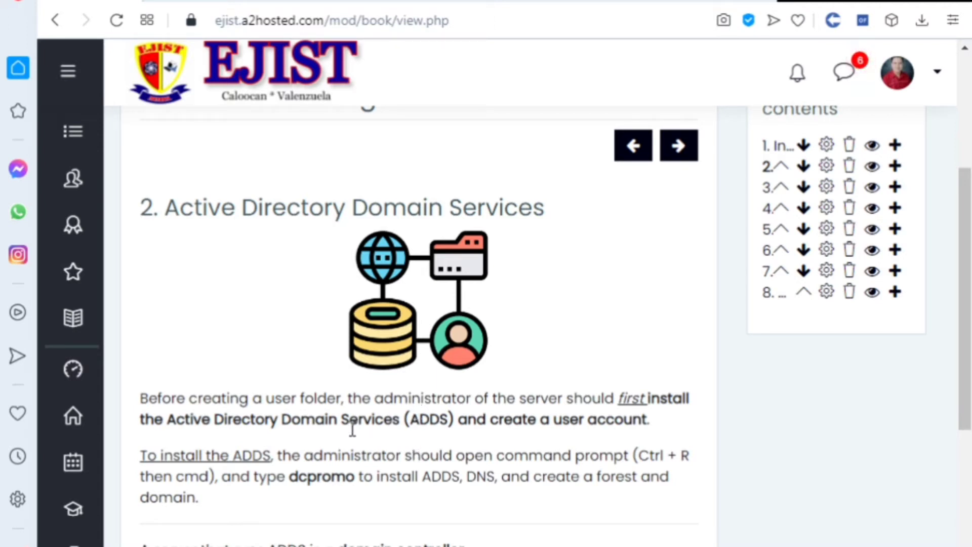
mouse_move(279, 444)
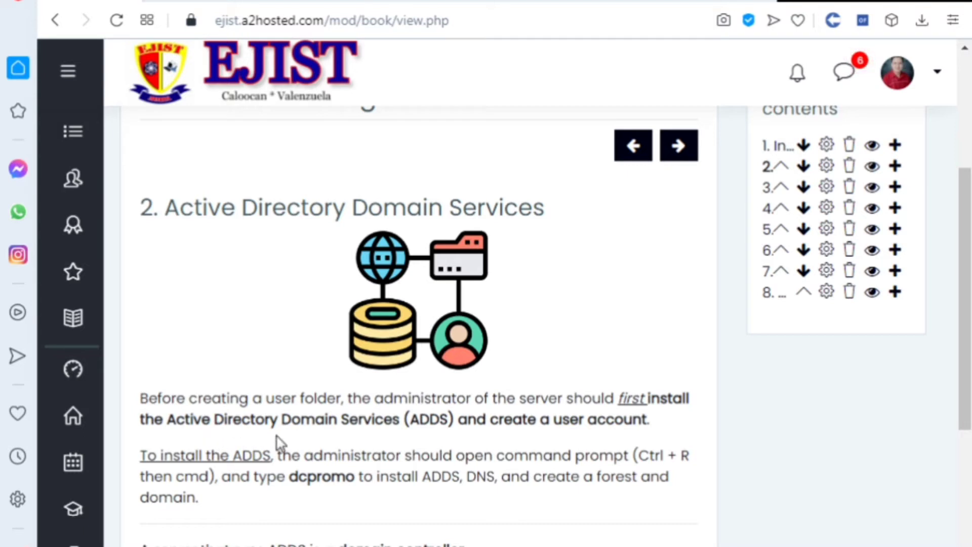
mouse_move(397, 443)
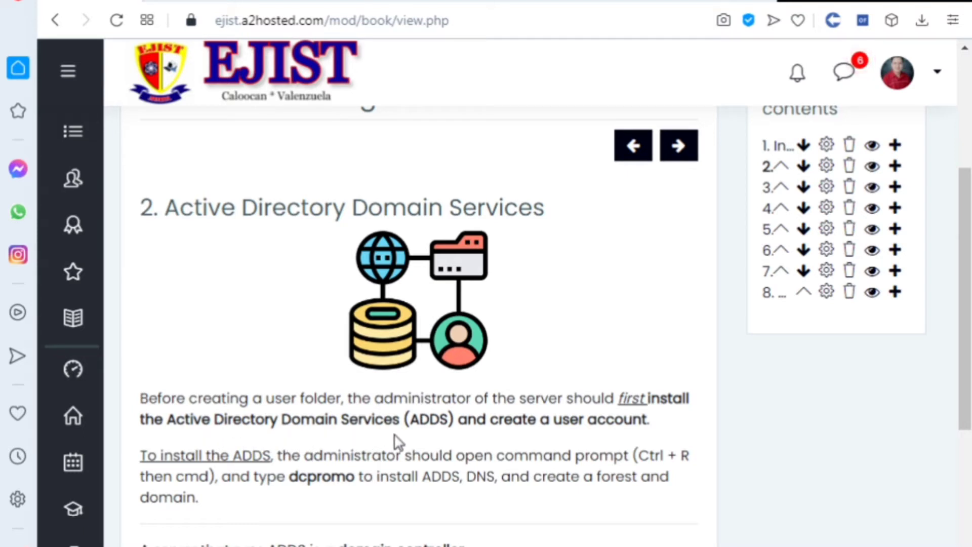
mouse_move(441, 440)
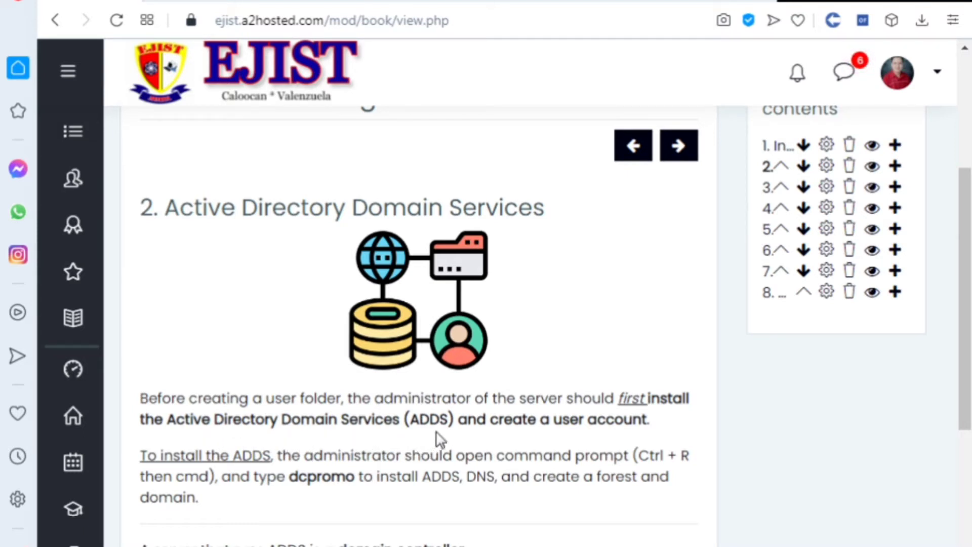
mouse_move(649, 415)
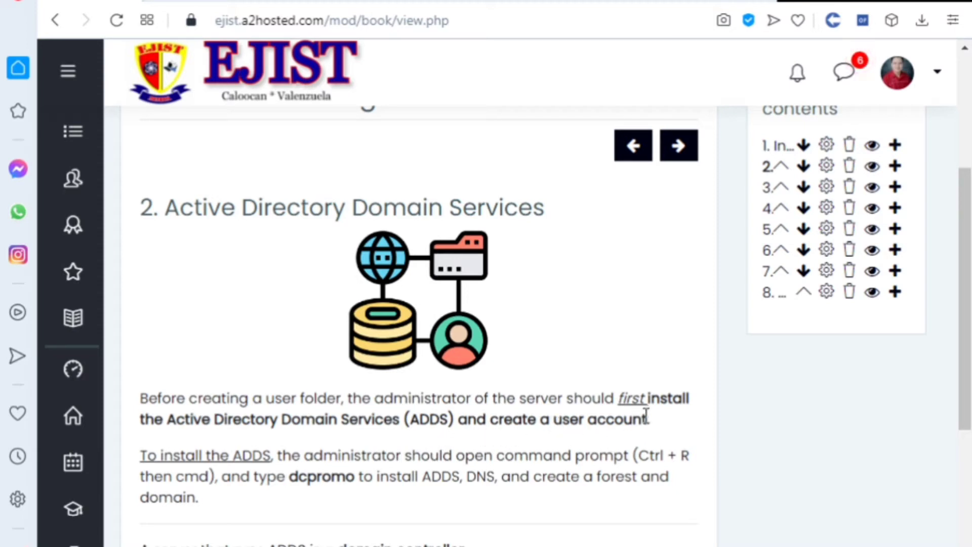
Highlight the word 'dcpromo' in the ADDS installation instructions of section 2.
scroll(down, 3)
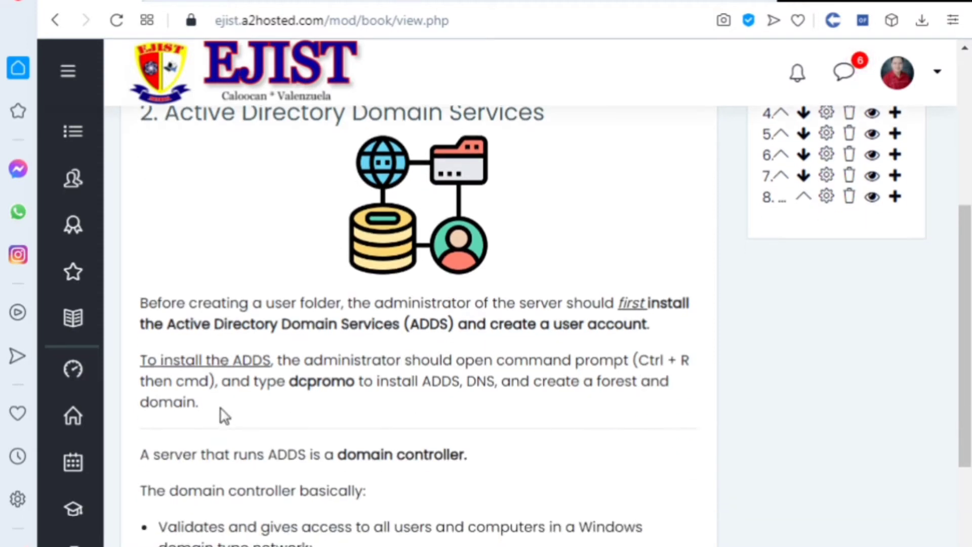
mouse_move(264, 378)
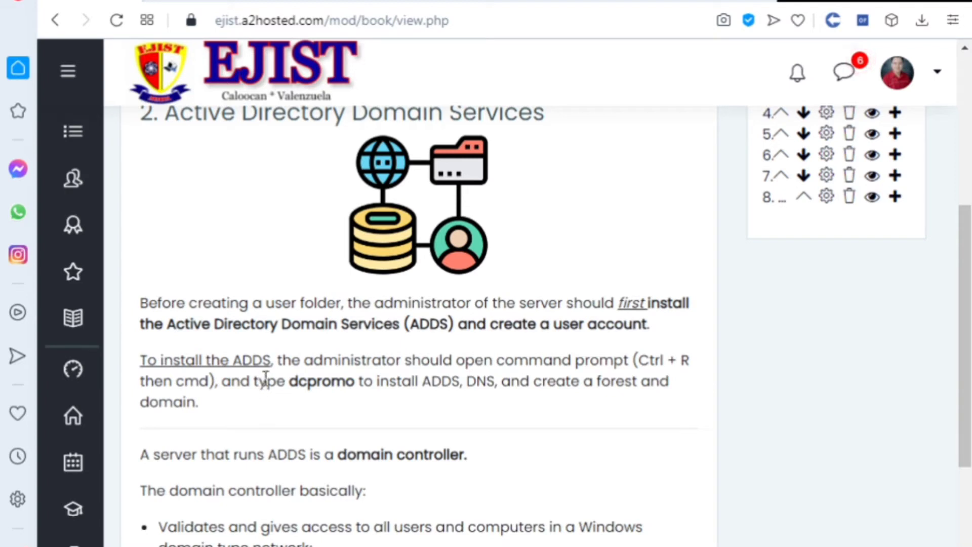
mouse_move(614, 379)
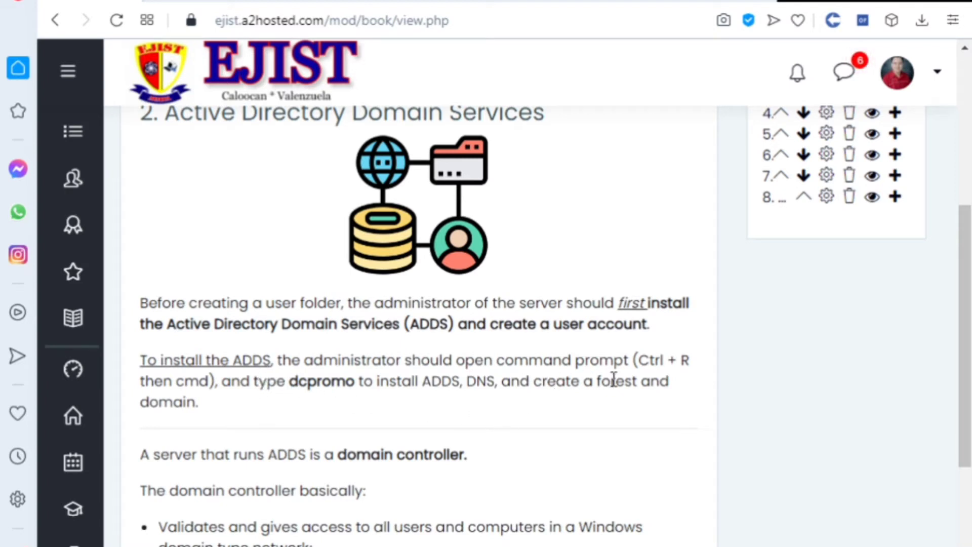
mouse_move(654, 380)
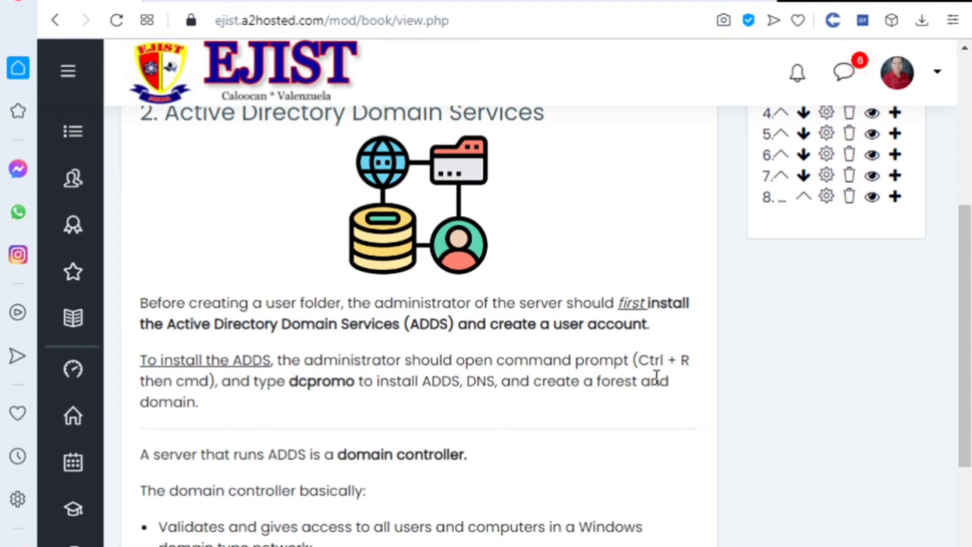
mouse_move(673, 383)
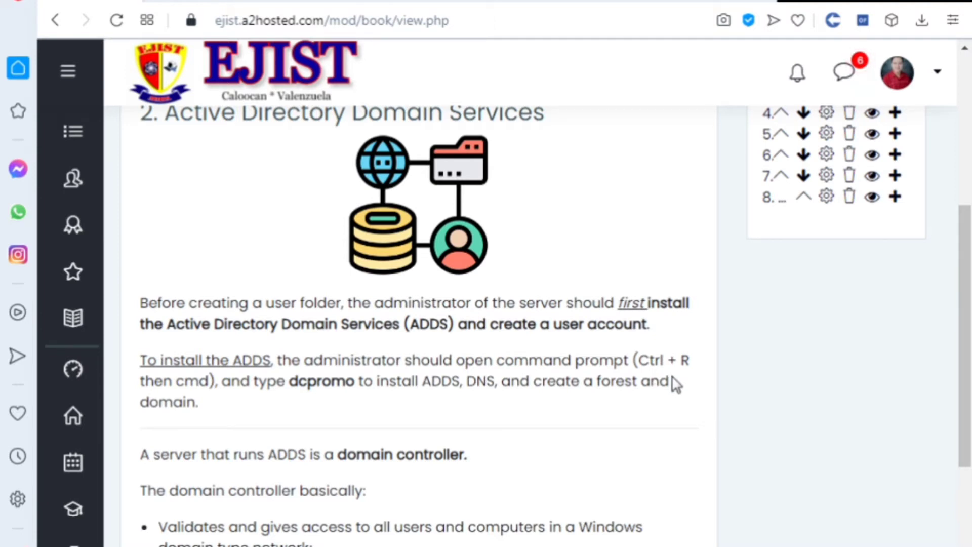
mouse_move(677, 381)
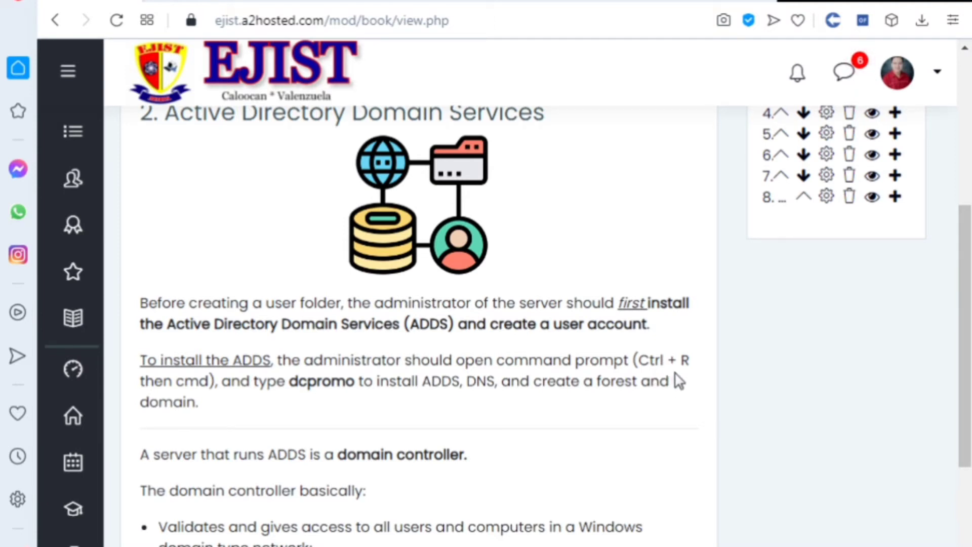
mouse_move(682, 381)
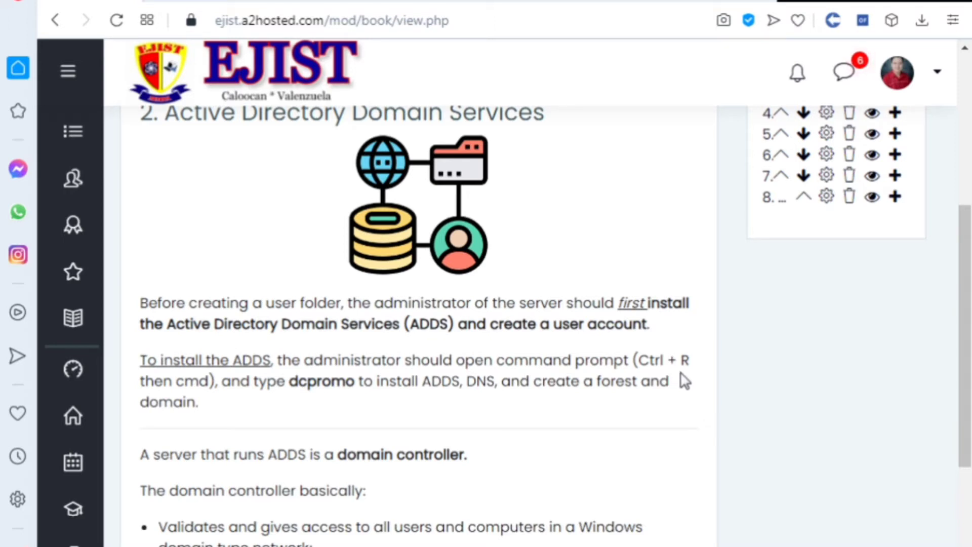
mouse_move(684, 383)
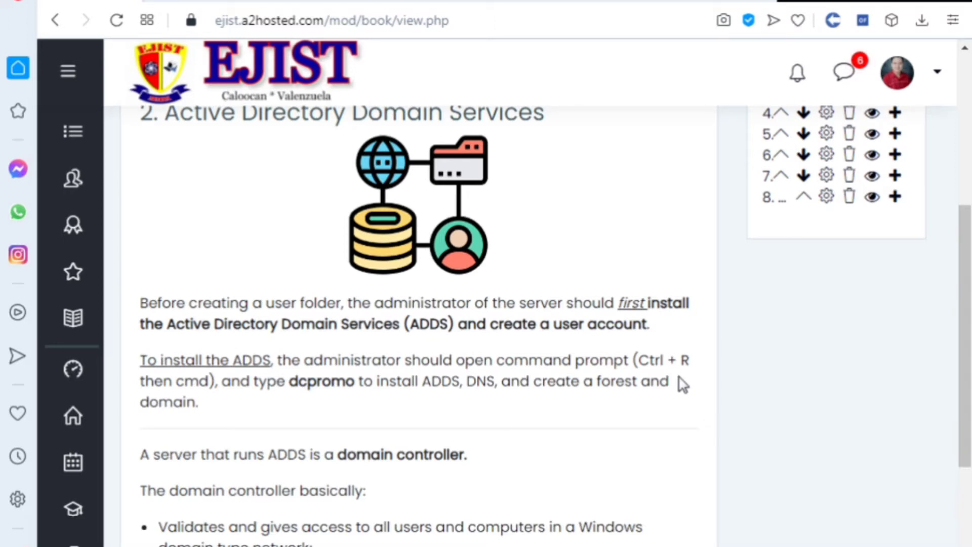
mouse_move(210, 403)
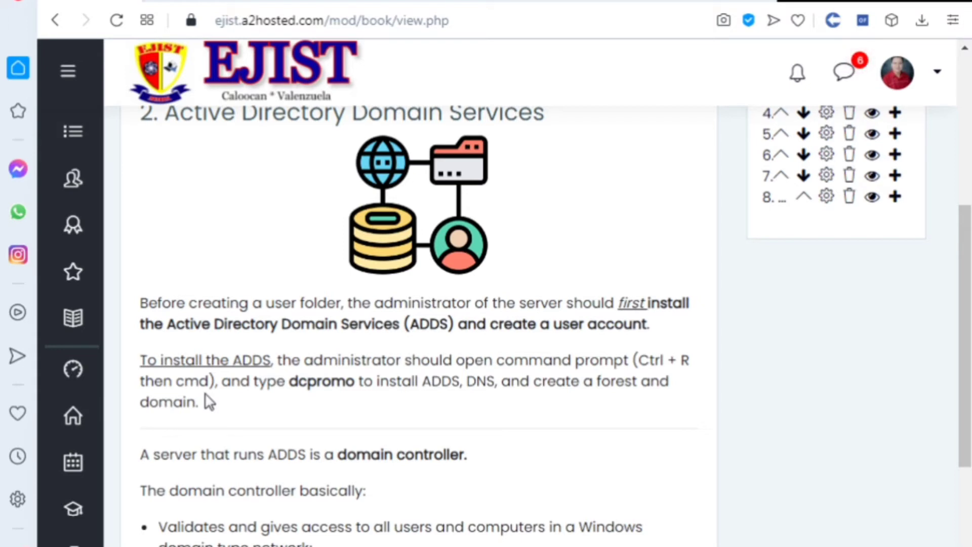
mouse_move(270, 374)
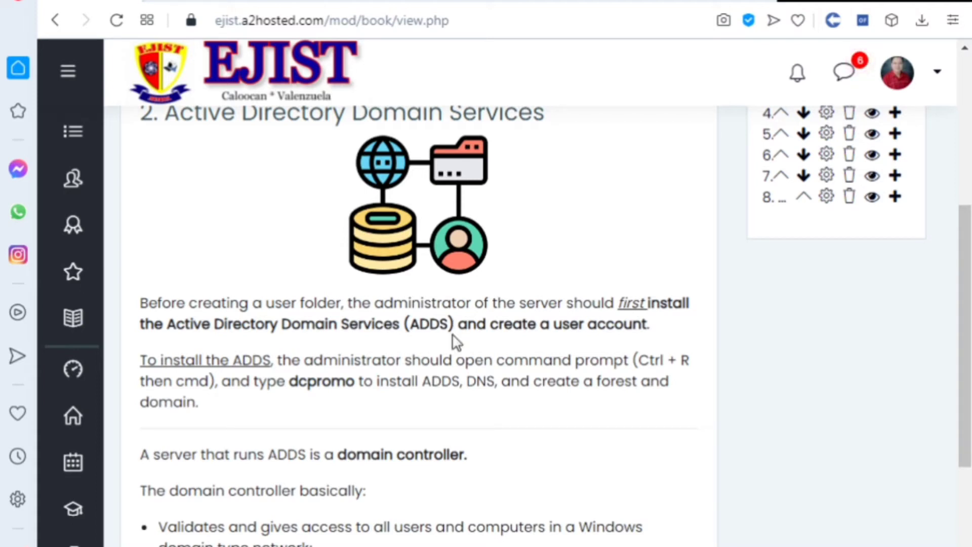
double_click(322, 381)
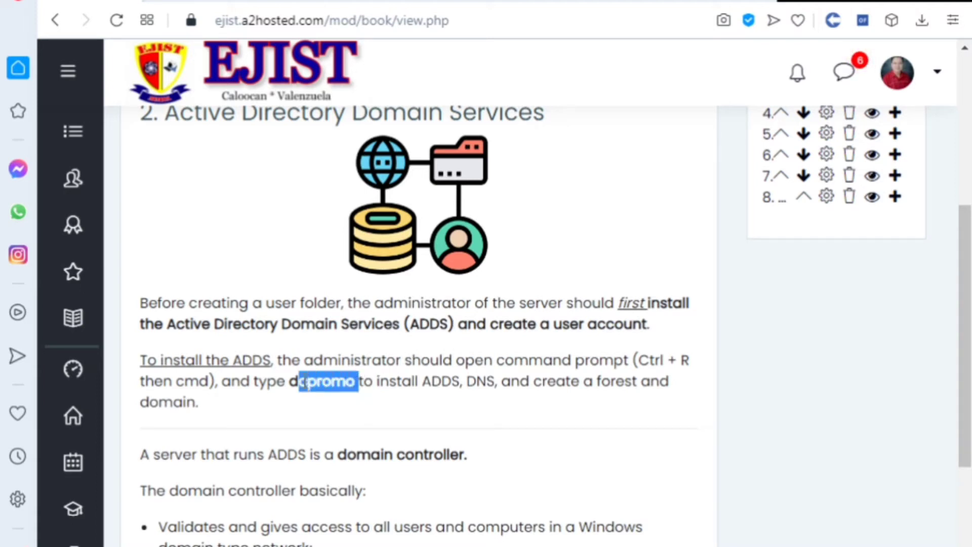
click(351, 412)
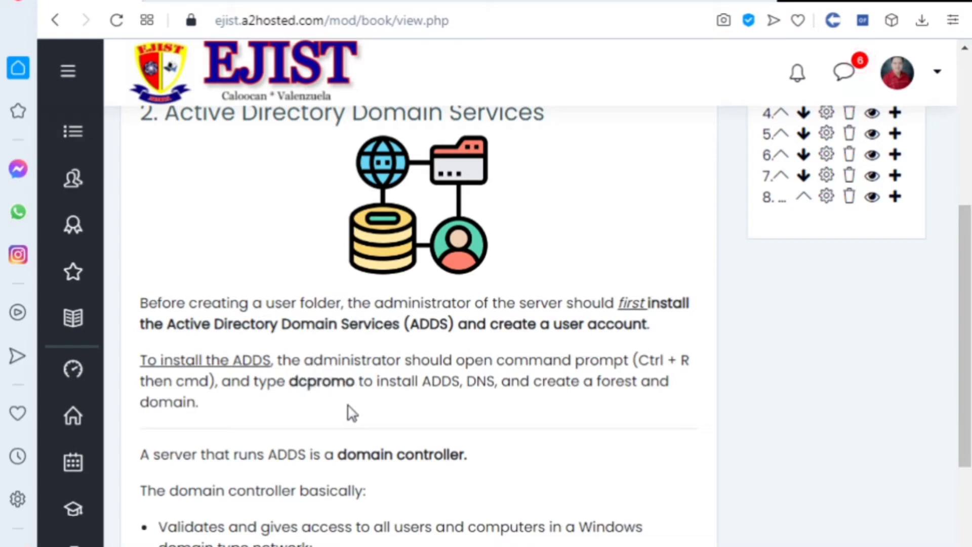
mouse_move(357, 382)
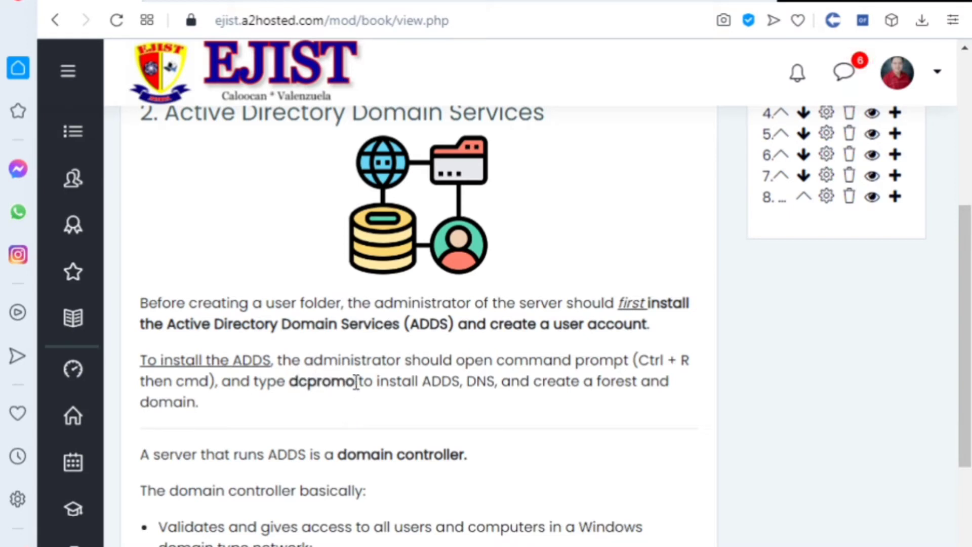
double_click(320, 381)
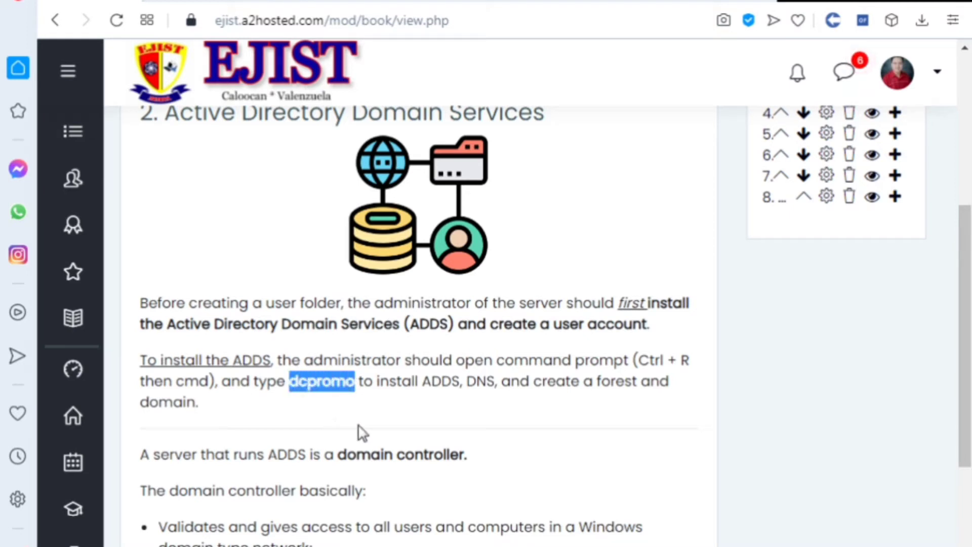
mouse_move(318, 477)
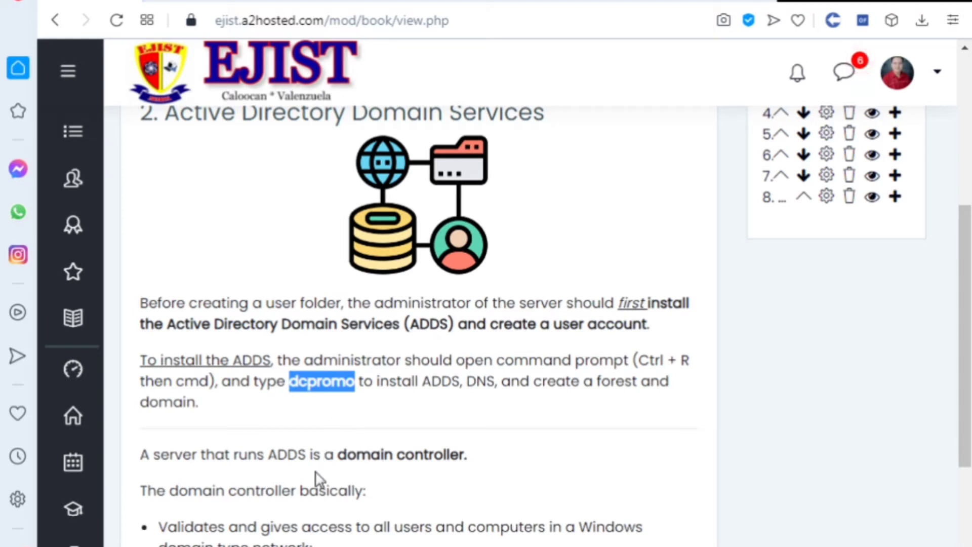
Scroll down to read the bullet list of the domain controller's three duties.
scroll(down, 3)
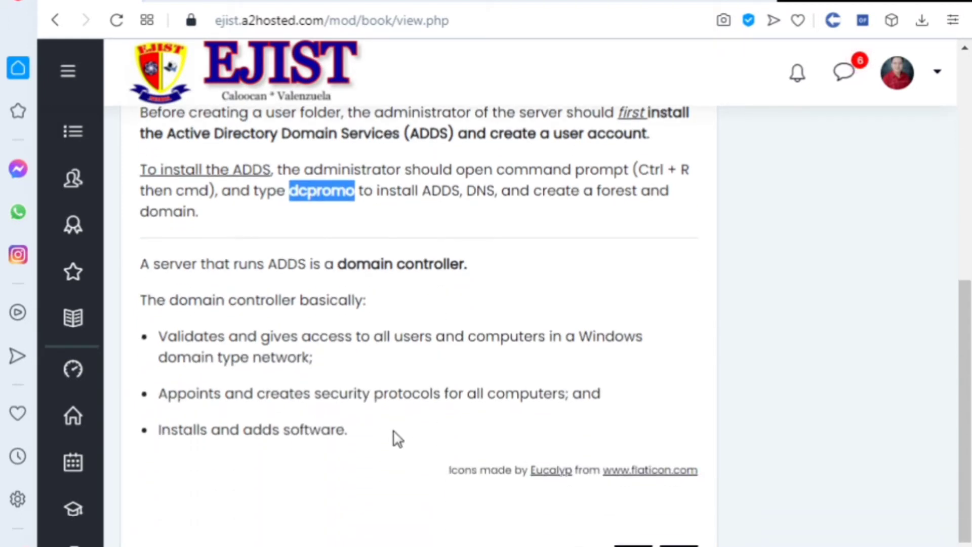
mouse_move(347, 325)
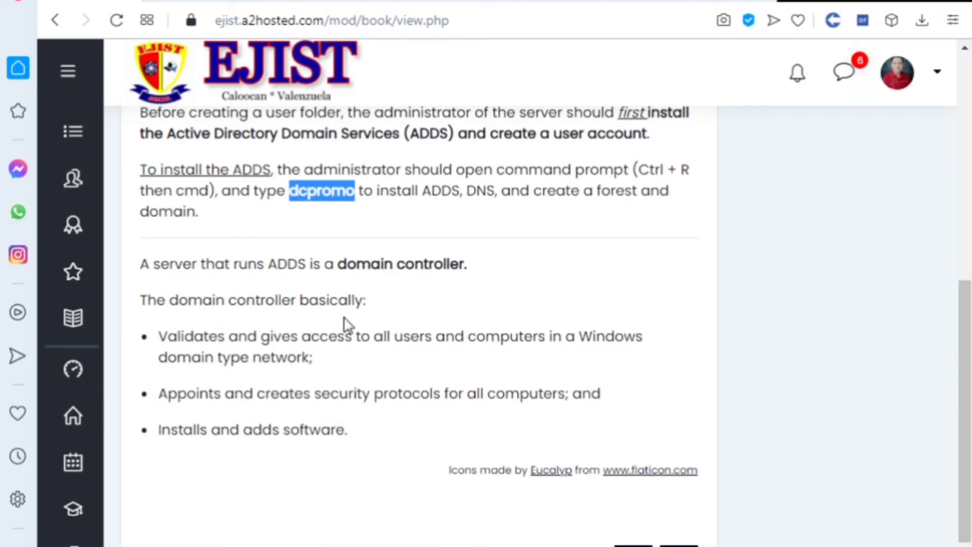
mouse_move(328, 366)
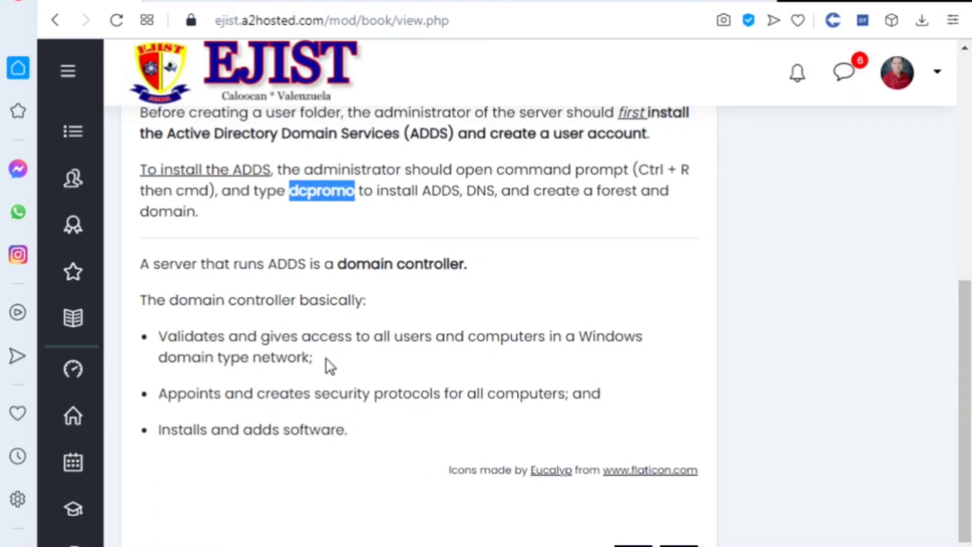
mouse_move(414, 356)
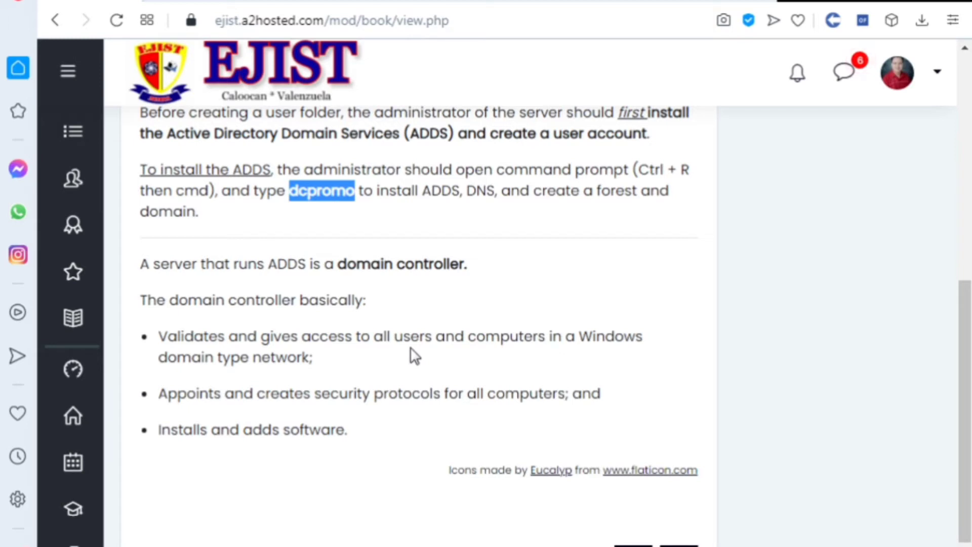
mouse_move(414, 356)
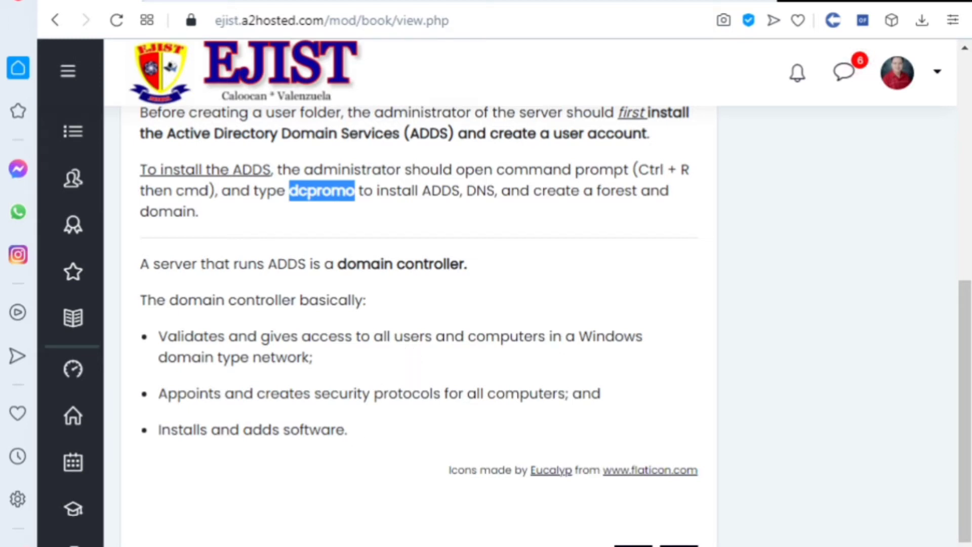
mouse_move(451, 535)
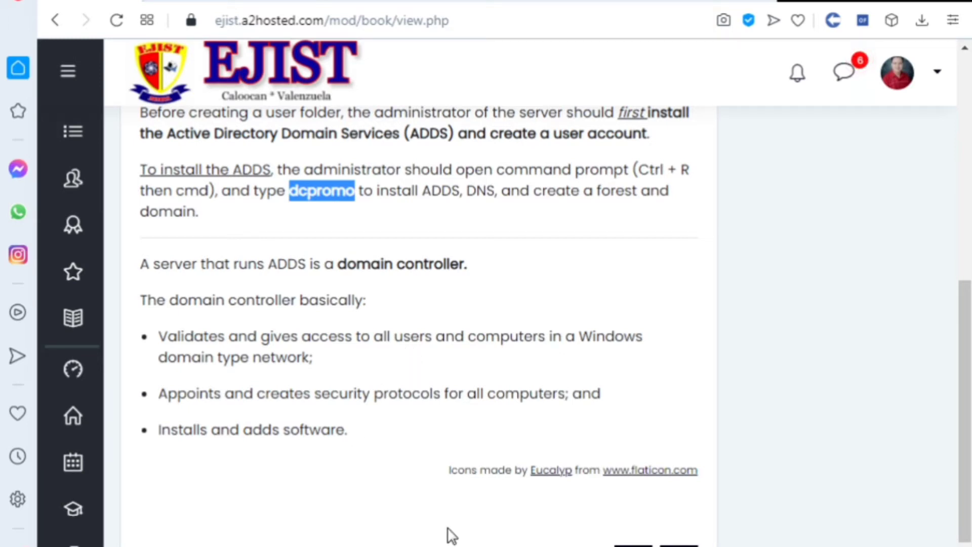
mouse_move(15, 348)
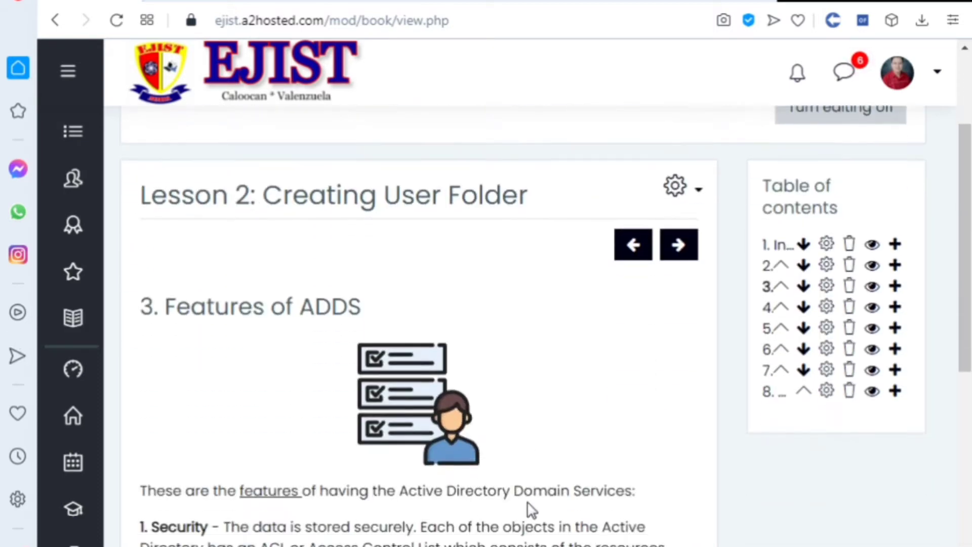
scroll(up, 3)
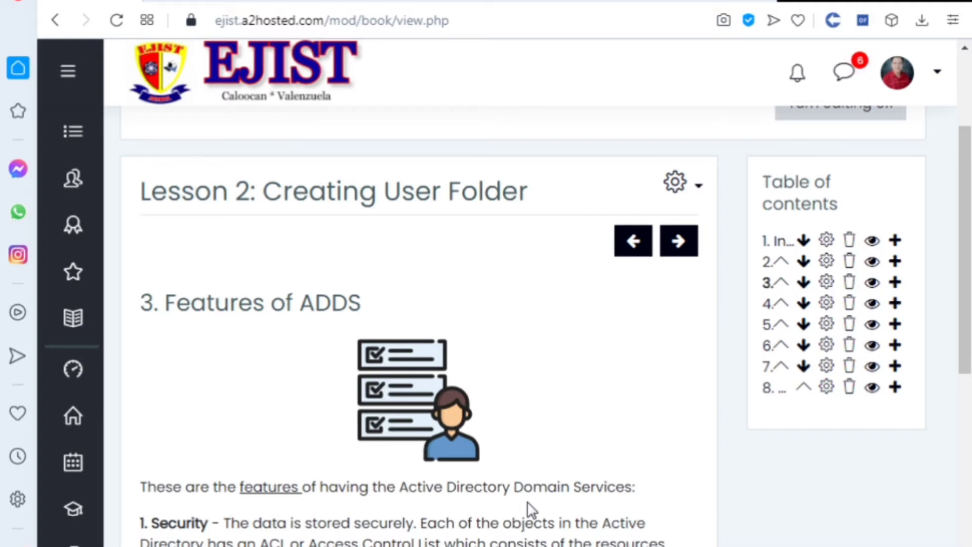
click(632, 241)
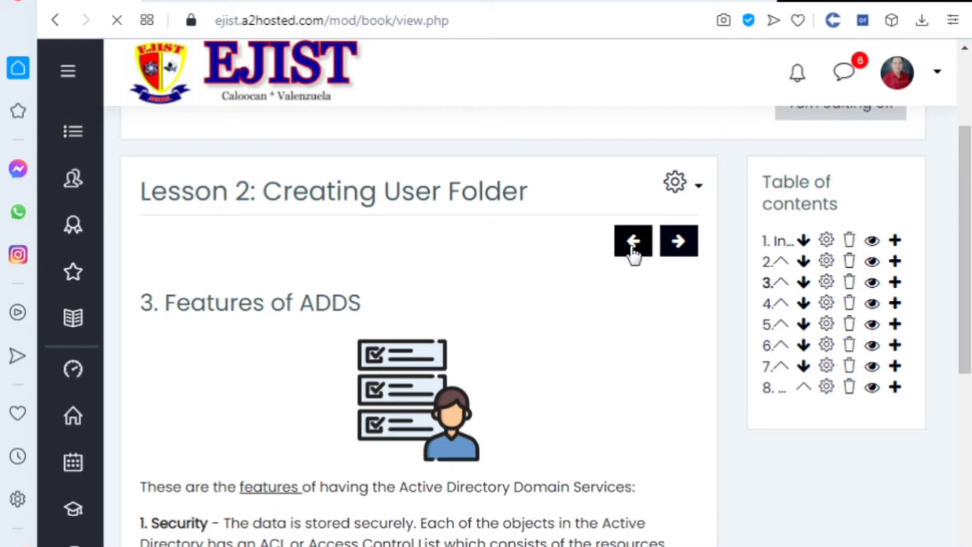
click(632, 242)
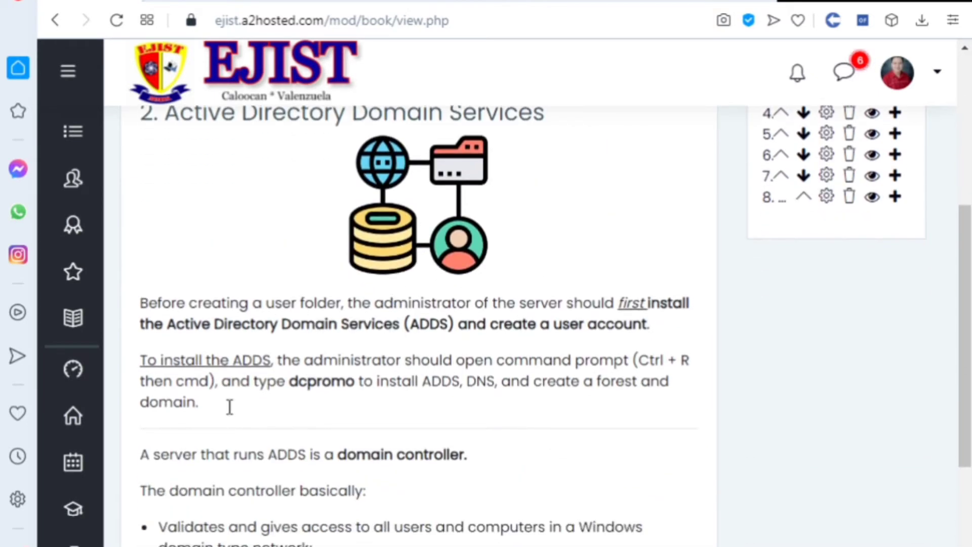
scroll(down, 3)
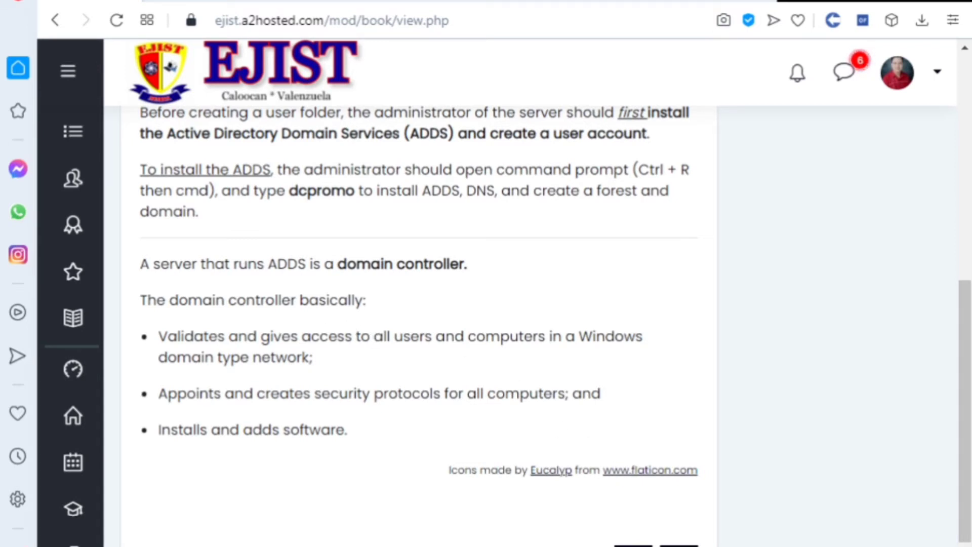
scroll(up, 3)
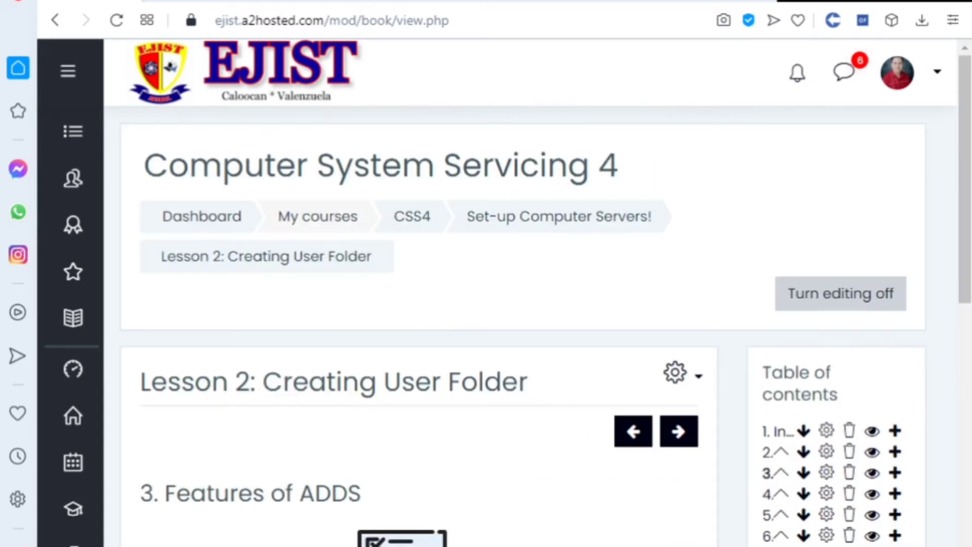
scroll(down, 3)
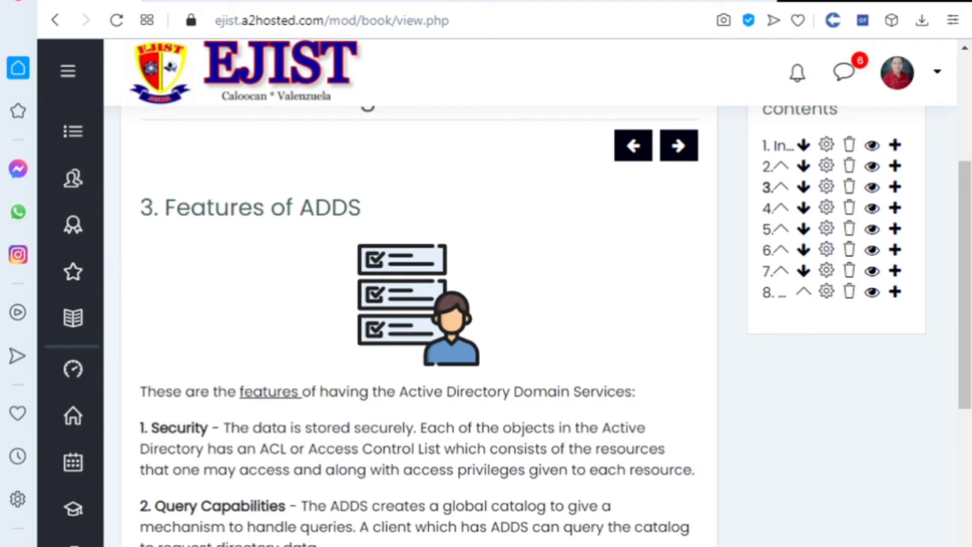
mouse_move(335, 447)
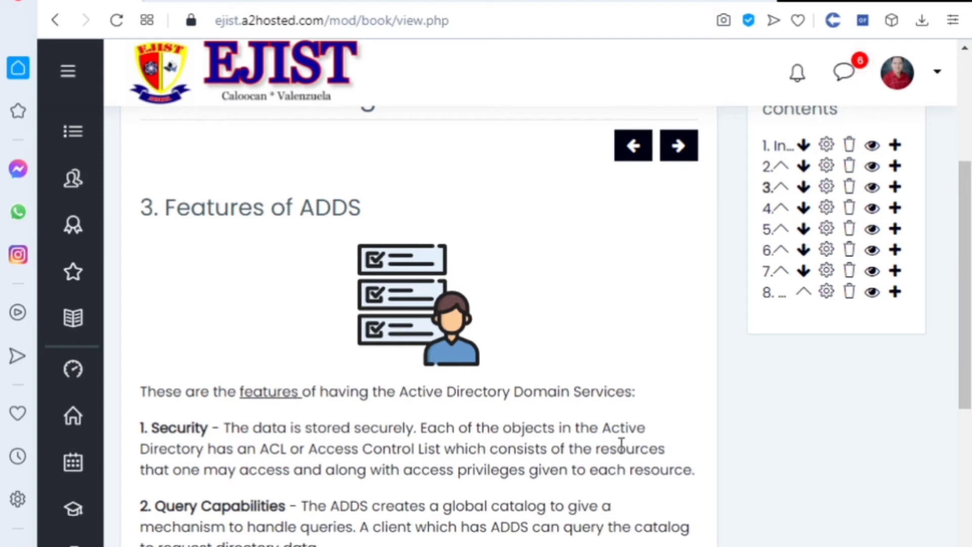
mouse_move(329, 501)
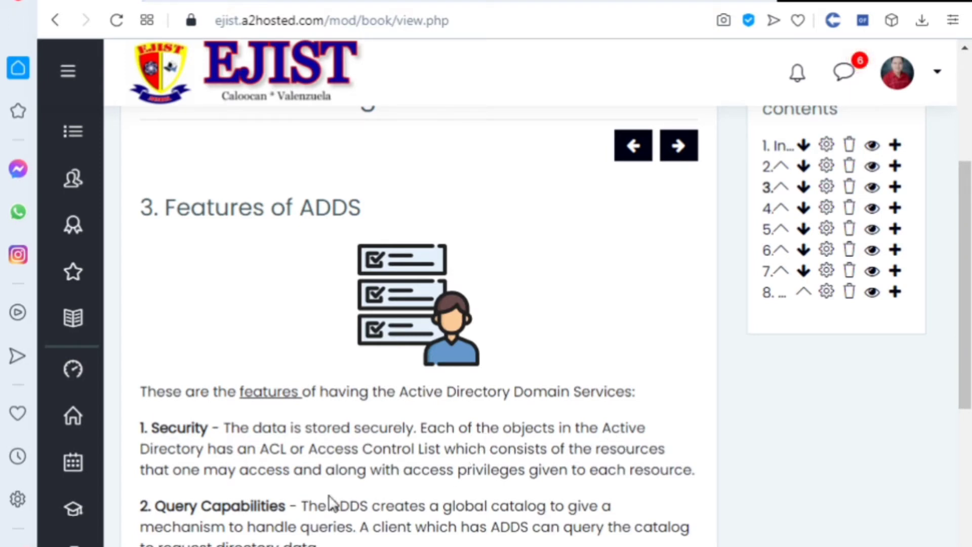
mouse_move(485, 462)
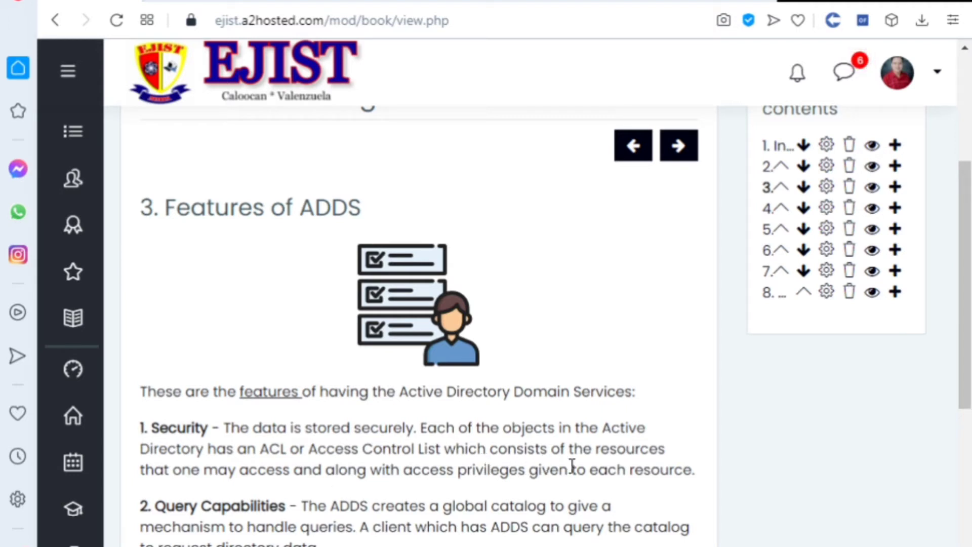
mouse_move(304, 492)
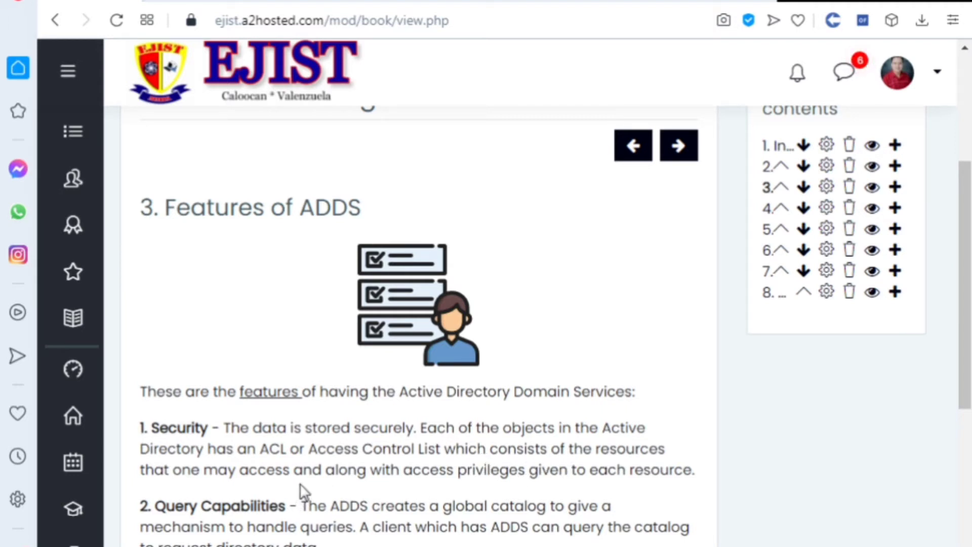
mouse_move(410, 481)
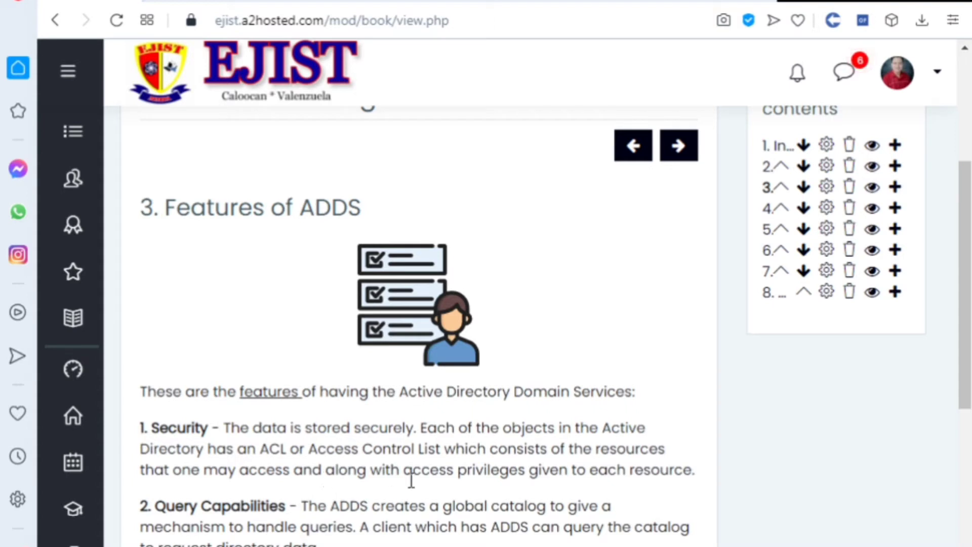
mouse_move(683, 505)
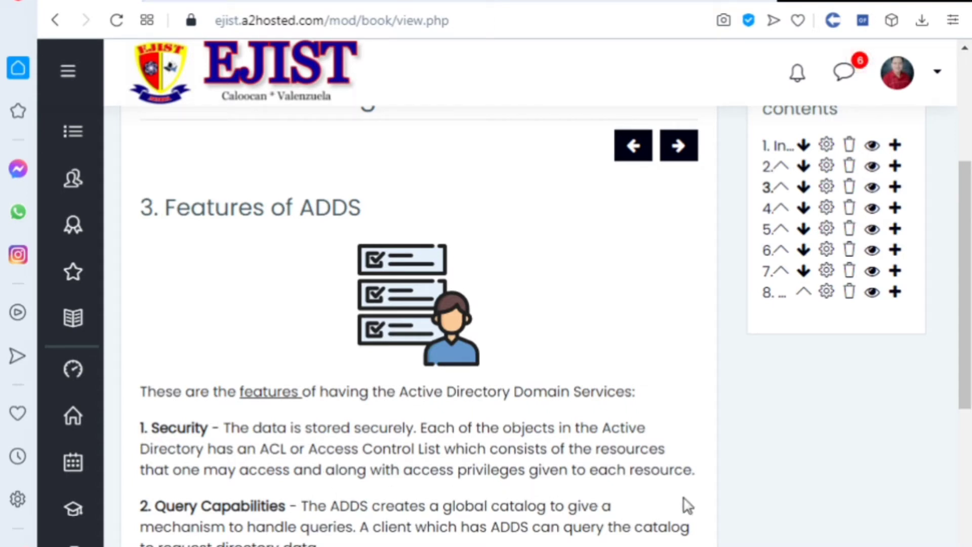
mouse_move(669, 438)
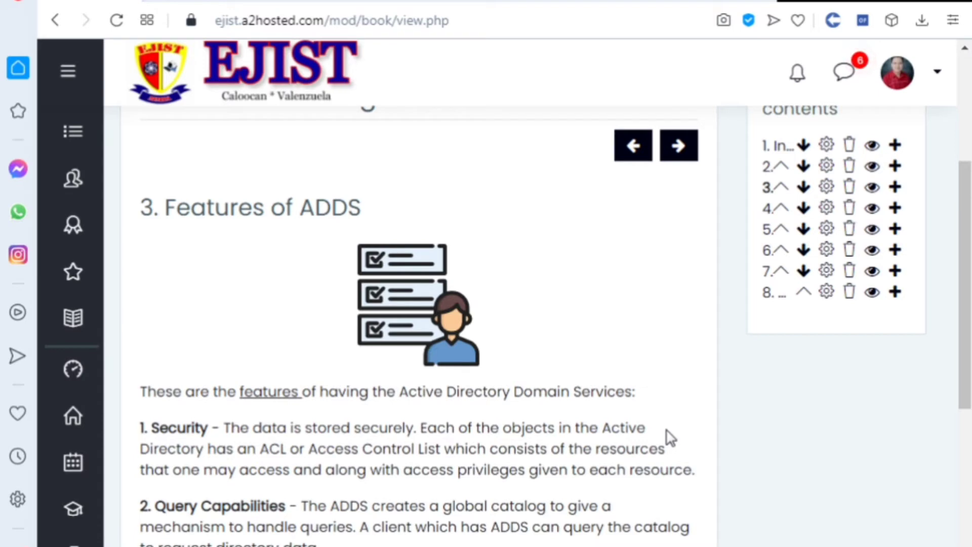
scroll(down, 3)
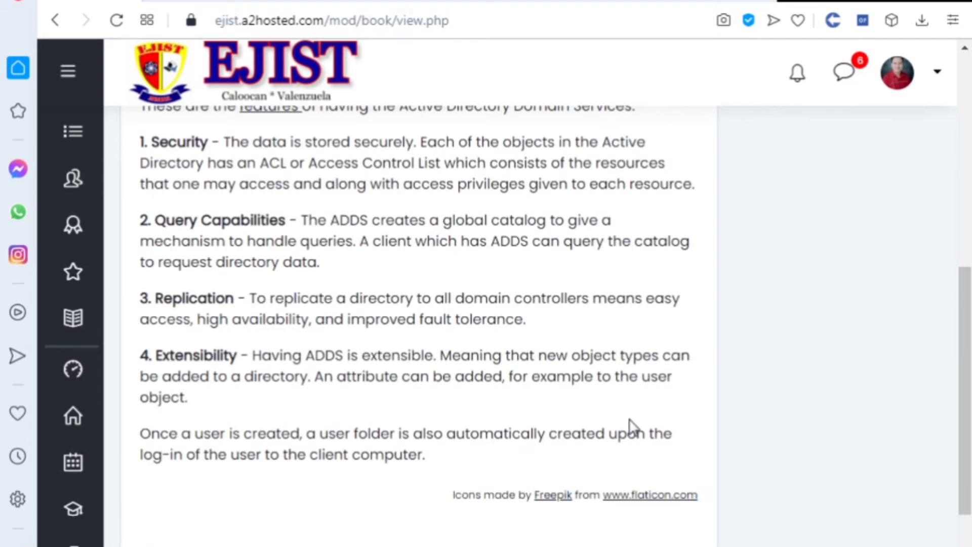
mouse_move(215, 372)
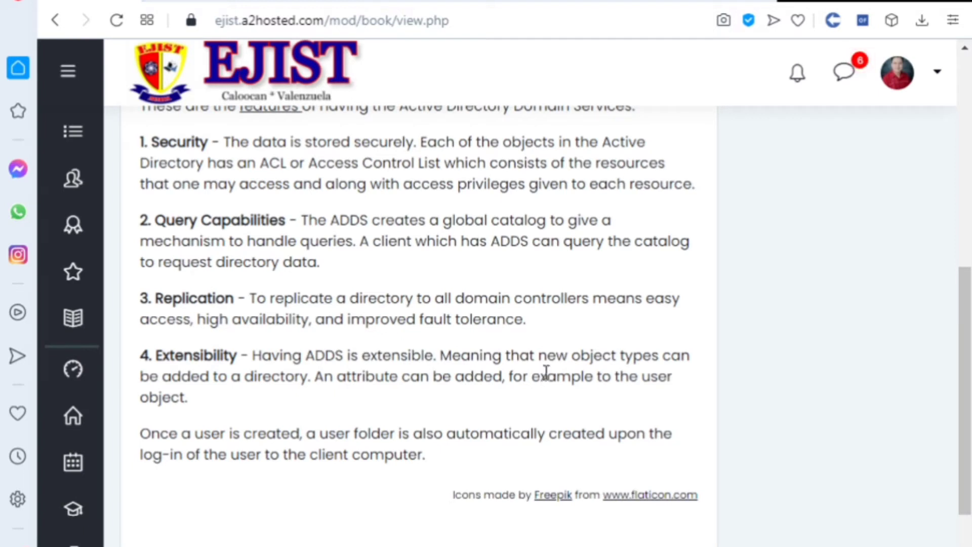
mouse_move(660, 375)
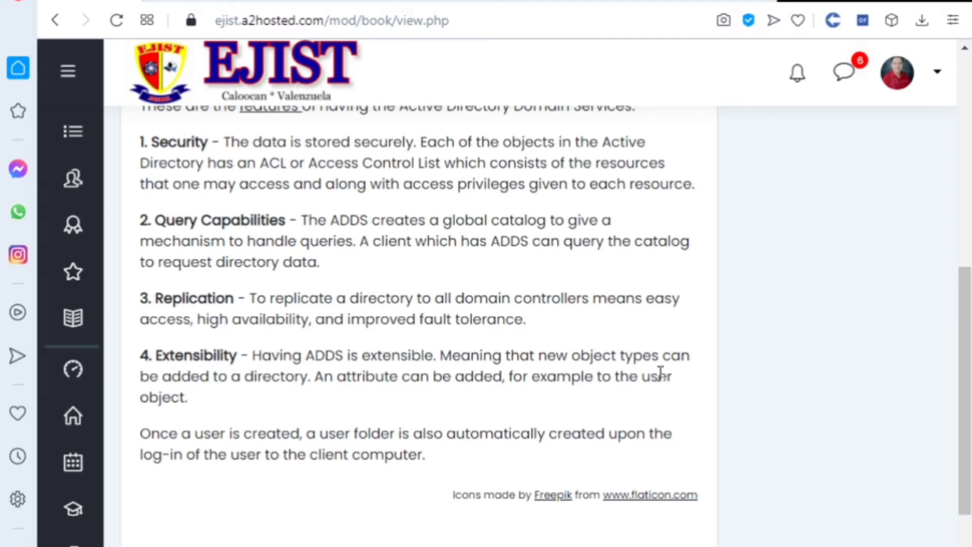
mouse_move(413, 428)
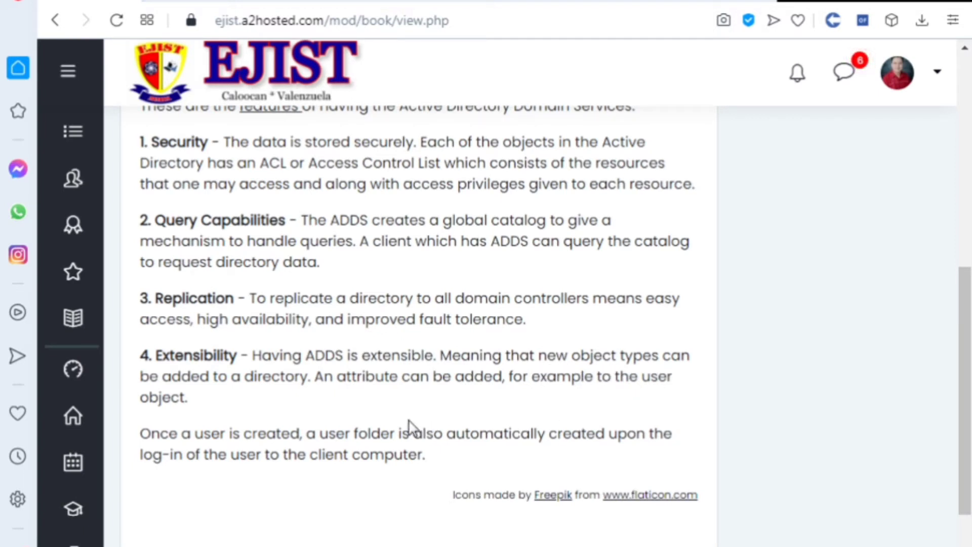
mouse_move(502, 401)
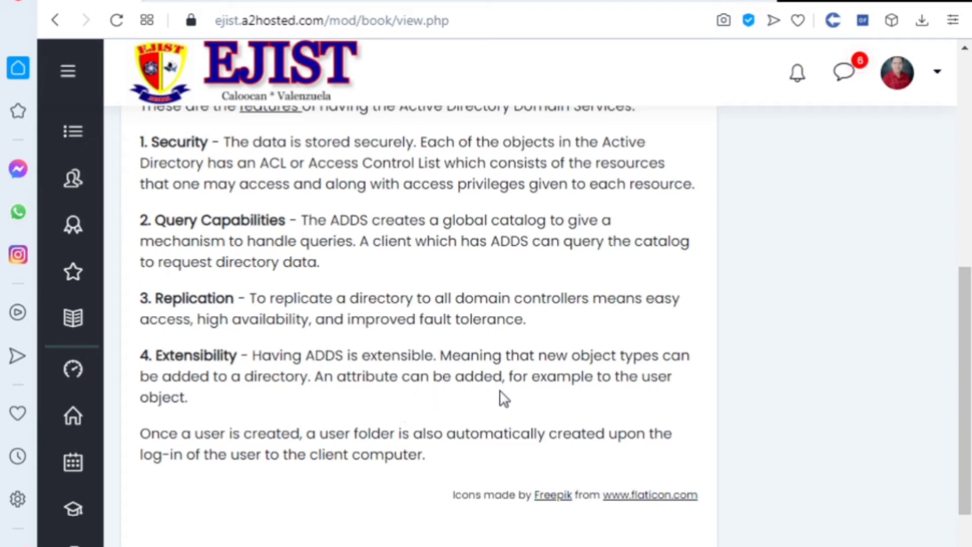
mouse_move(629, 397)
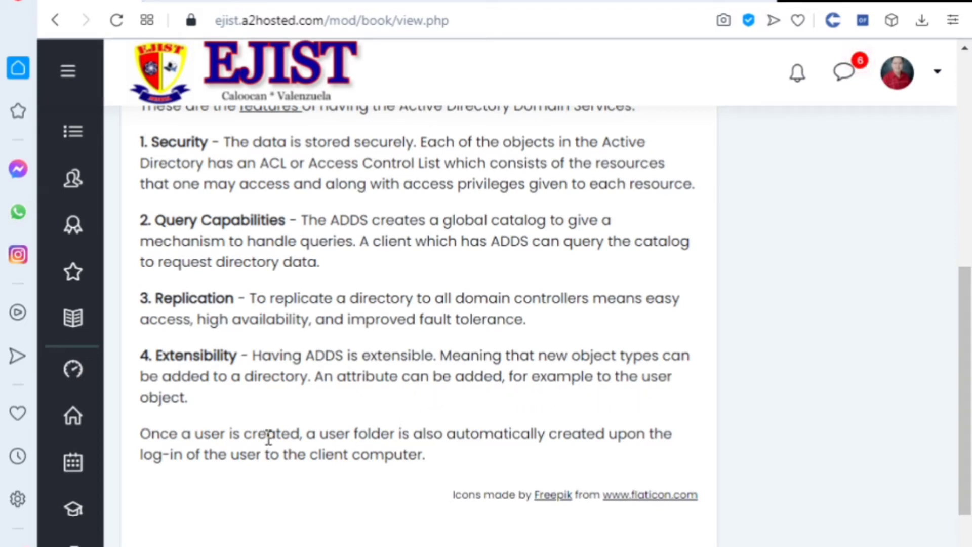
mouse_move(356, 479)
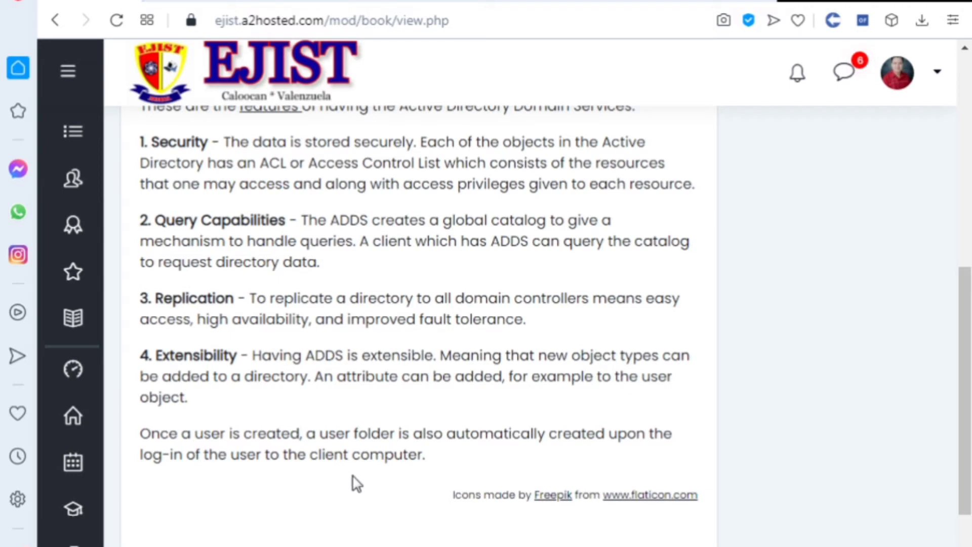
mouse_move(360, 476)
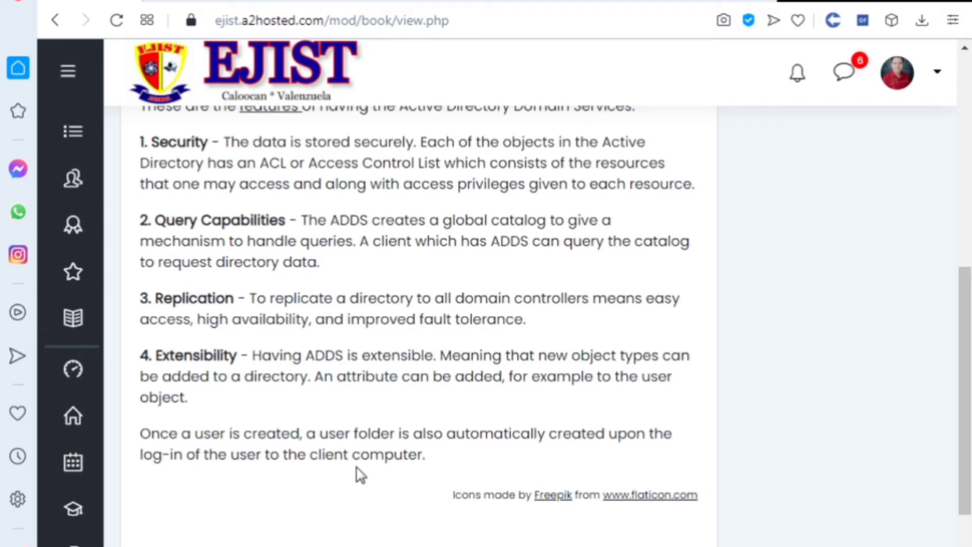
mouse_move(361, 458)
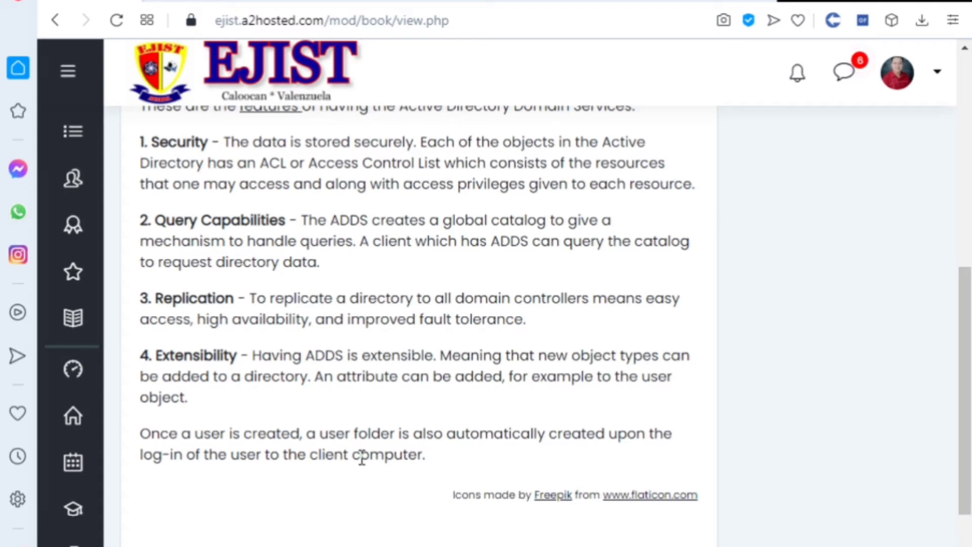
mouse_move(579, 499)
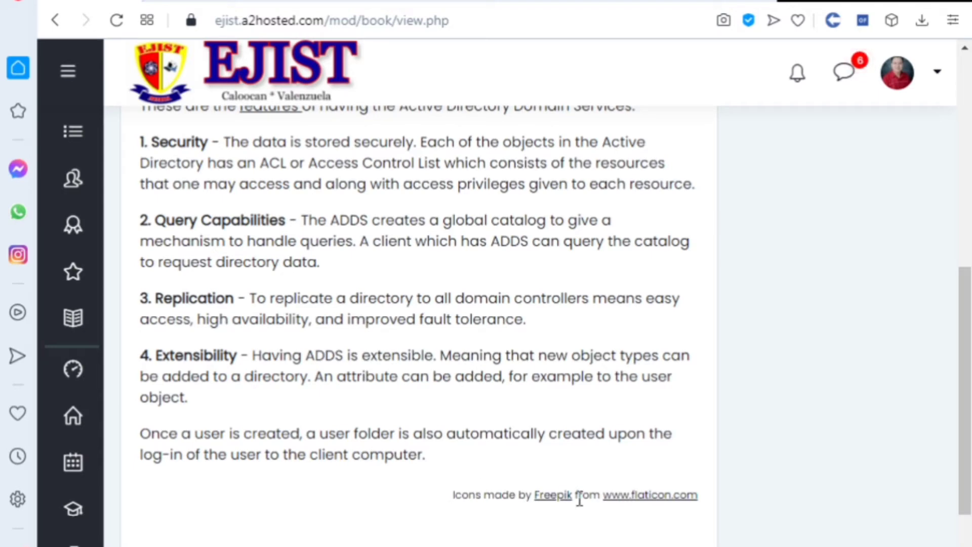
scroll(up, 3)
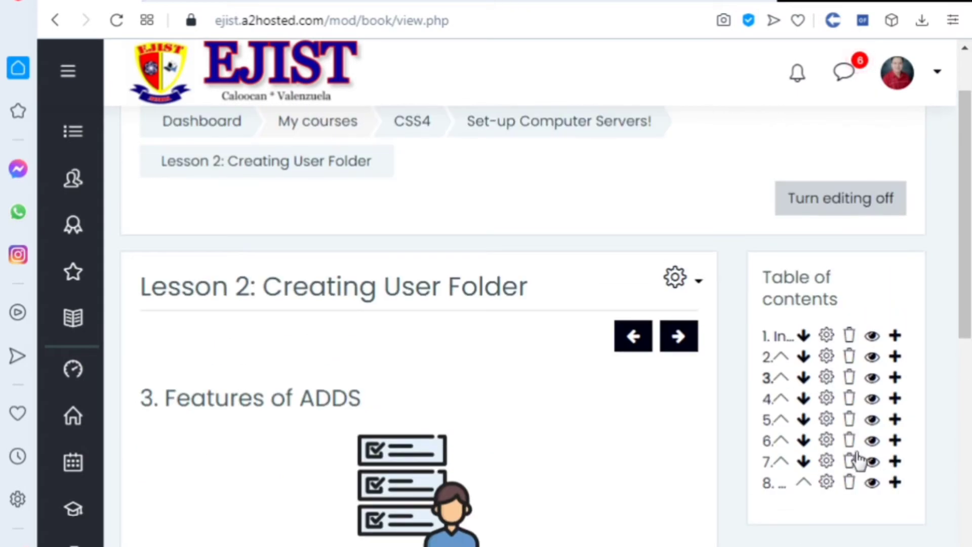
scroll(down, 3)
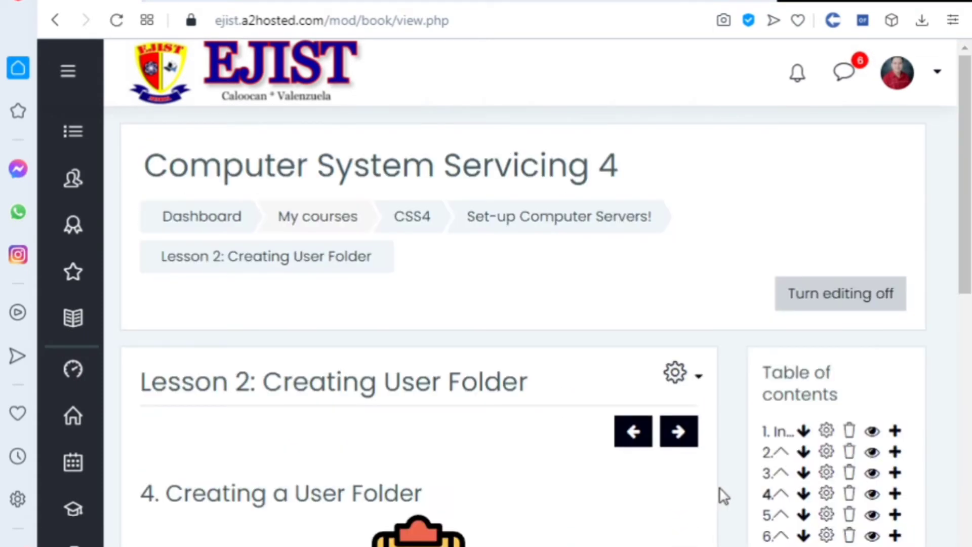
scroll(down, 3)
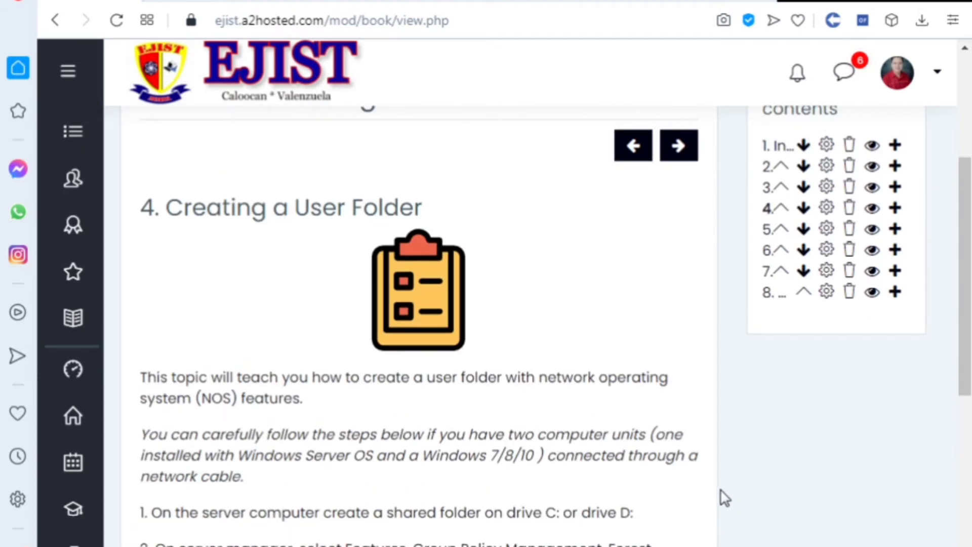
mouse_move(230, 383)
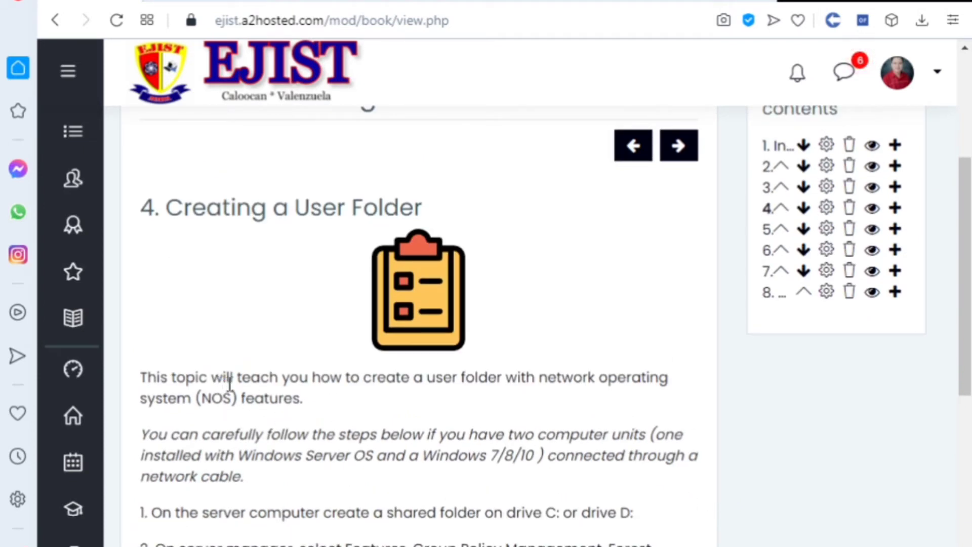
mouse_move(382, 406)
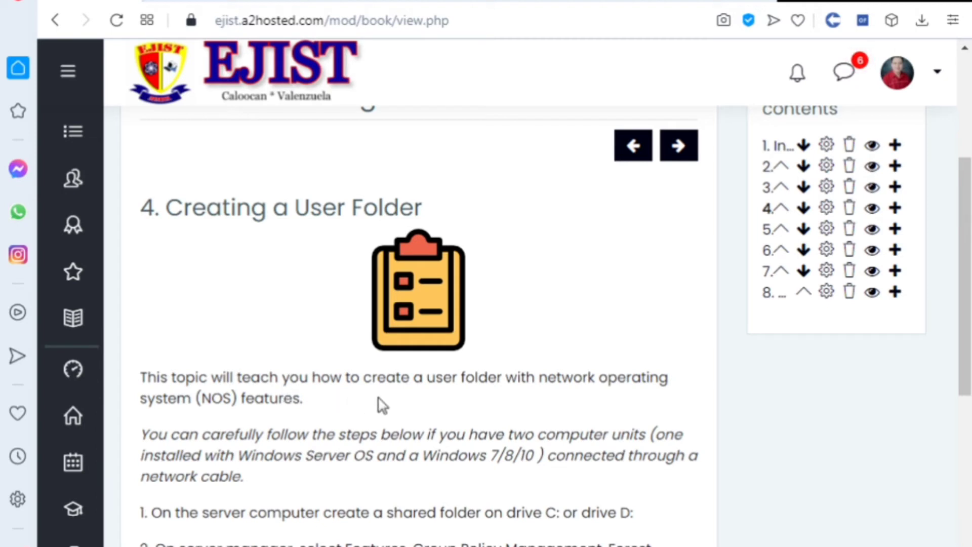
mouse_move(628, 409)
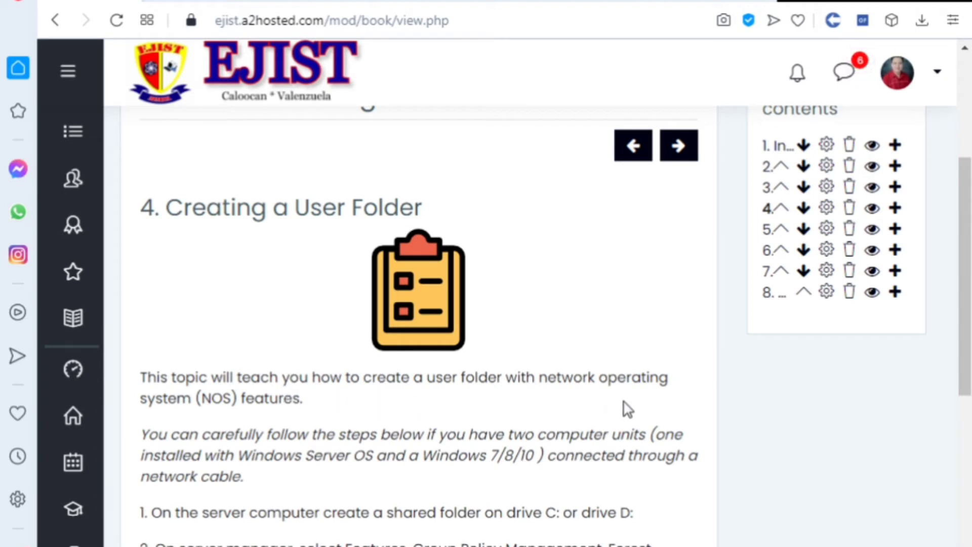
mouse_move(296, 429)
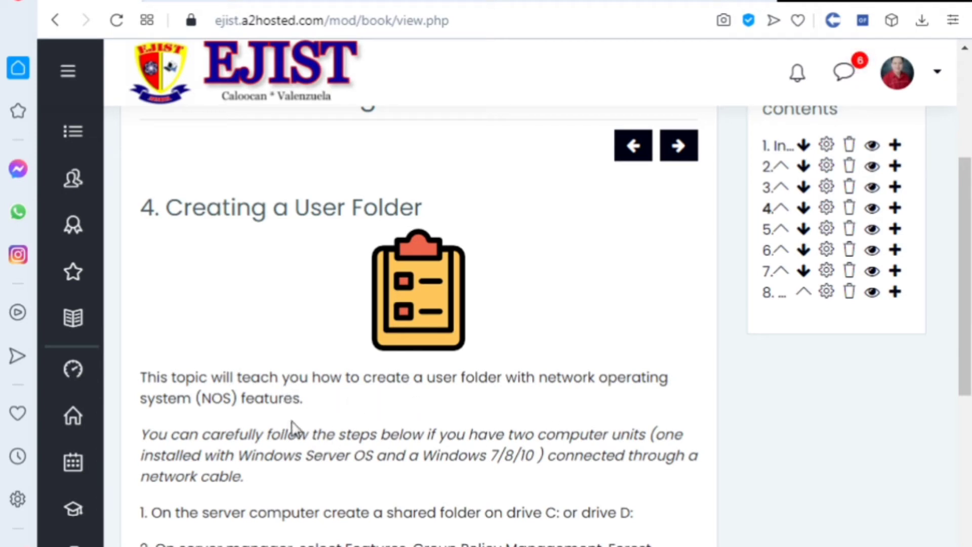
scroll(down, 3)
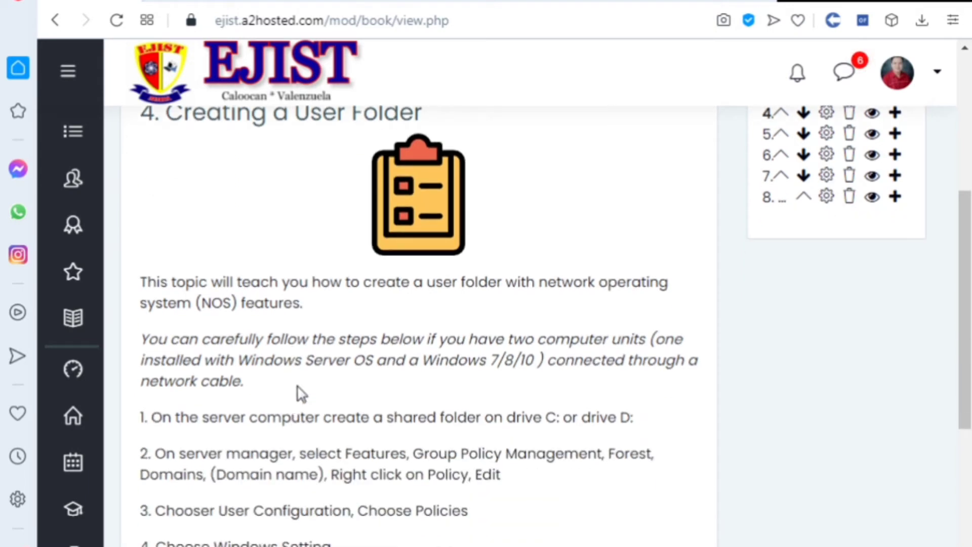
mouse_move(353, 359)
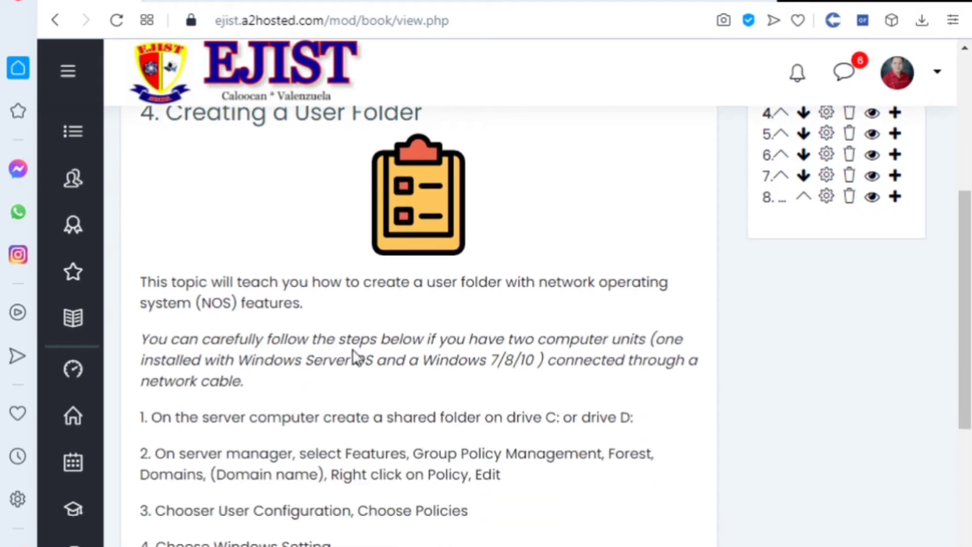
mouse_move(474, 357)
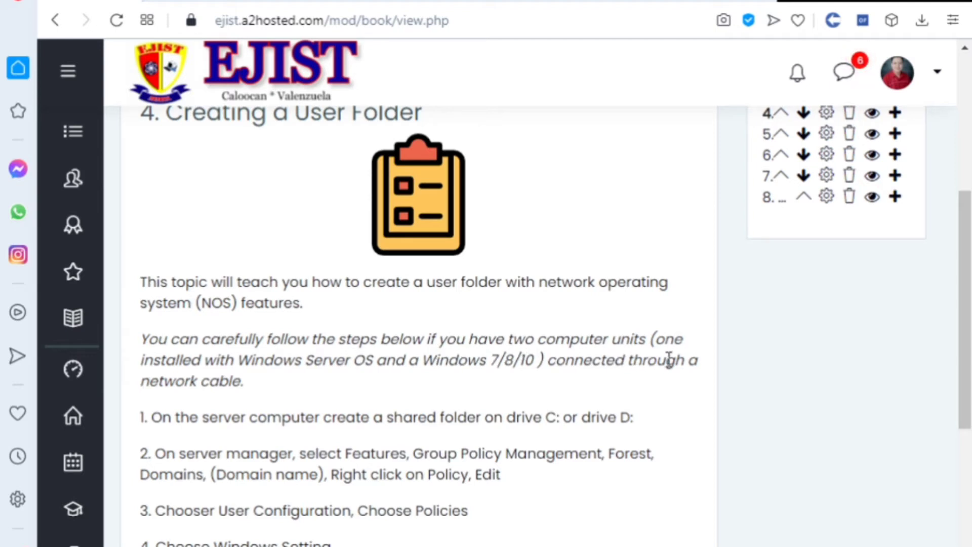
mouse_move(289, 406)
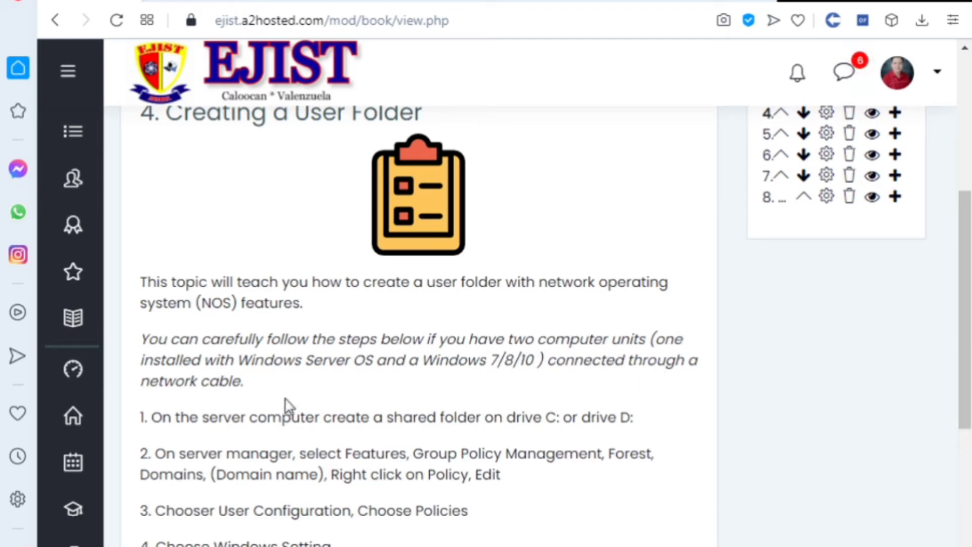
mouse_move(425, 394)
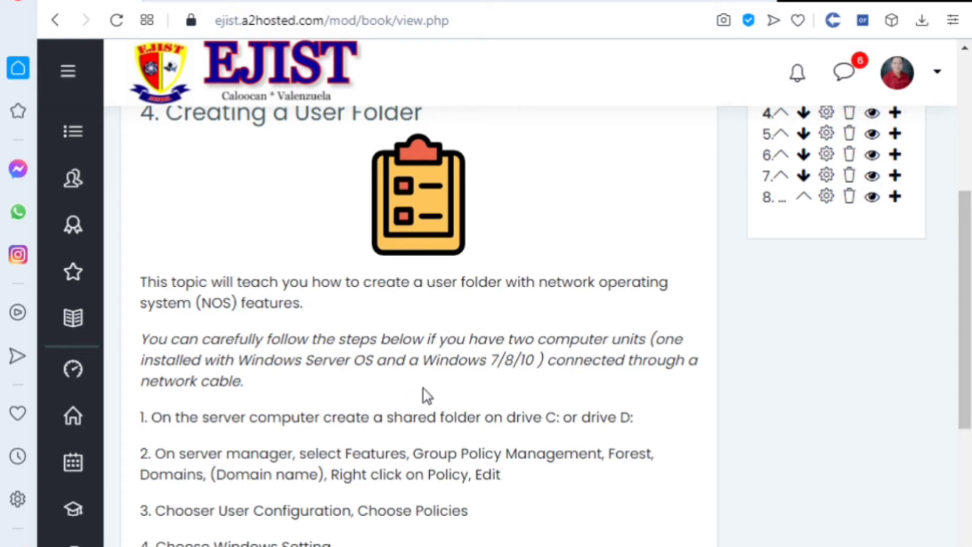
mouse_move(535, 368)
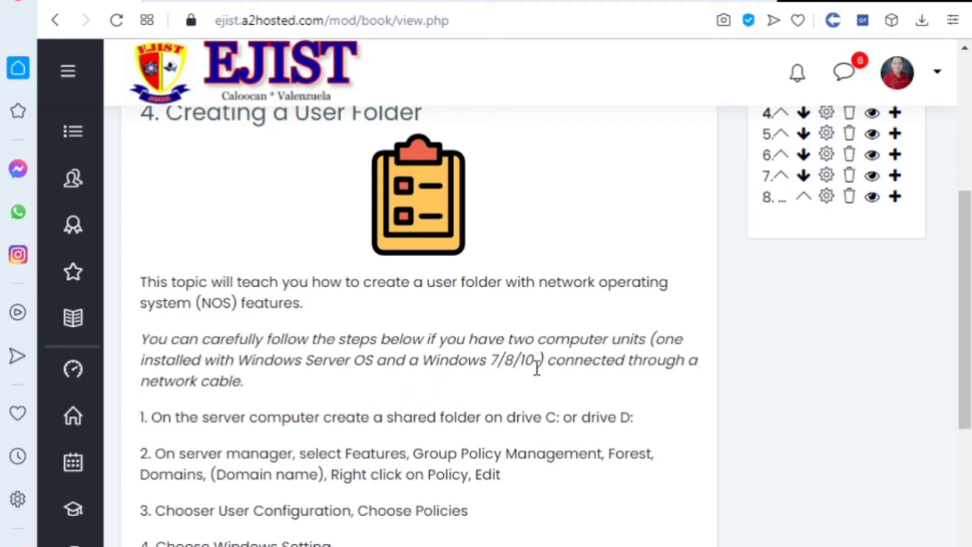
mouse_move(597, 386)
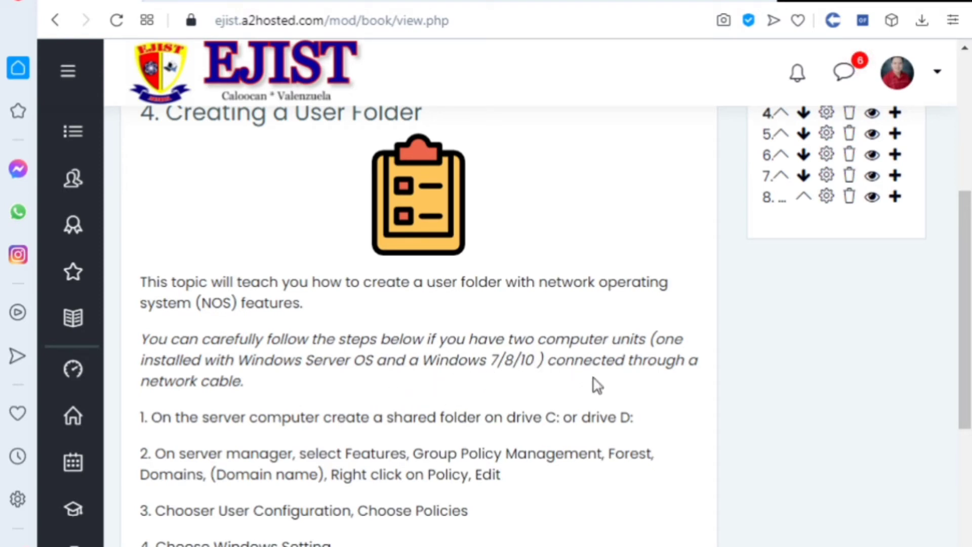
scroll(down, 3)
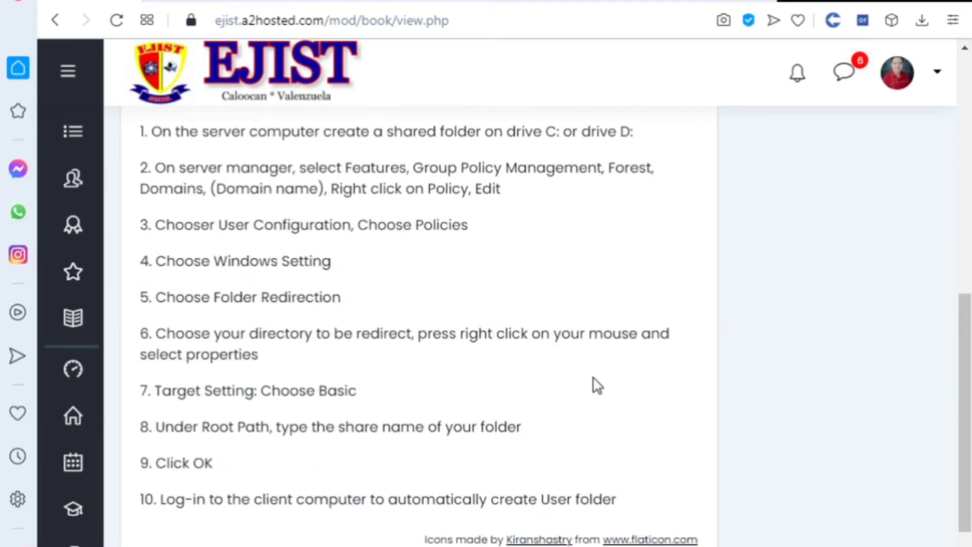
mouse_move(535, 372)
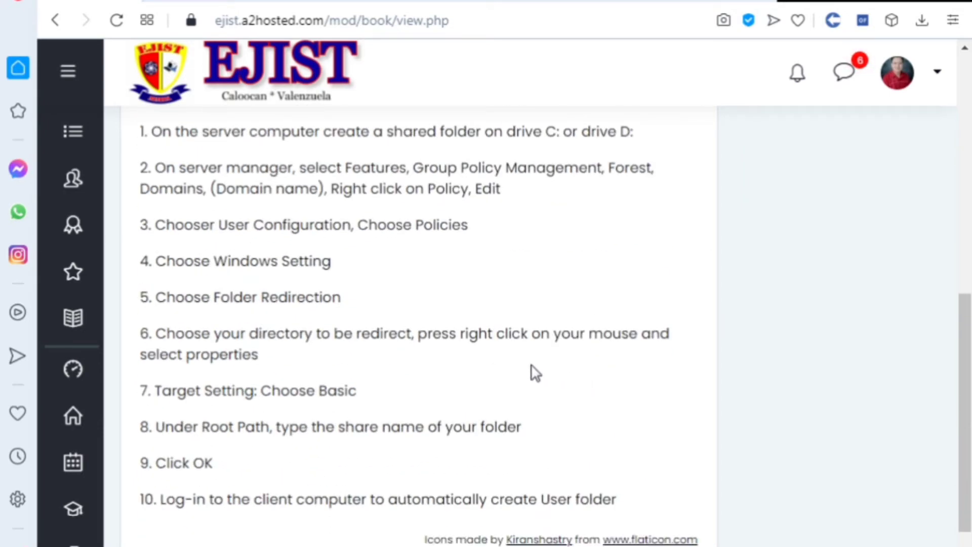
scroll(up, 3)
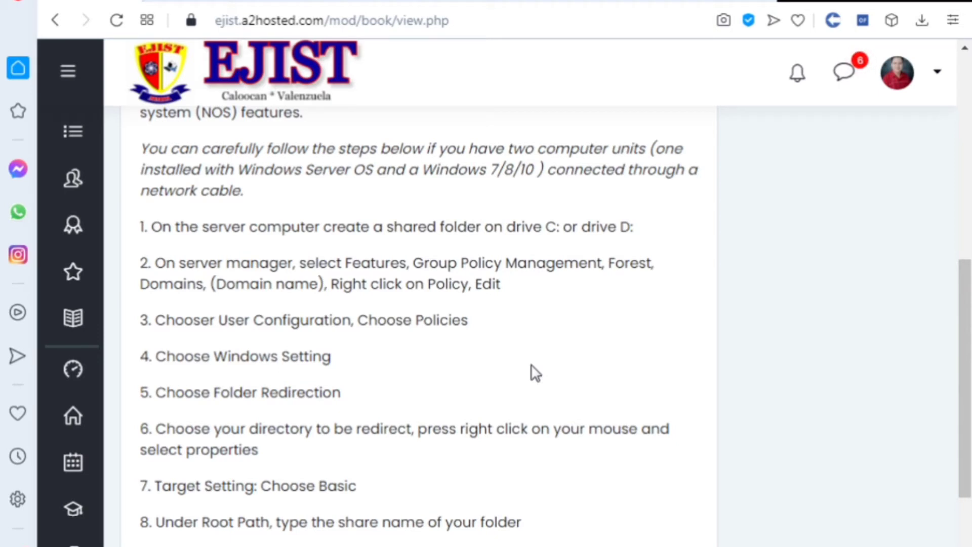
mouse_move(388, 354)
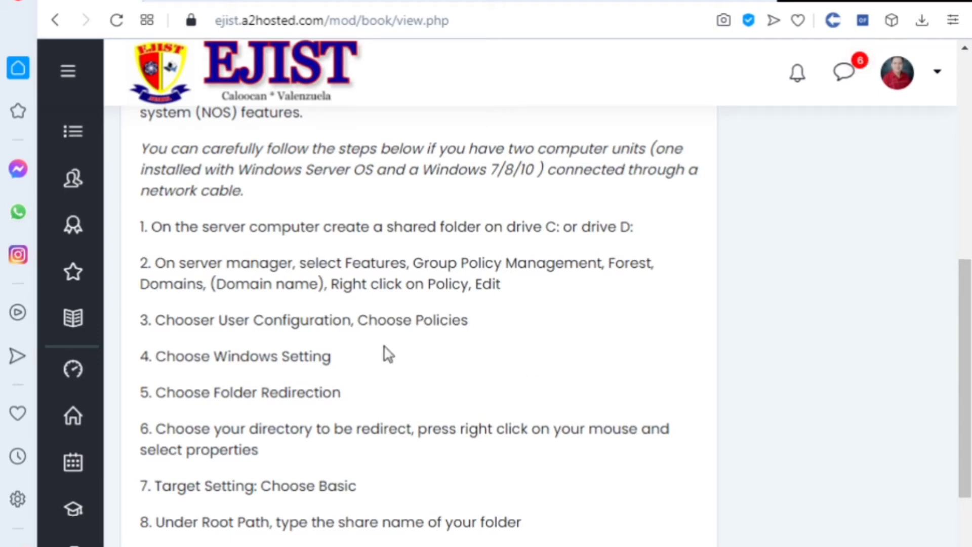
mouse_move(205, 256)
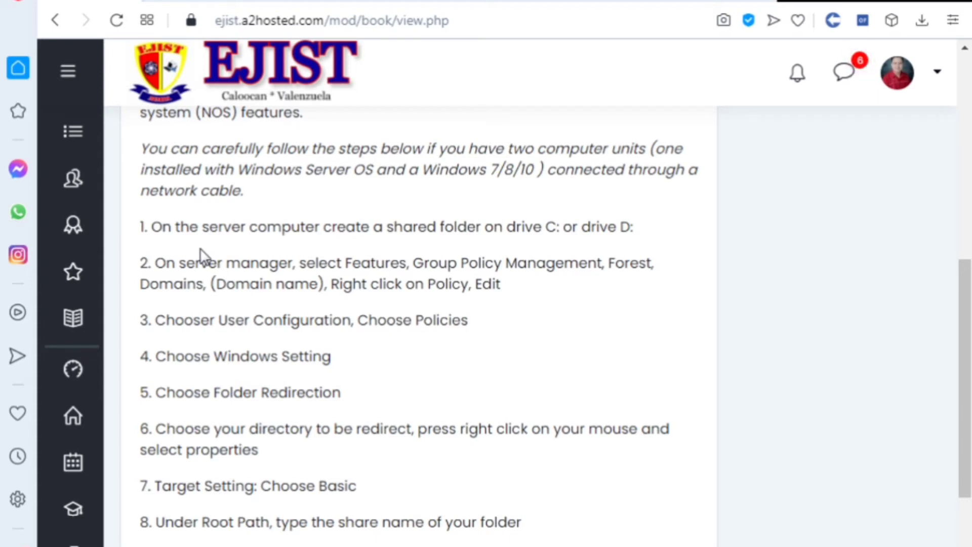
mouse_move(655, 369)
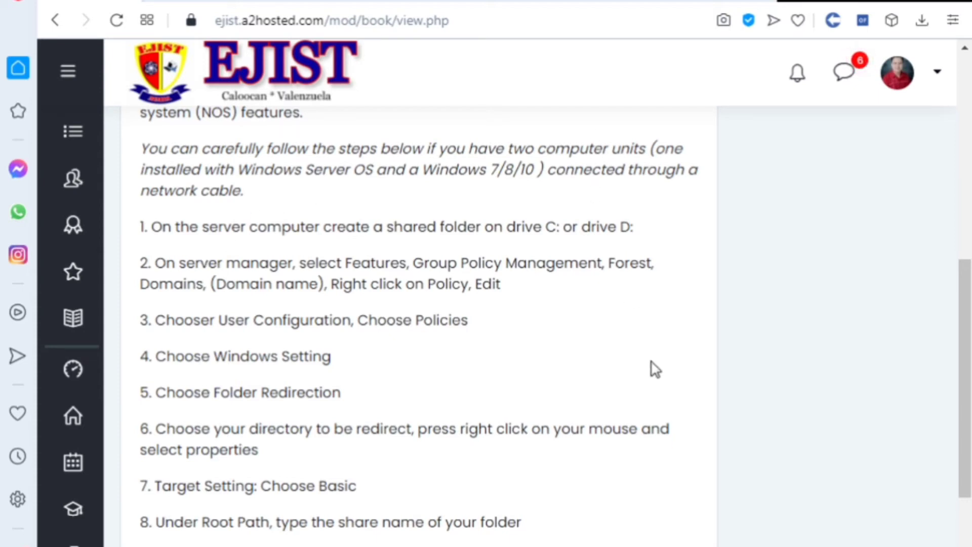
scroll(up, 3)
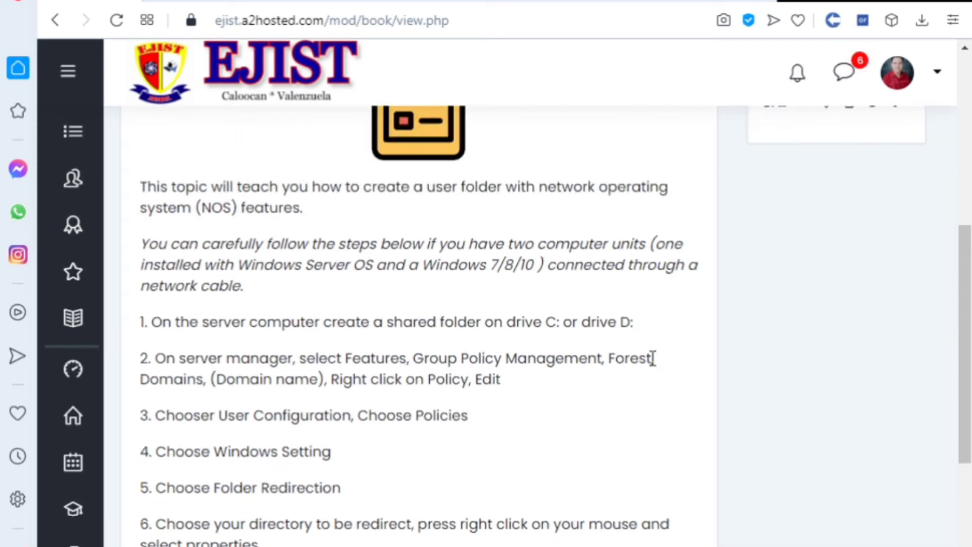
scroll(down, 3)
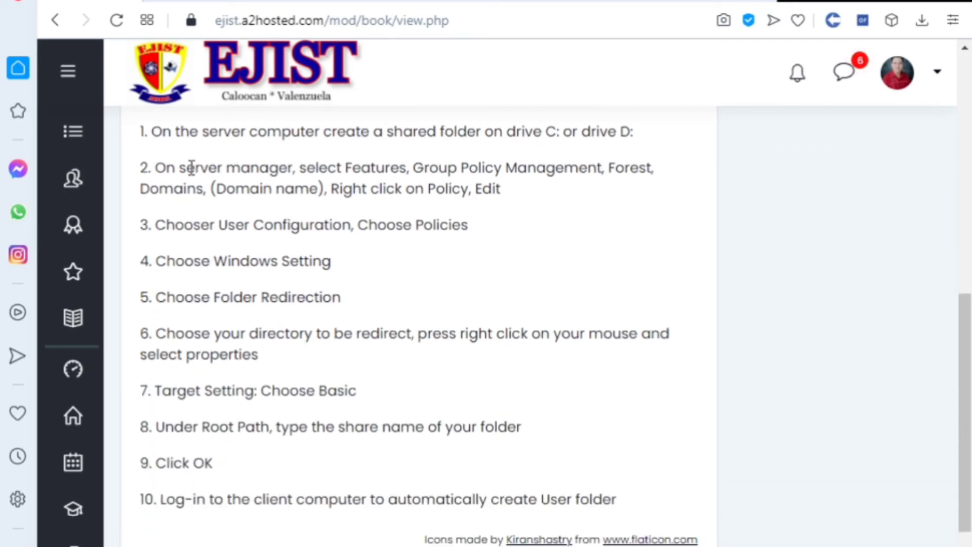
mouse_move(183, 180)
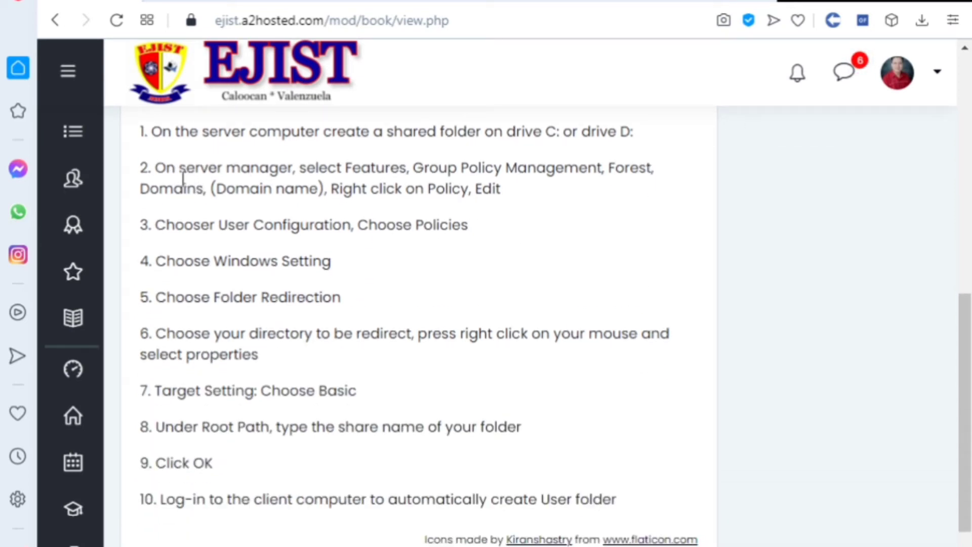
mouse_move(333, 184)
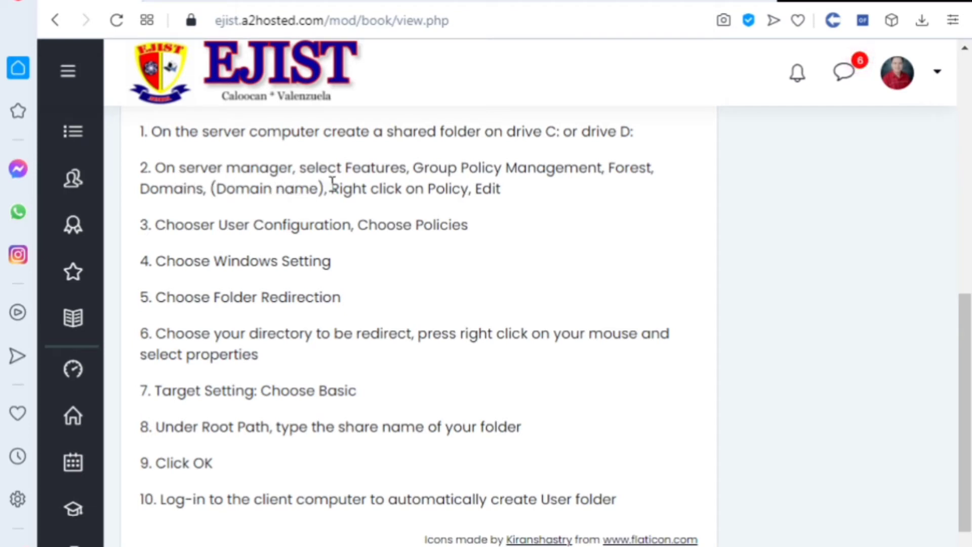
mouse_move(494, 184)
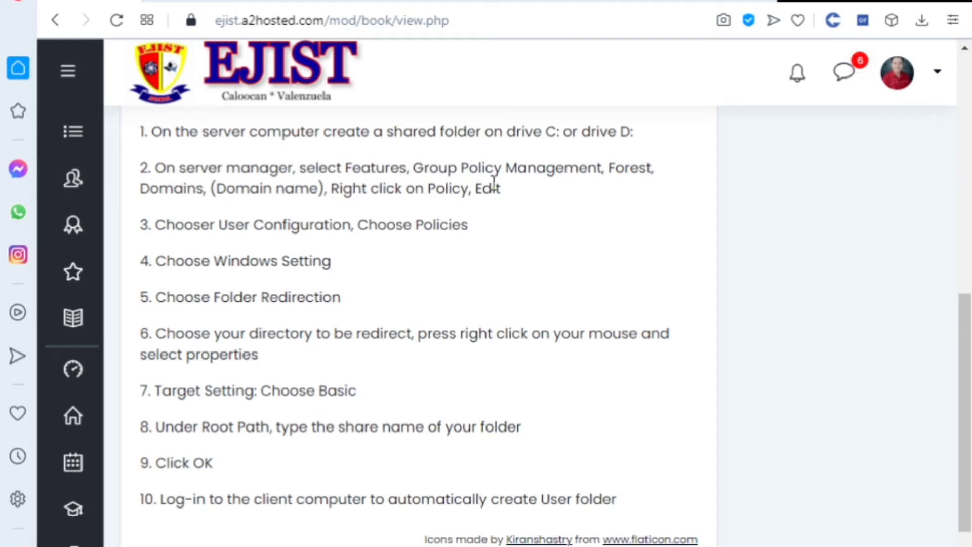
mouse_move(641, 192)
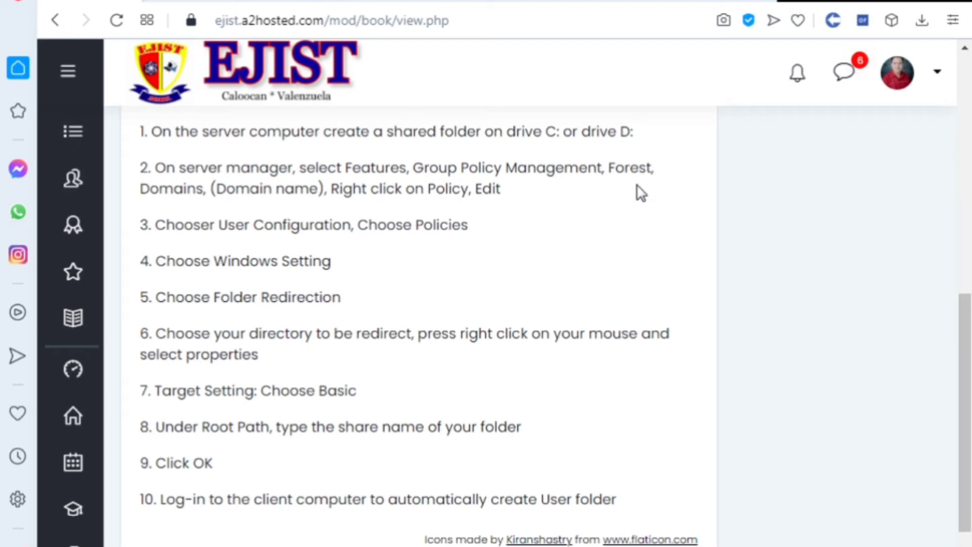
mouse_move(283, 212)
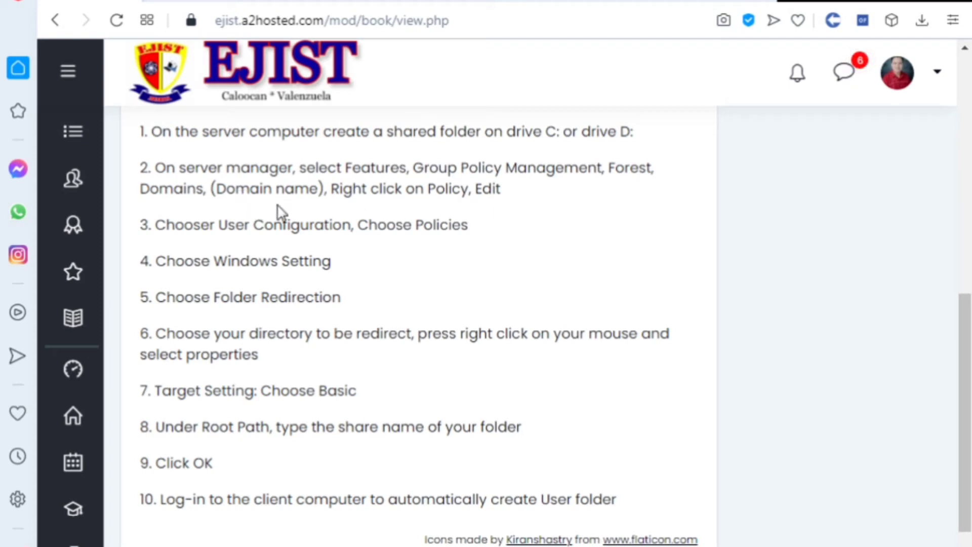
mouse_move(492, 197)
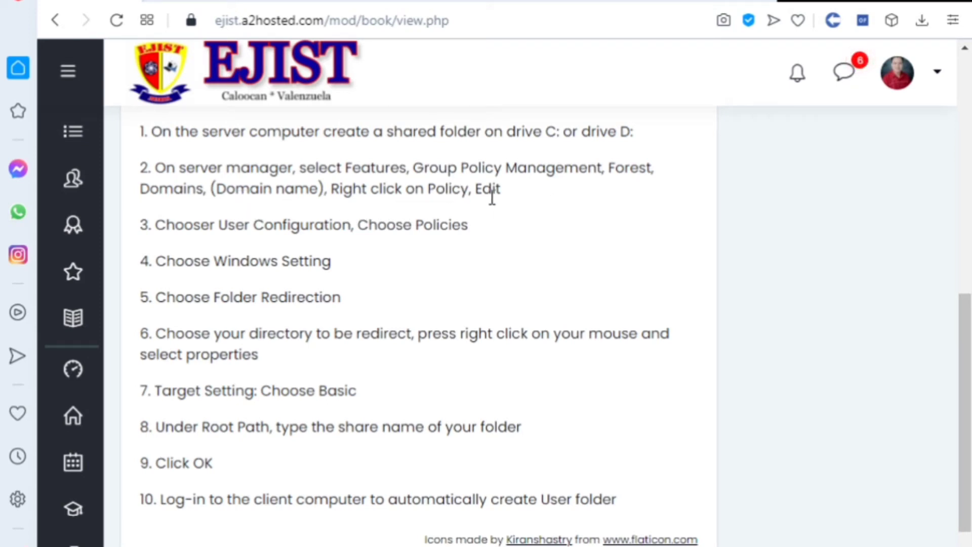
mouse_move(499, 215)
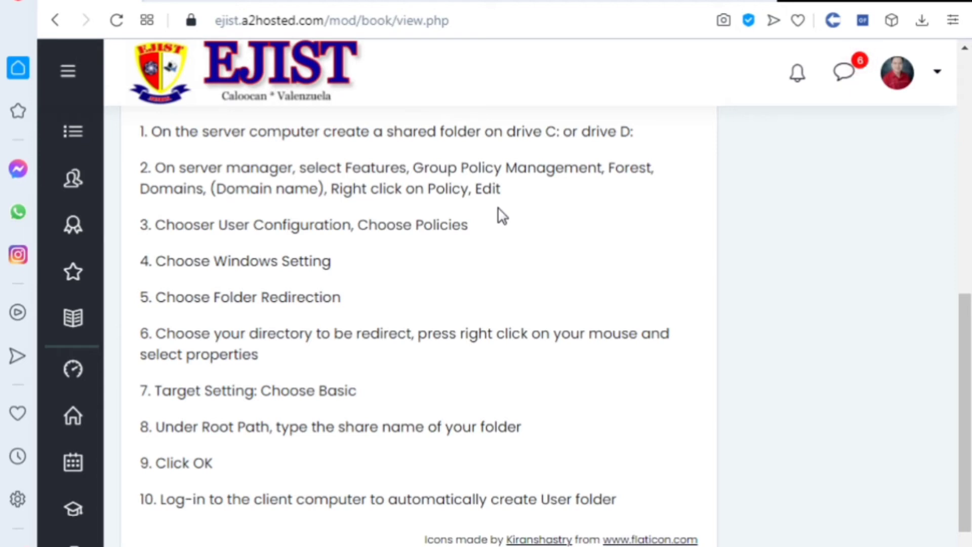
mouse_move(425, 248)
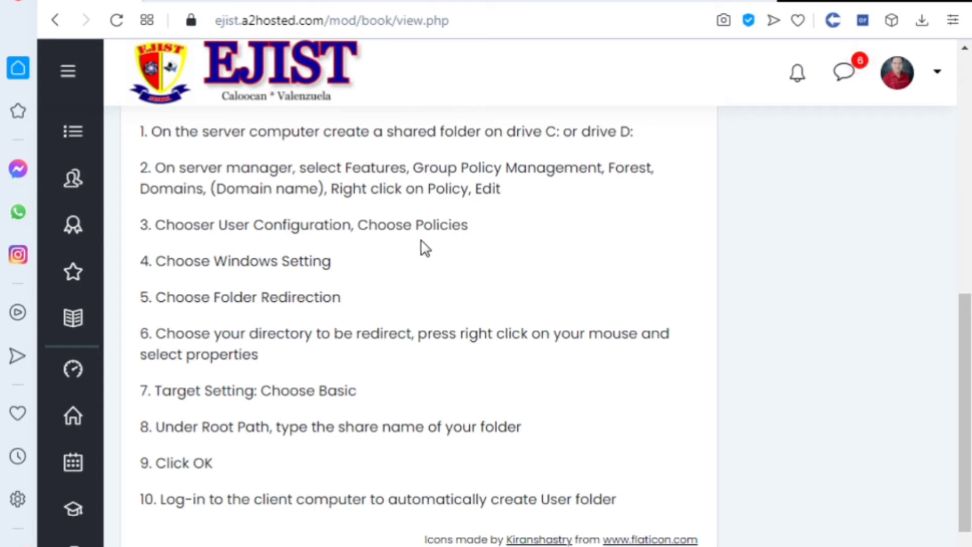
mouse_move(222, 254)
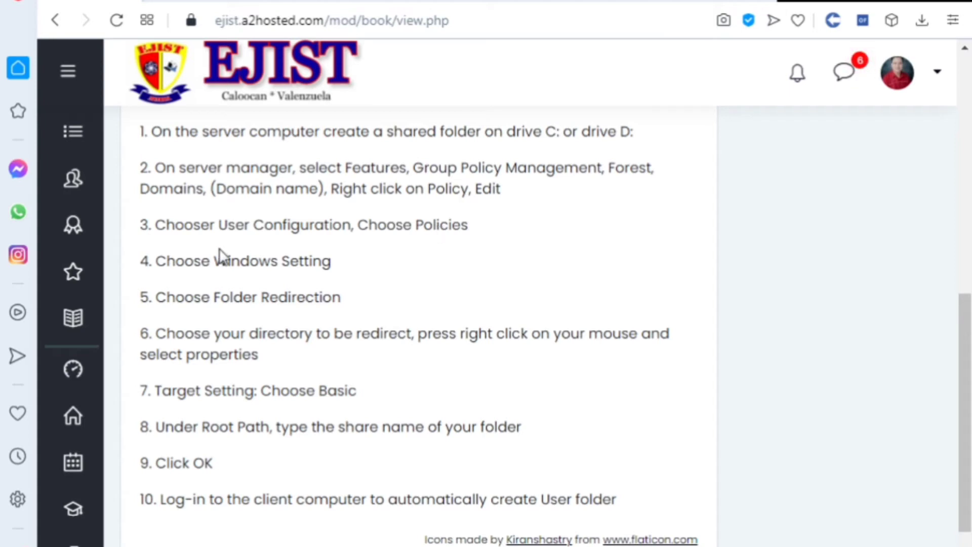
mouse_move(412, 265)
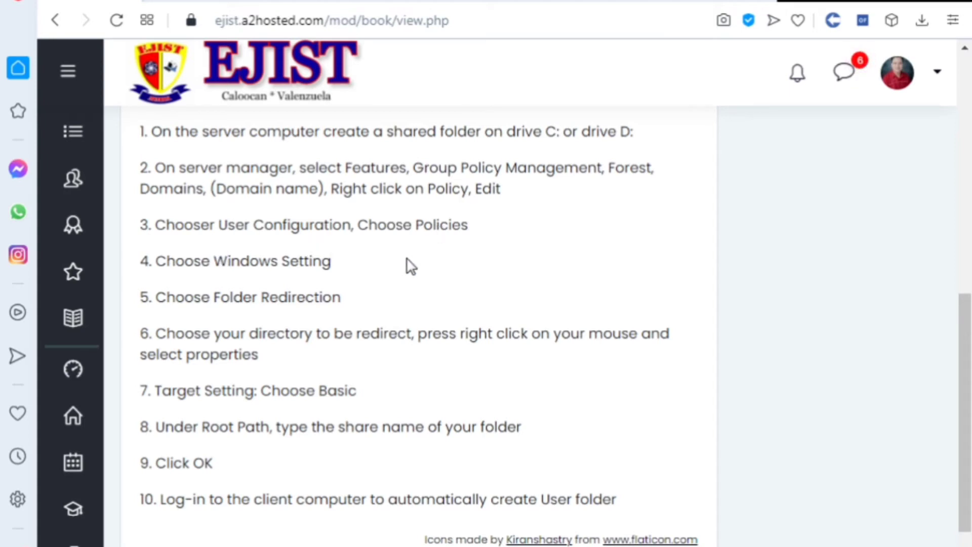
mouse_move(263, 283)
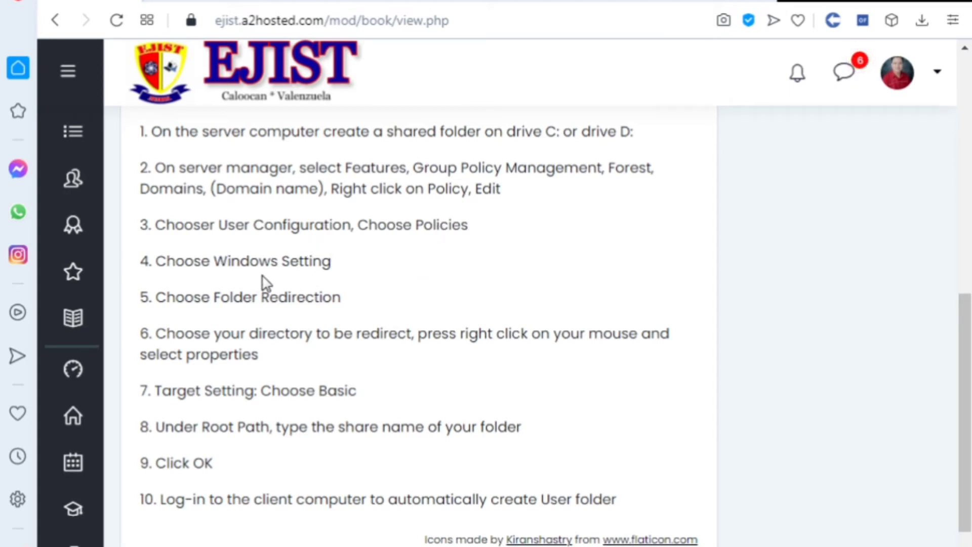
mouse_move(214, 318)
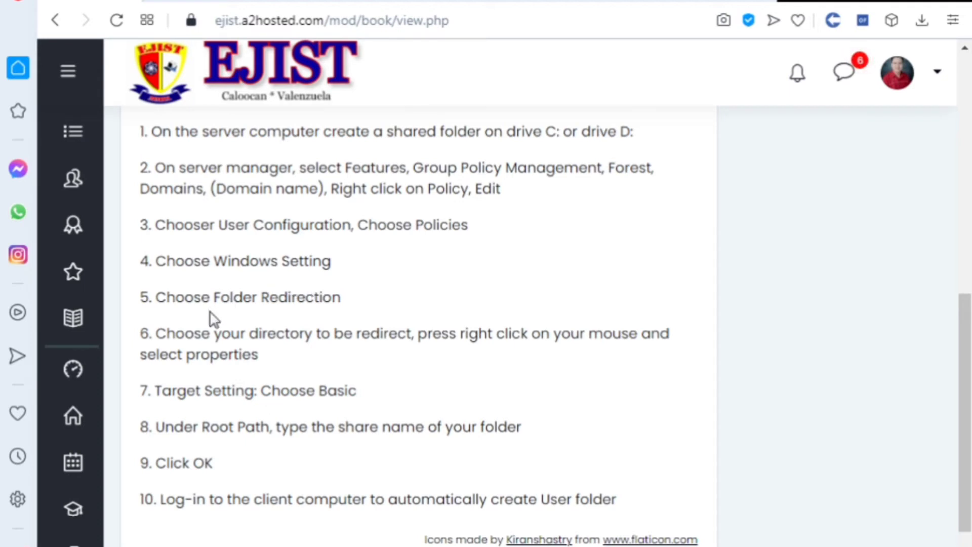
mouse_move(269, 359)
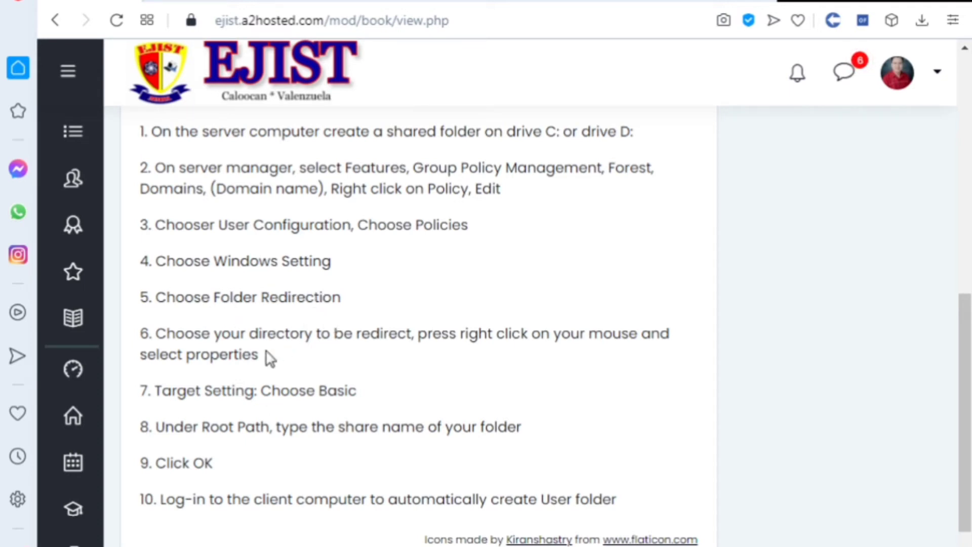
mouse_move(329, 354)
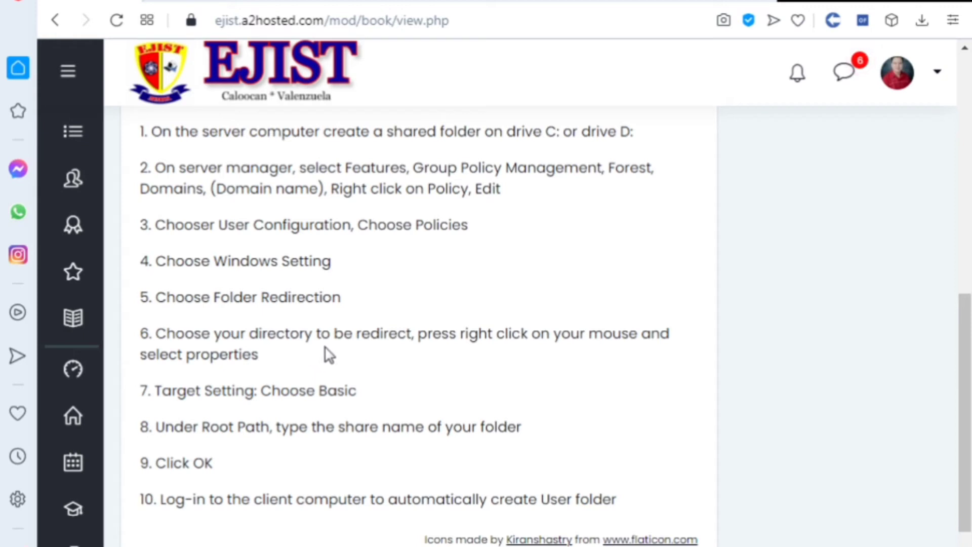
mouse_move(456, 366)
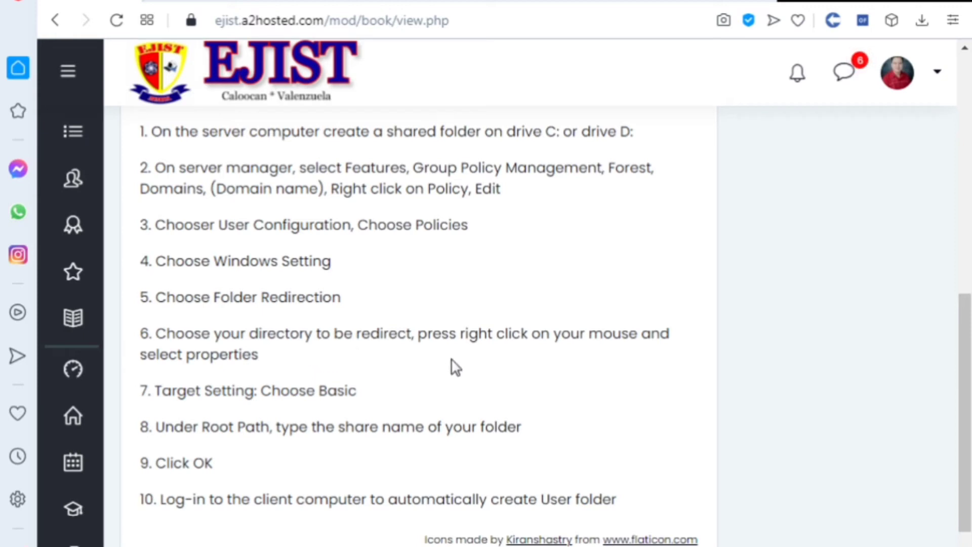
mouse_move(534, 369)
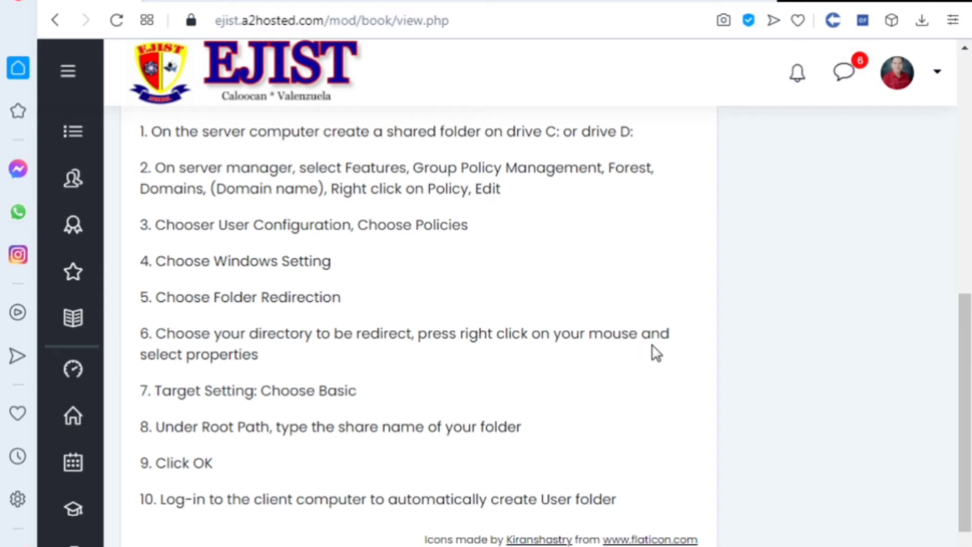
mouse_move(283, 424)
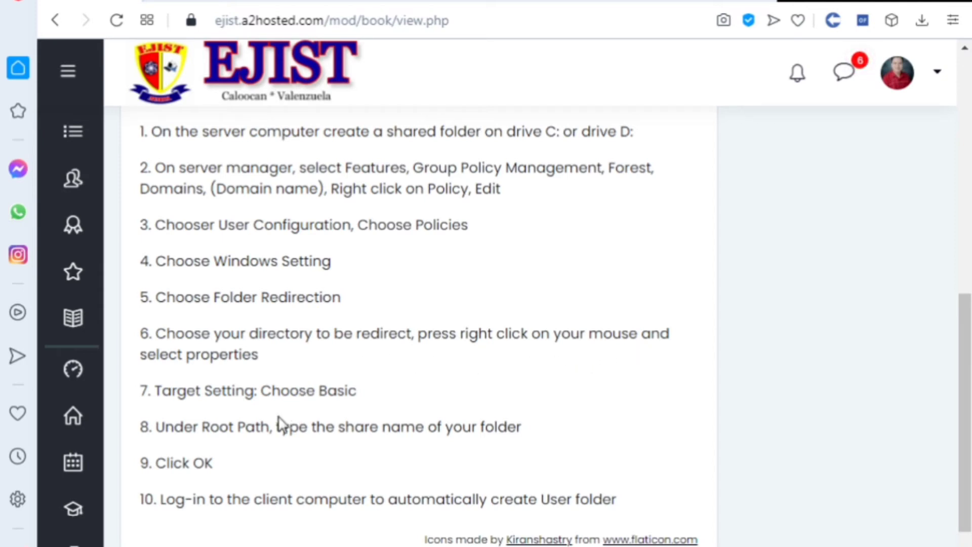
scroll(down, 3)
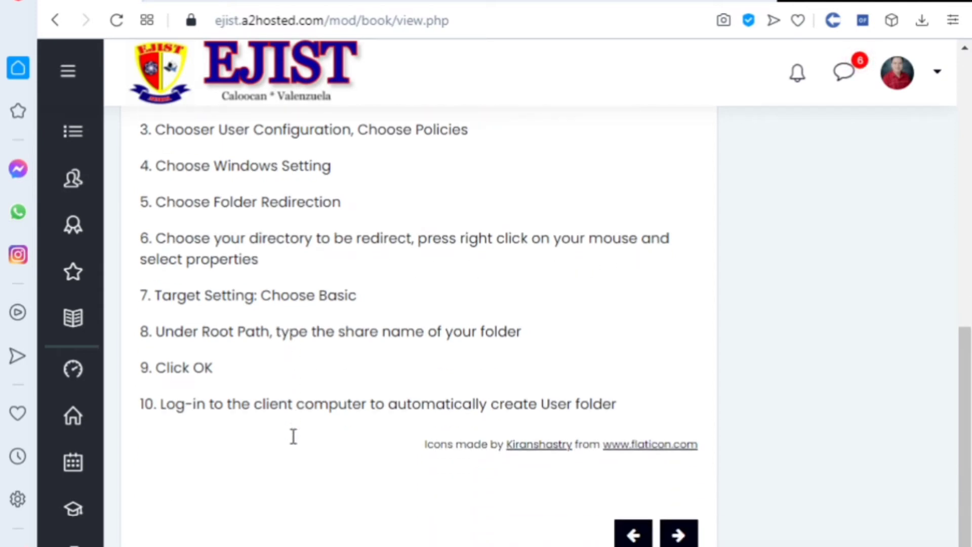
mouse_move(231, 356)
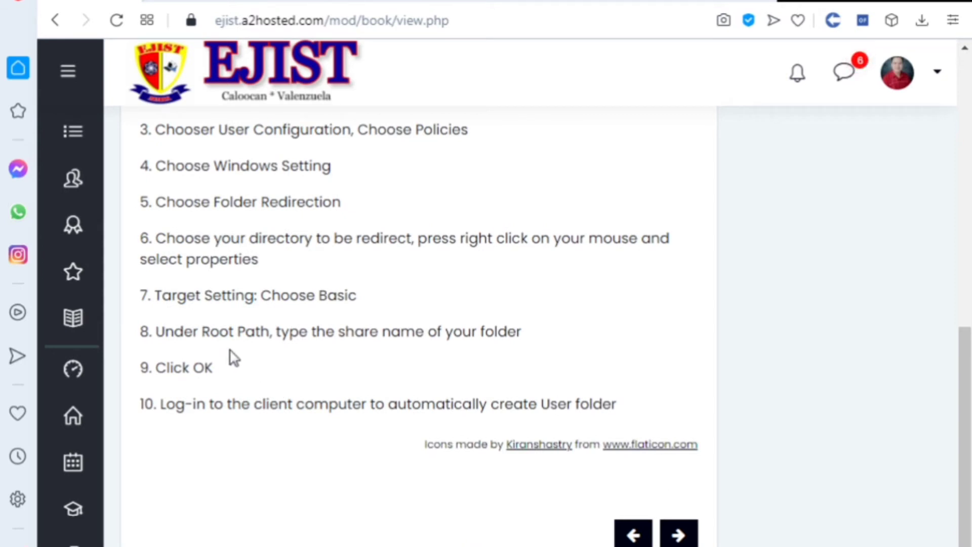
mouse_move(421, 361)
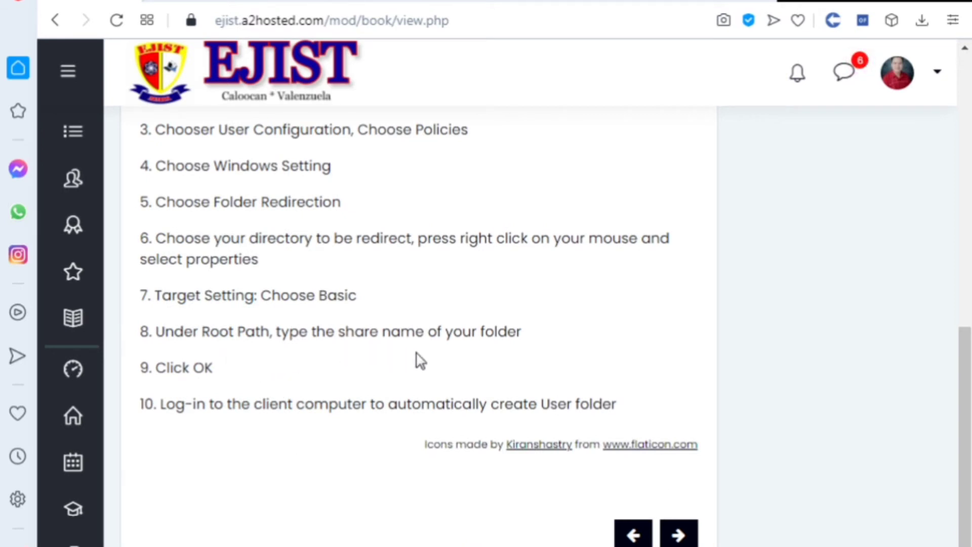
mouse_move(211, 395)
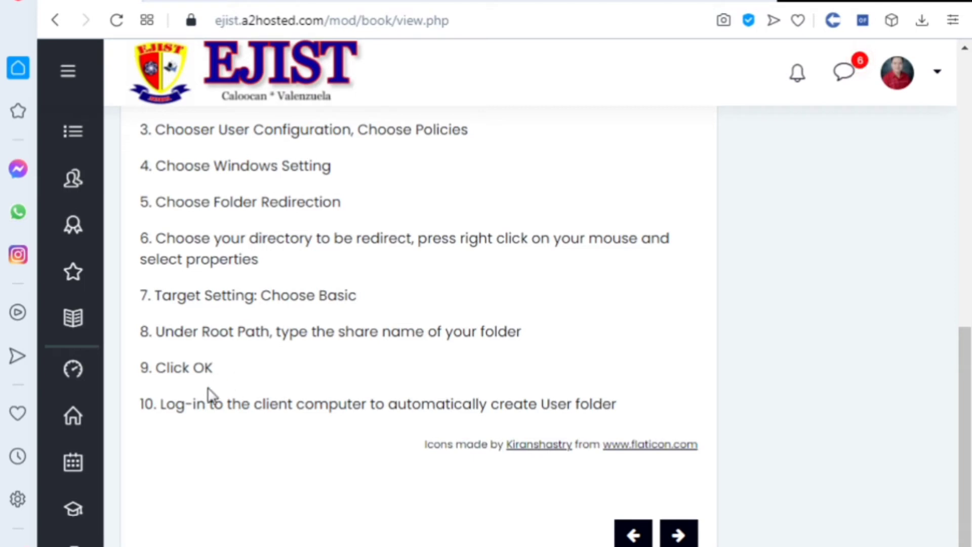
mouse_move(269, 425)
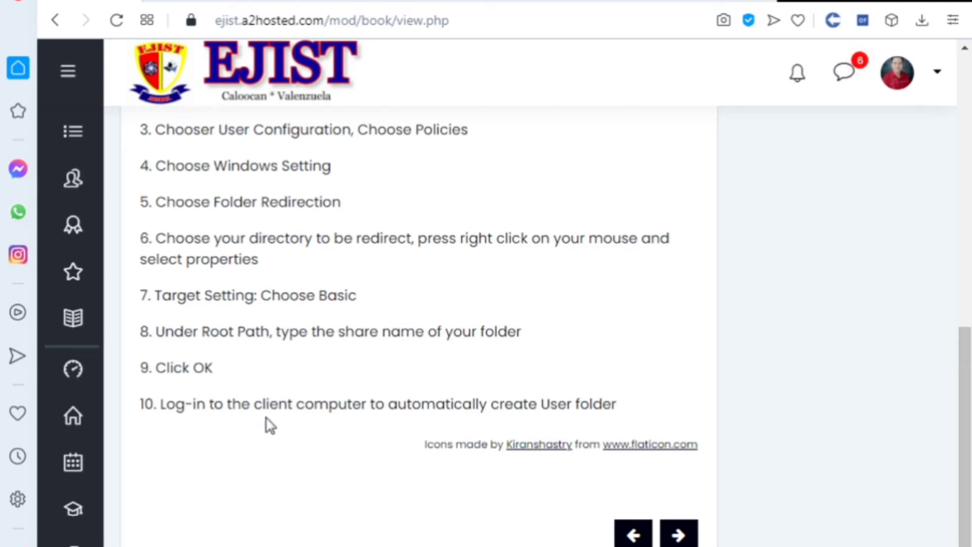
mouse_move(446, 452)
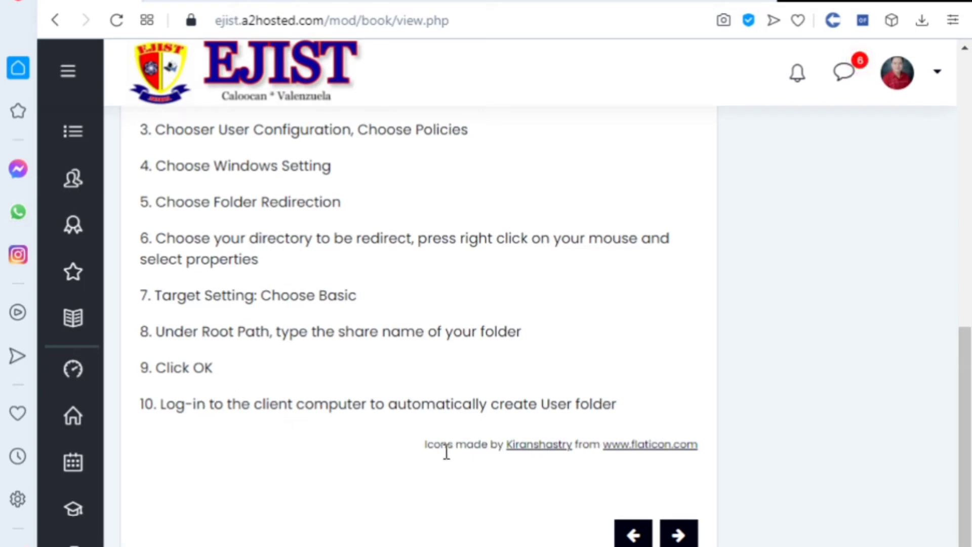
mouse_move(579, 427)
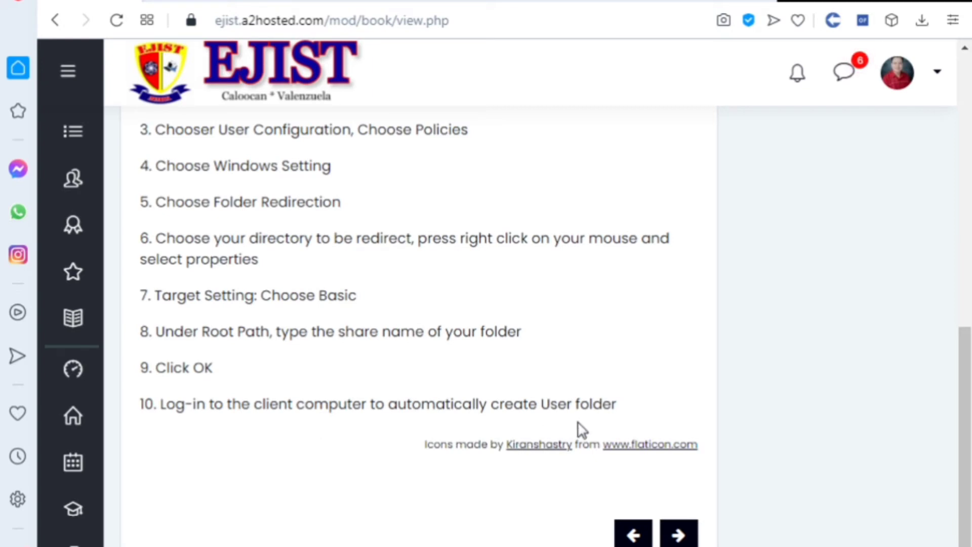
scroll(up, 3)
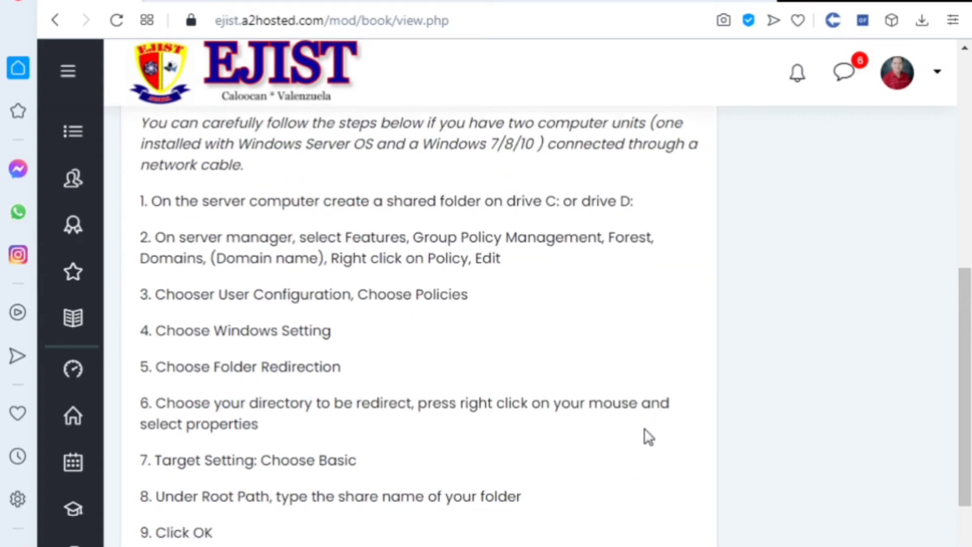
scroll(down, 3)
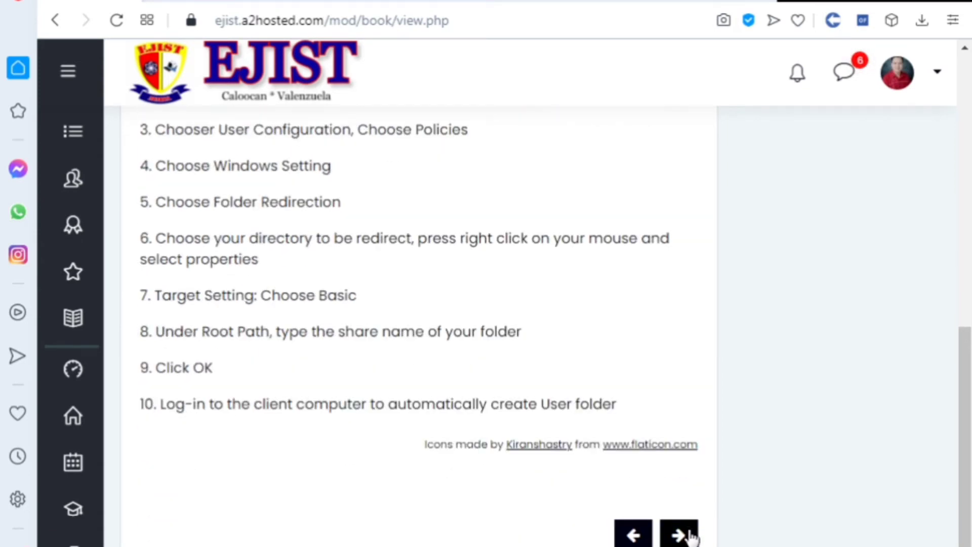
Move to chapter 5, Set Static IP Address, and advance its slideshow to the second slide.
click(679, 534)
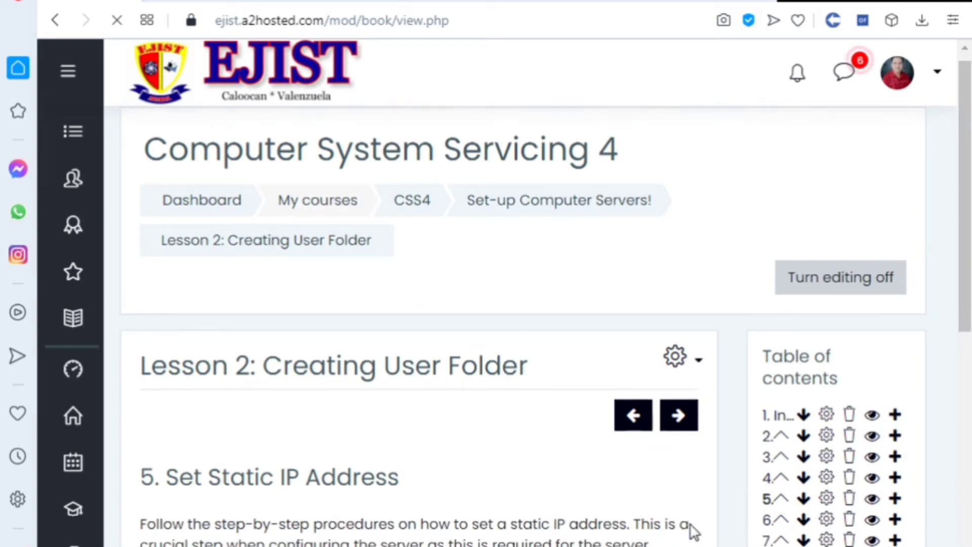
scroll(down, 3)
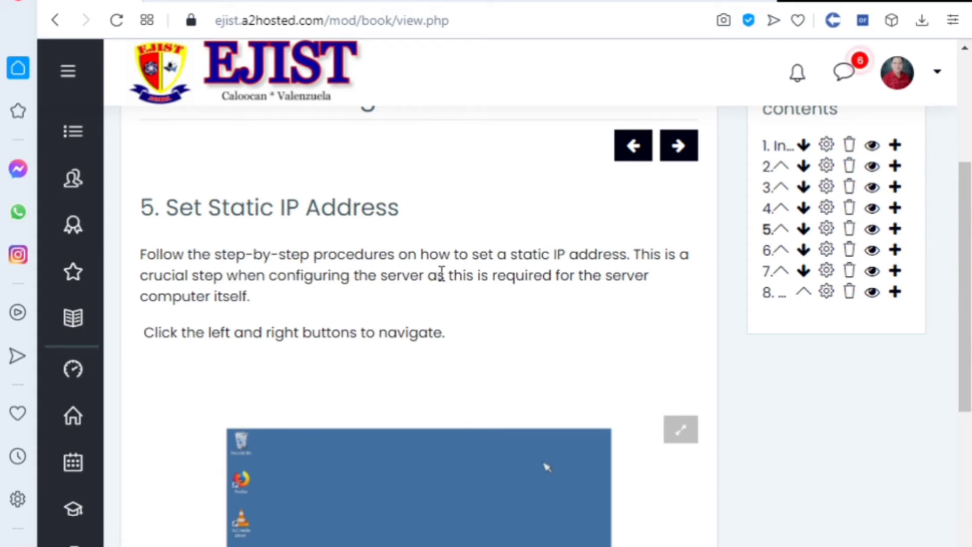
mouse_move(425, 509)
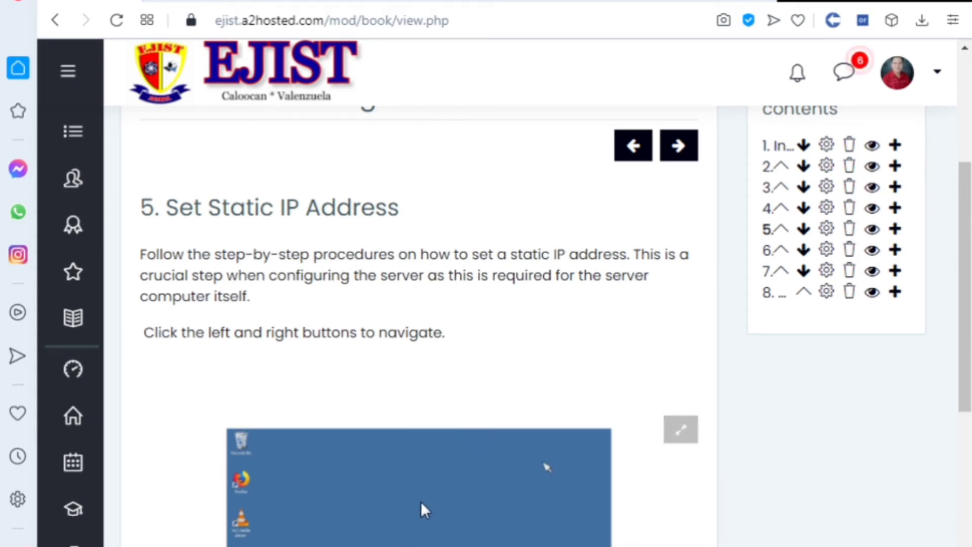
mouse_move(701, 302)
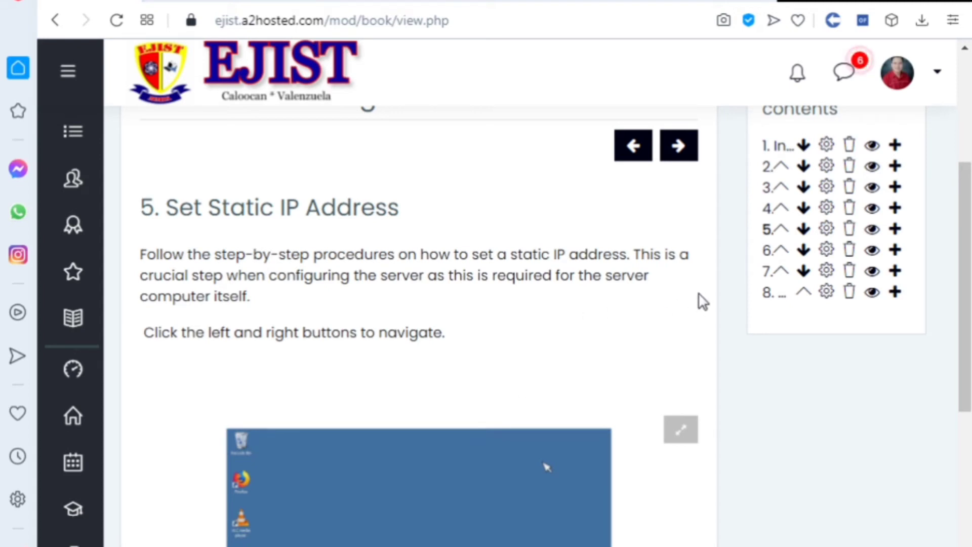
scroll(down, 3)
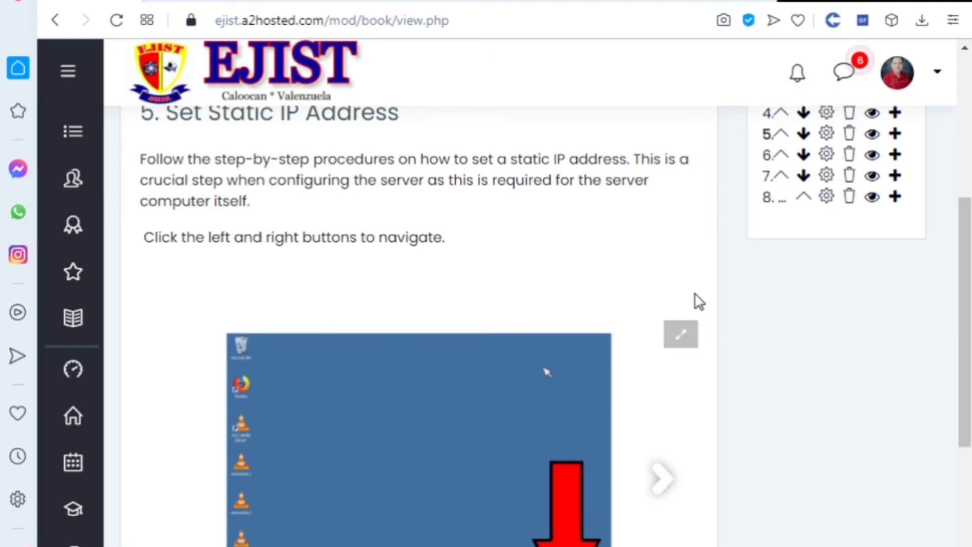
mouse_move(537, 204)
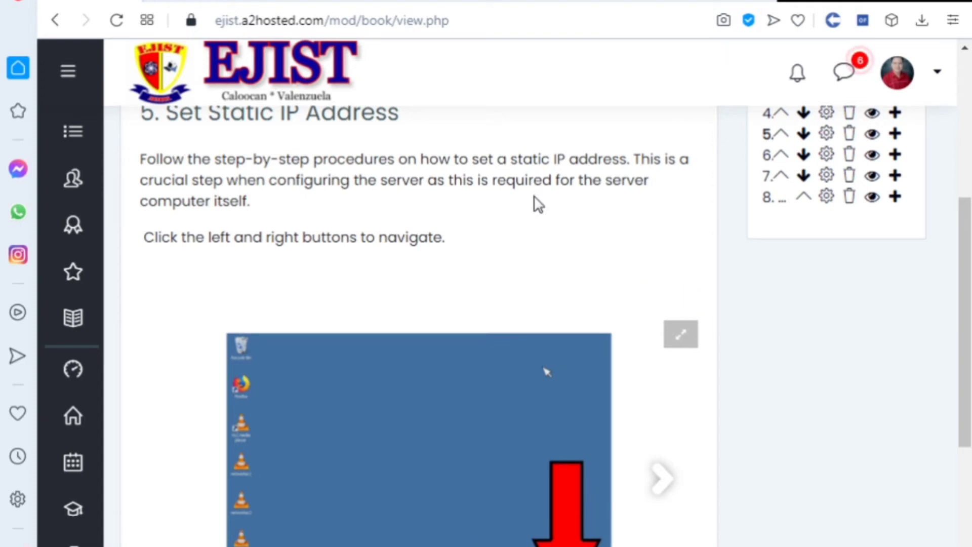
mouse_move(554, 280)
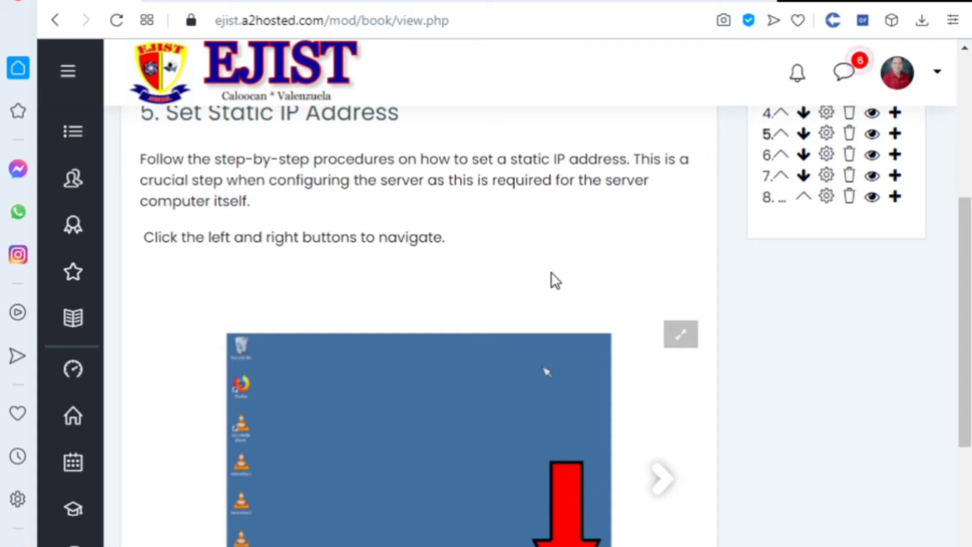
mouse_move(210, 259)
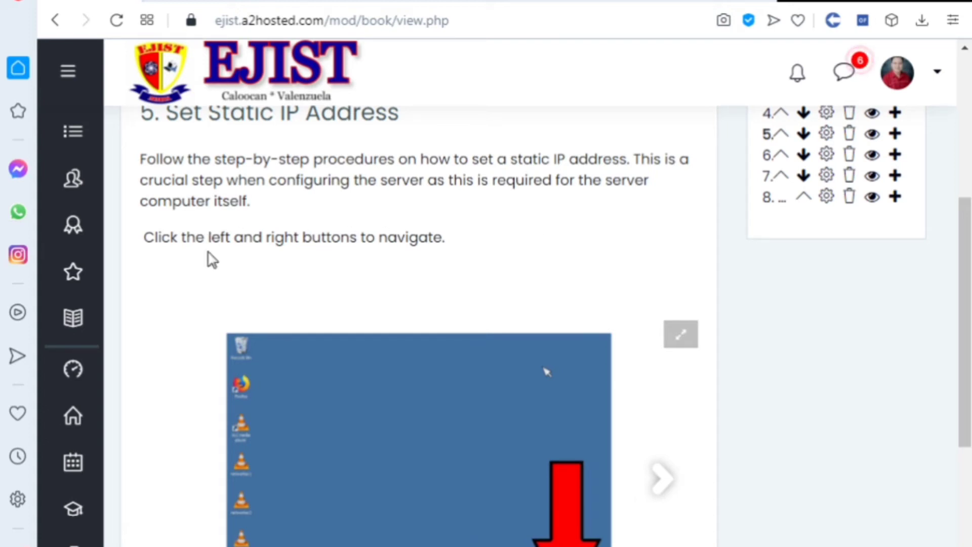
mouse_move(290, 260)
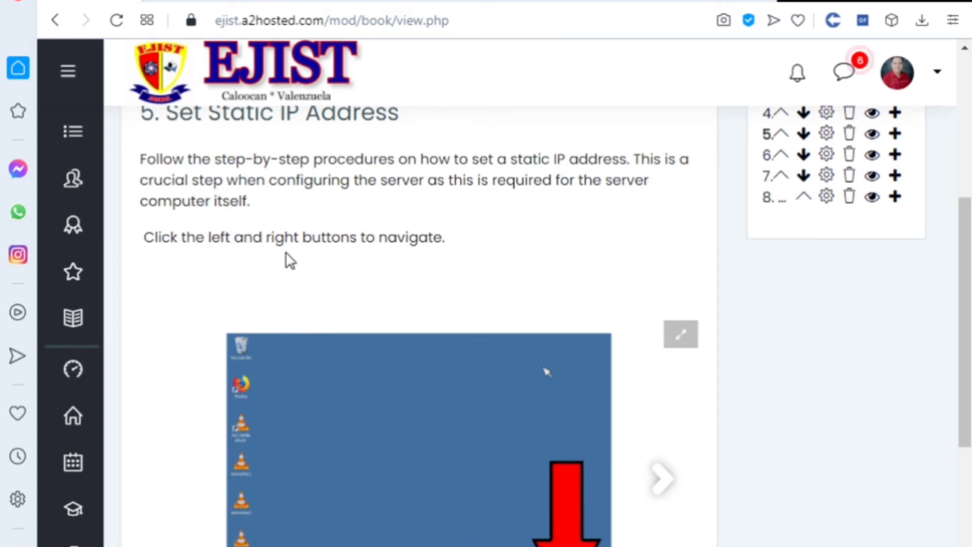
scroll(down, 3)
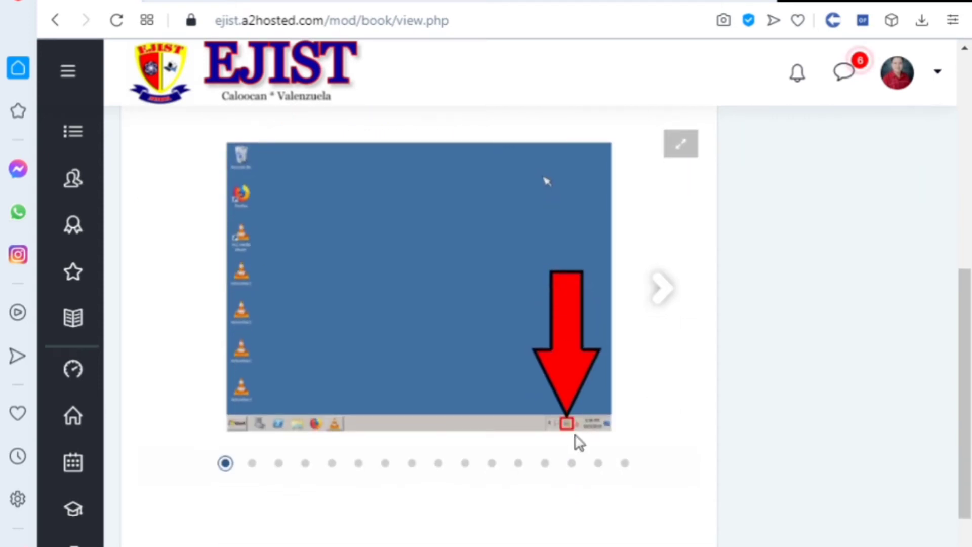
click(663, 286)
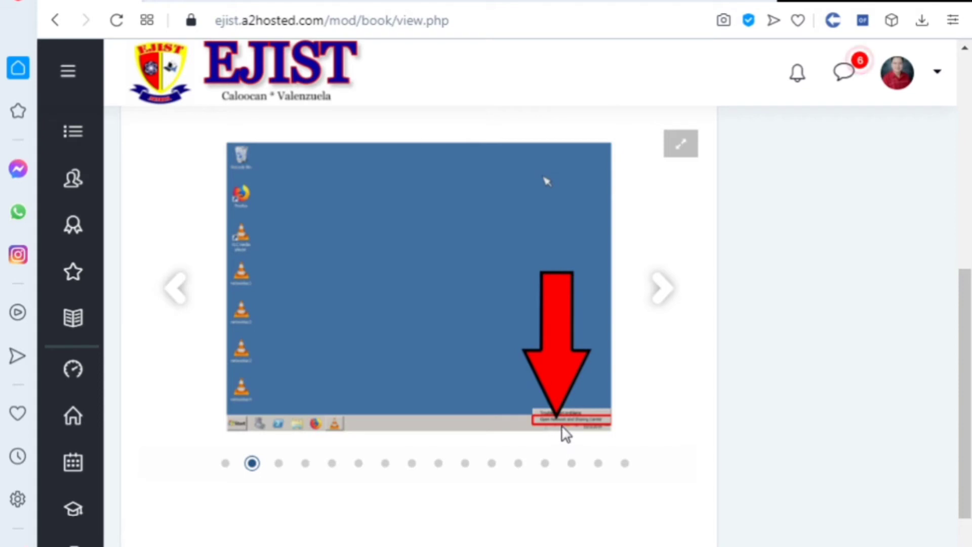
mouse_move(690, 156)
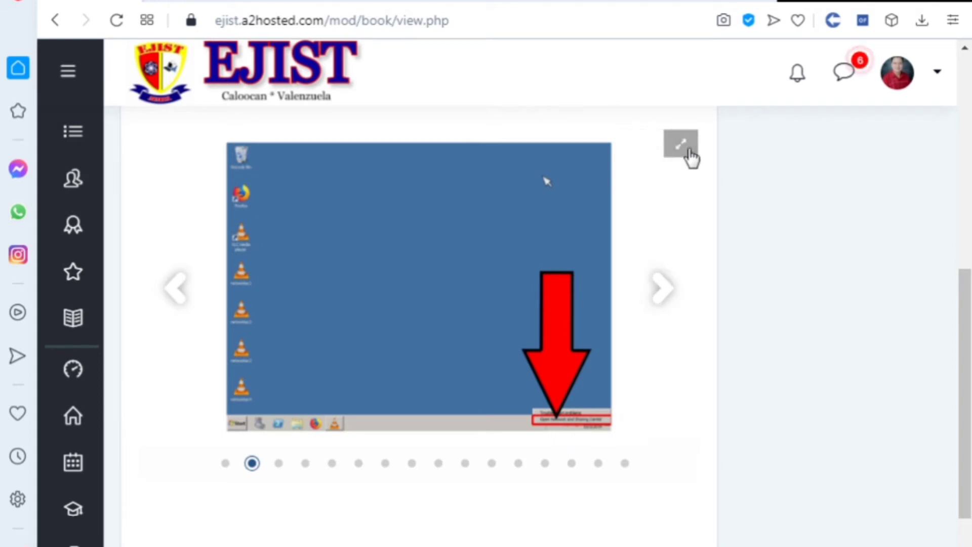
Enlarge the slideshow full screen and step through the connection status, properties and static address slides.
click(681, 144)
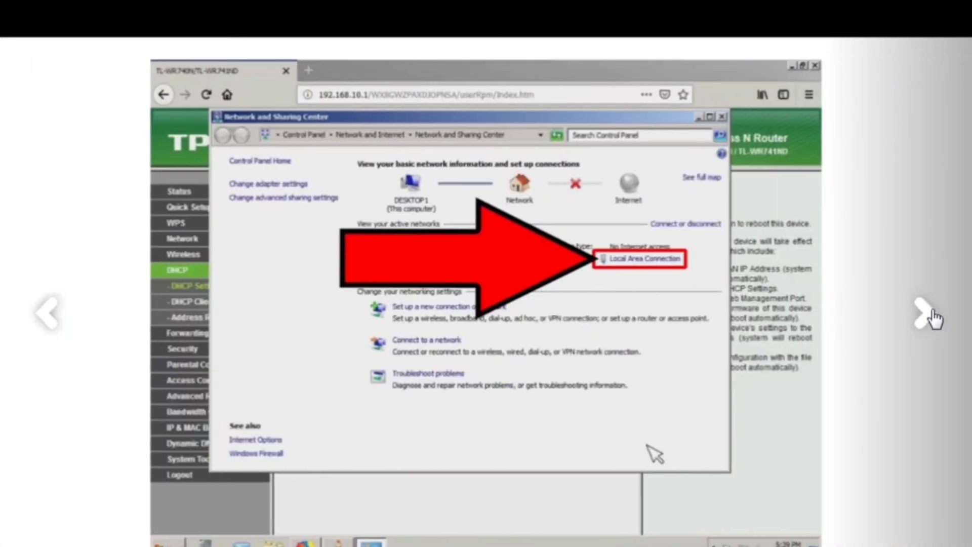
mouse_move(718, 299)
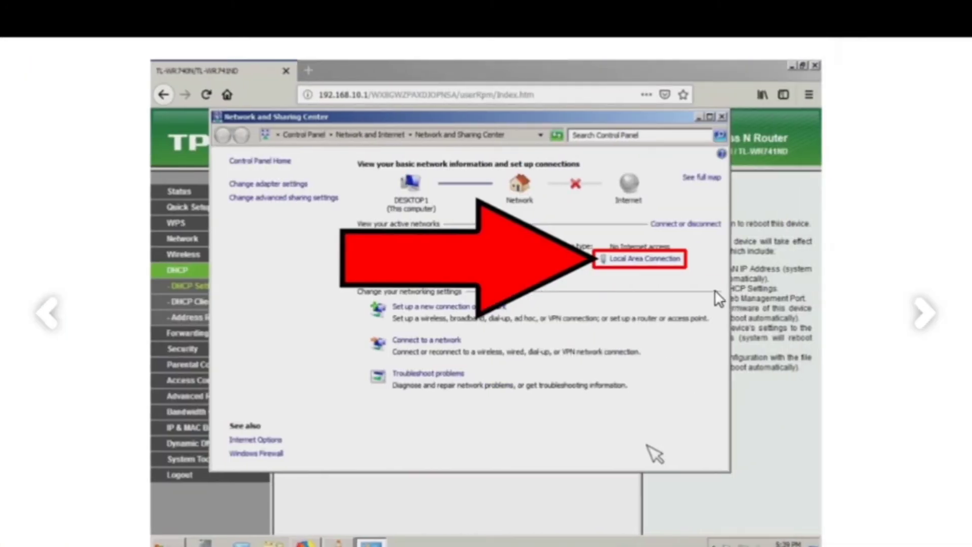
mouse_move(927, 319)
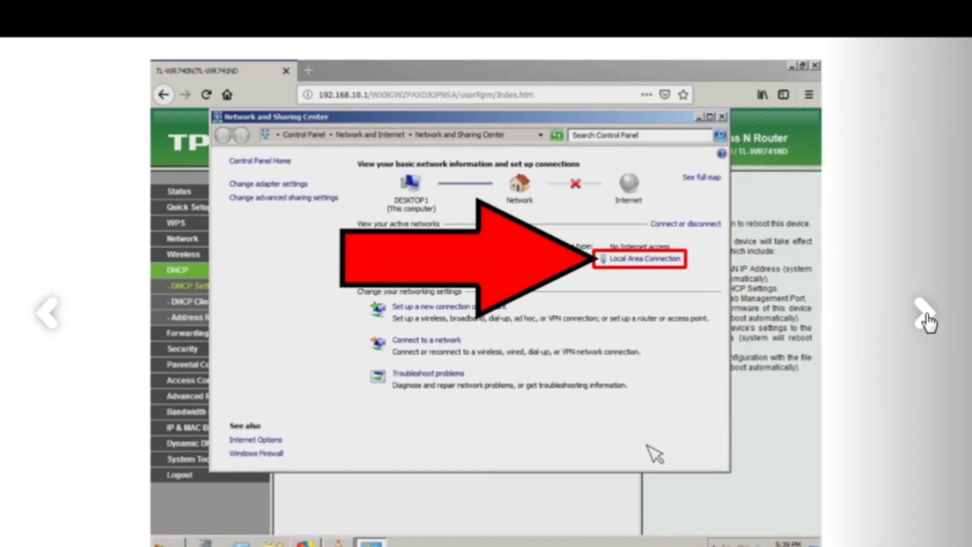
click(640, 258)
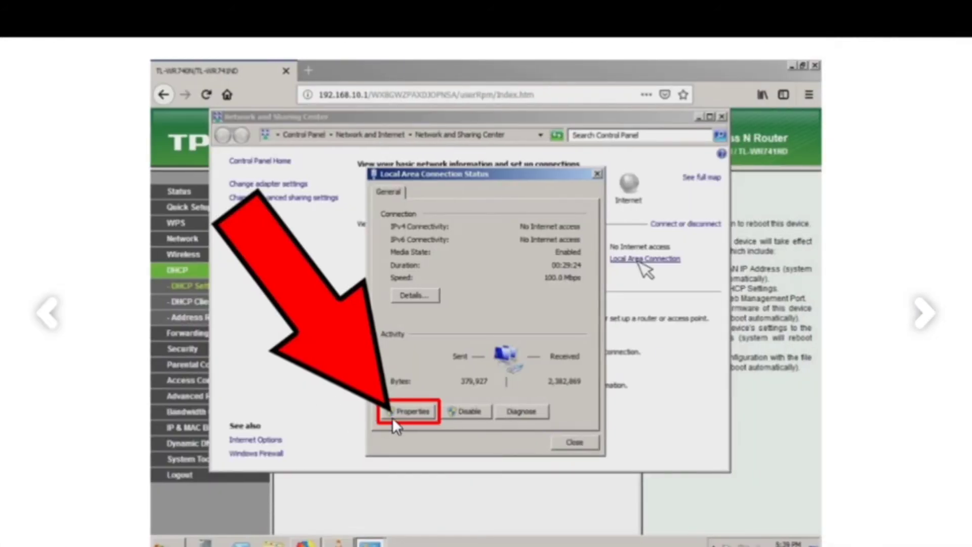
click(408, 411)
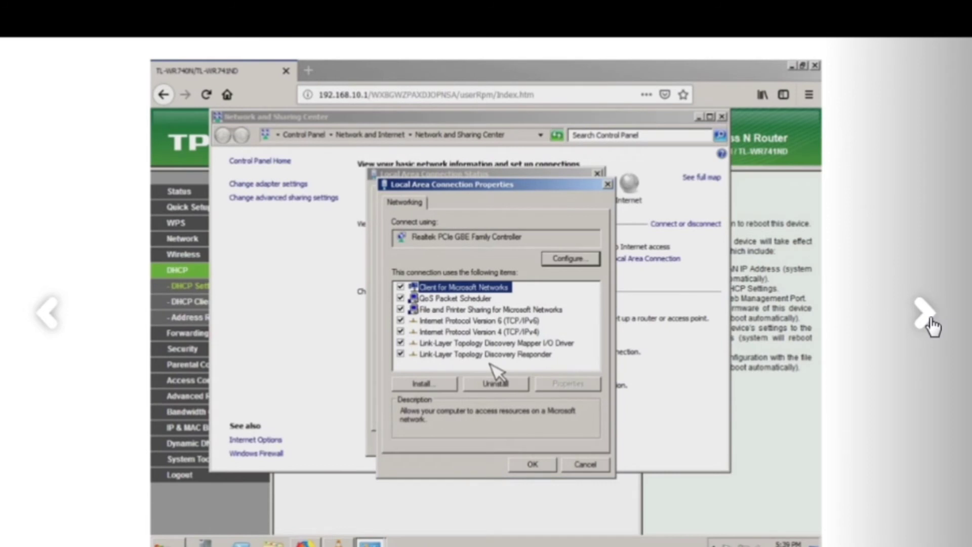
mouse_move(480, 340)
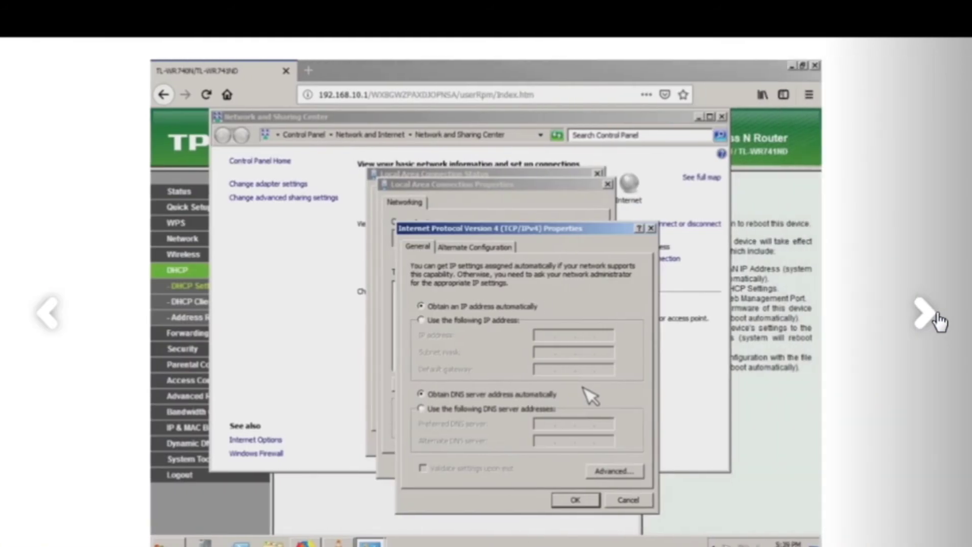
mouse_move(421, 341)
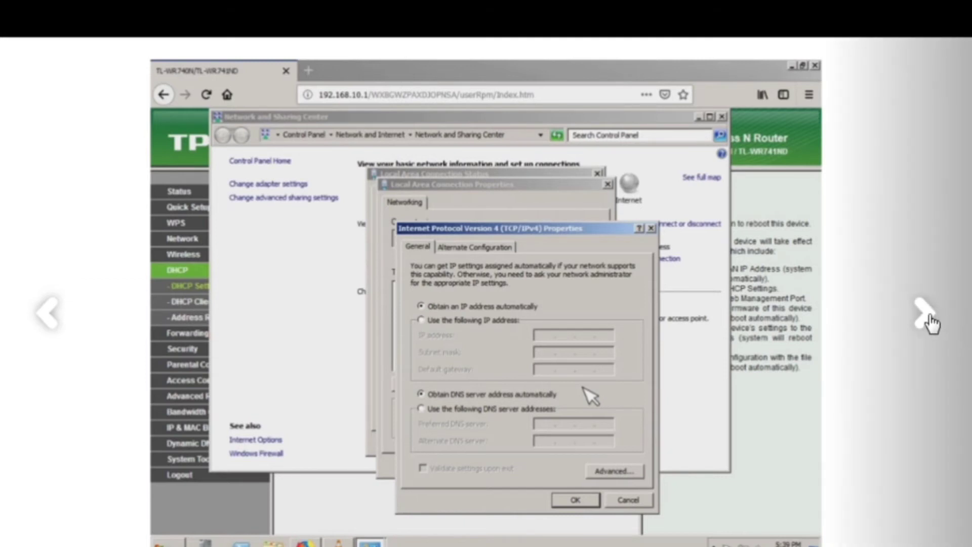
click(422, 320)
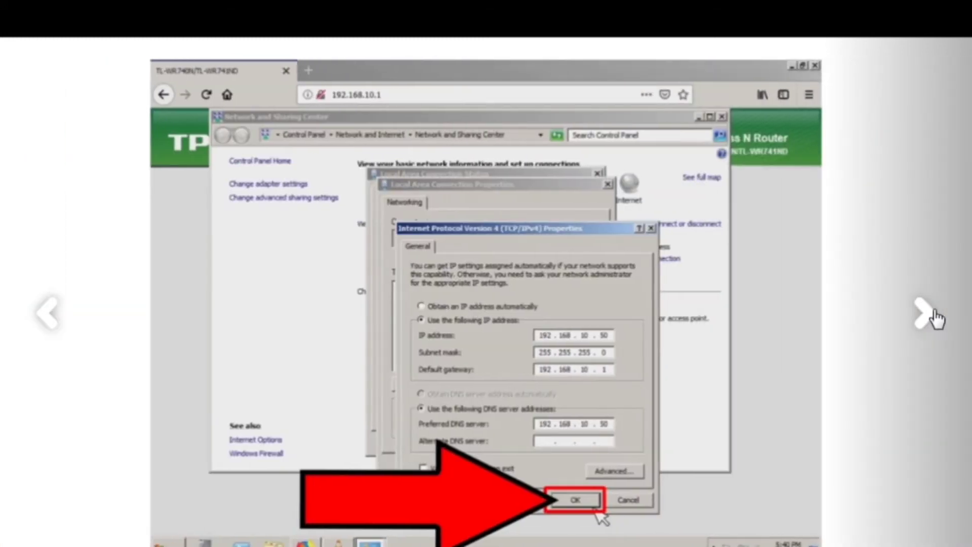
Continue stepping through the remaining slides to the closing connection-status slide.
click(574, 500)
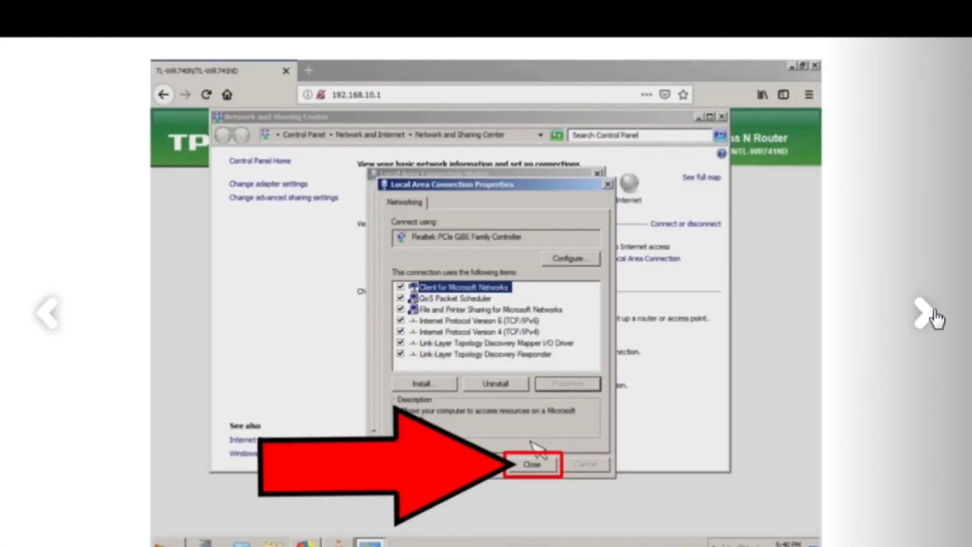
click(531, 464)
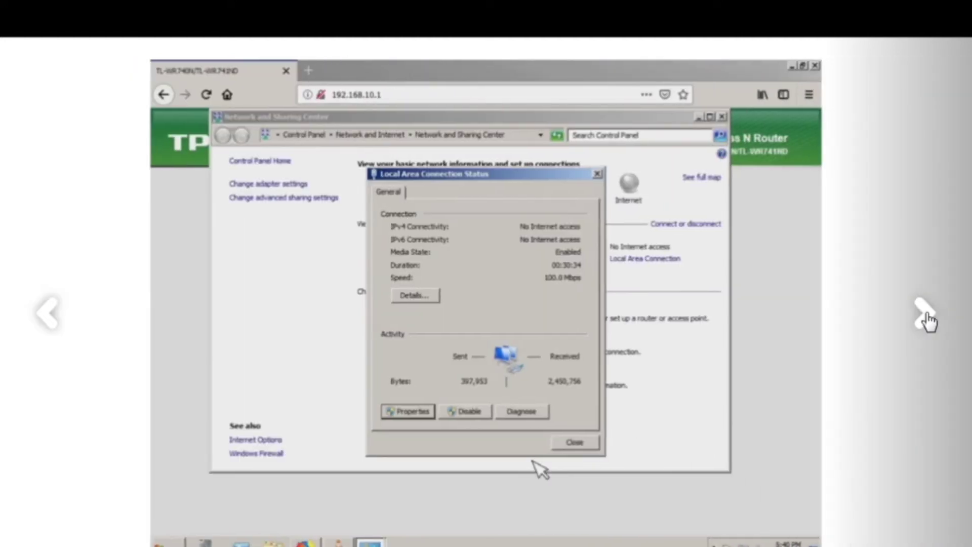
click(407, 411)
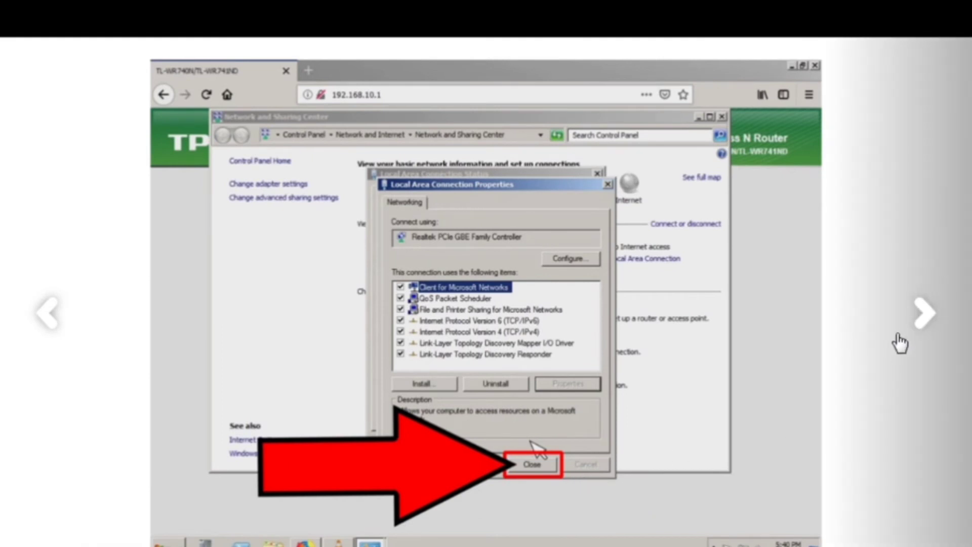
click(531, 464)
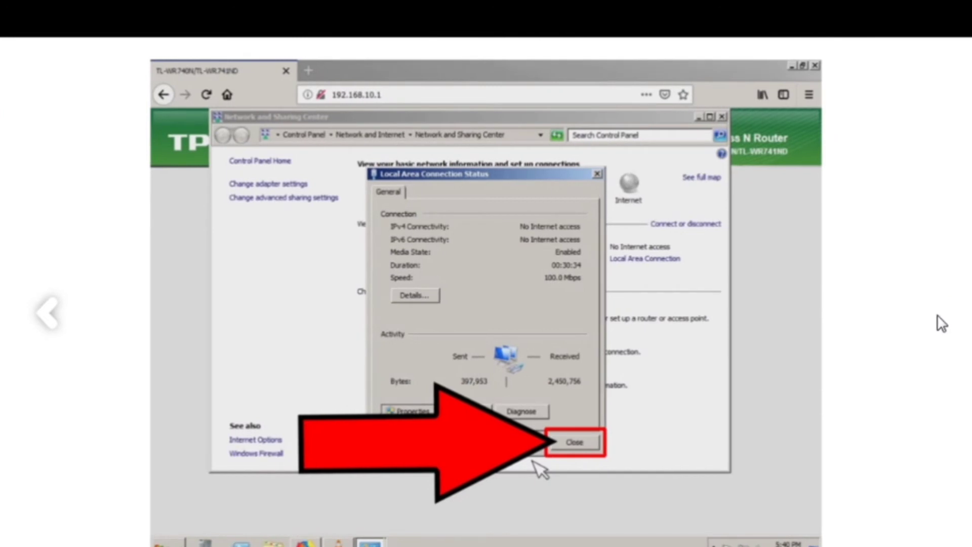
mouse_move(929, 162)
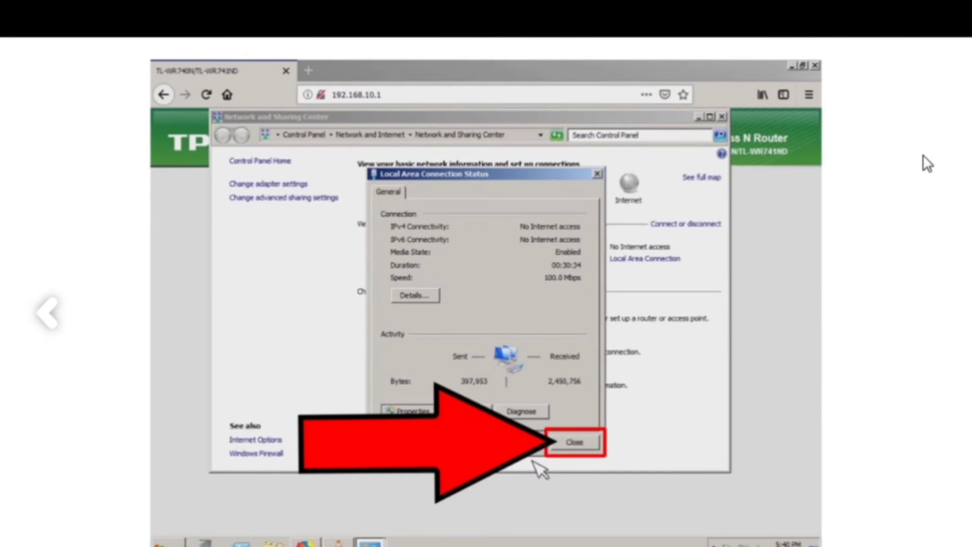
mouse_move(784, 365)
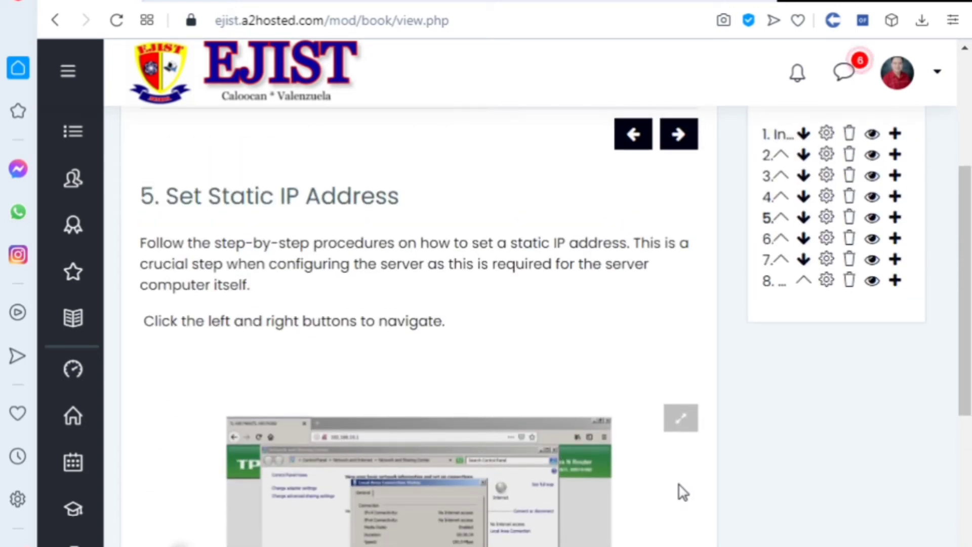
Scroll down chapter 6, Configuring the Active Directory Domain Services, to its slideshow.
scroll(down, 3)
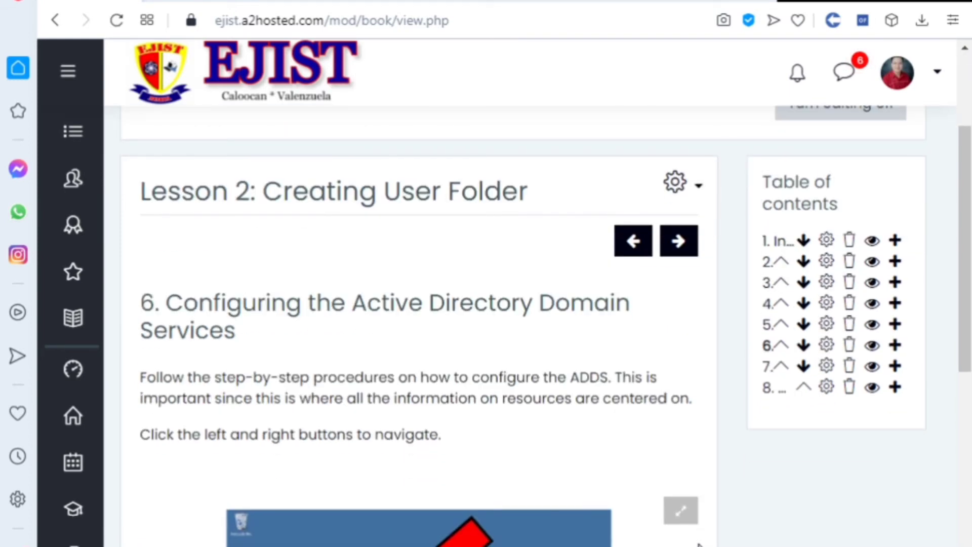
mouse_move(676, 540)
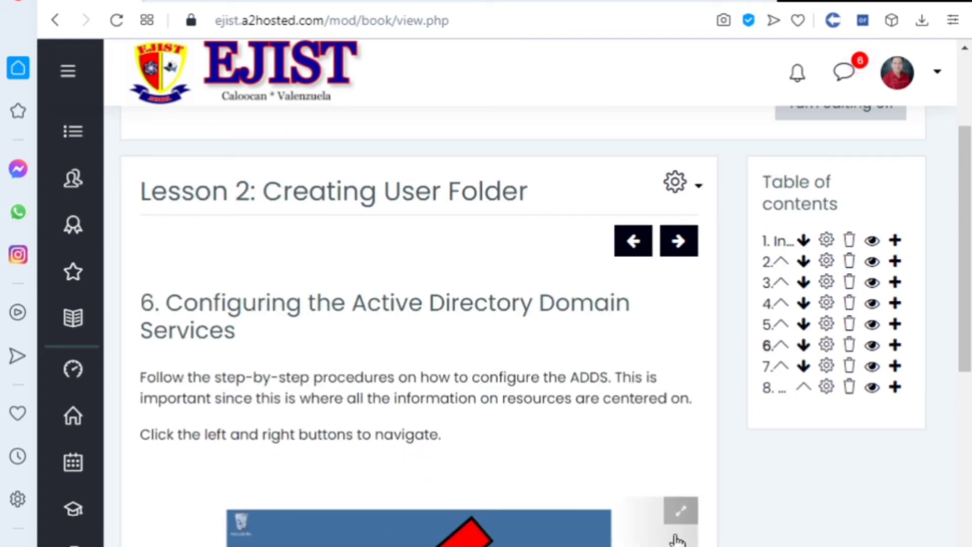
mouse_move(216, 383)
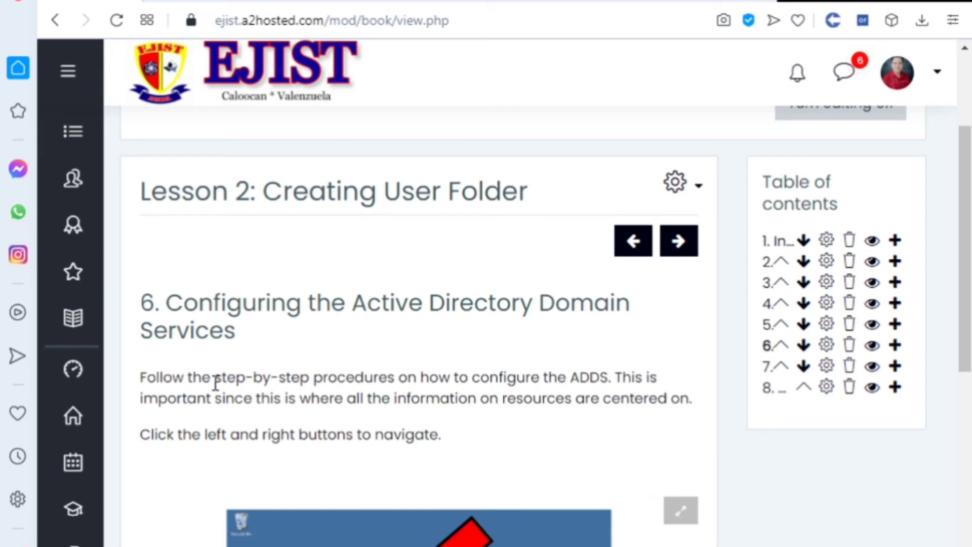
mouse_move(508, 388)
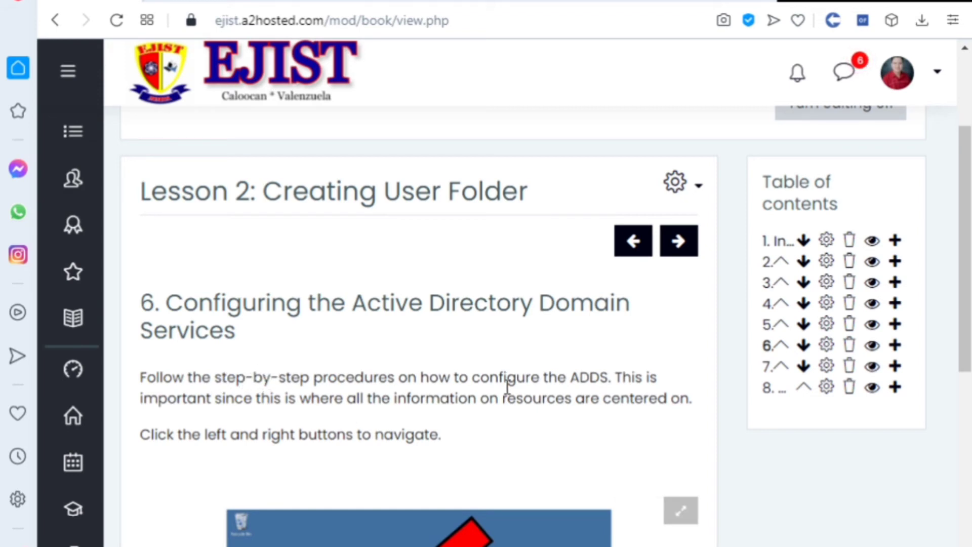
mouse_move(552, 383)
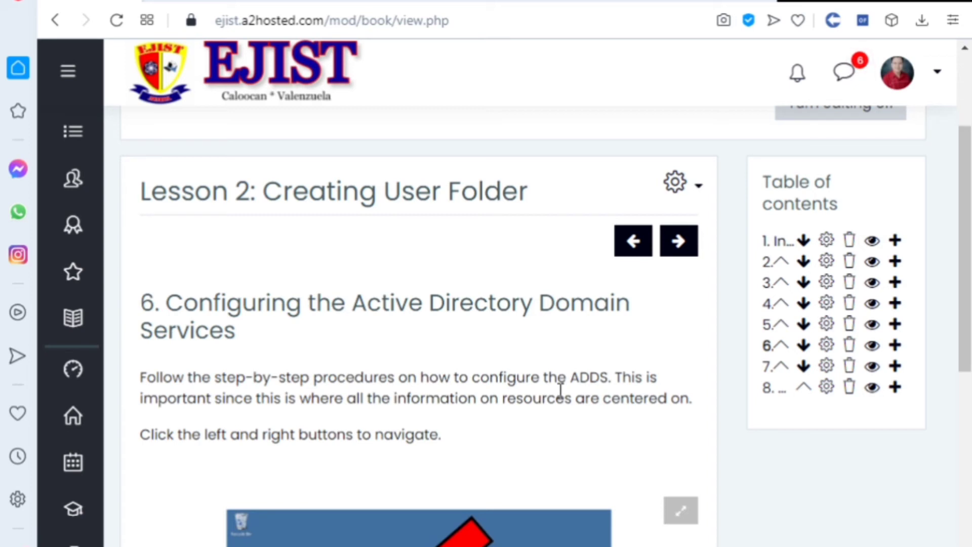
mouse_move(602, 398)
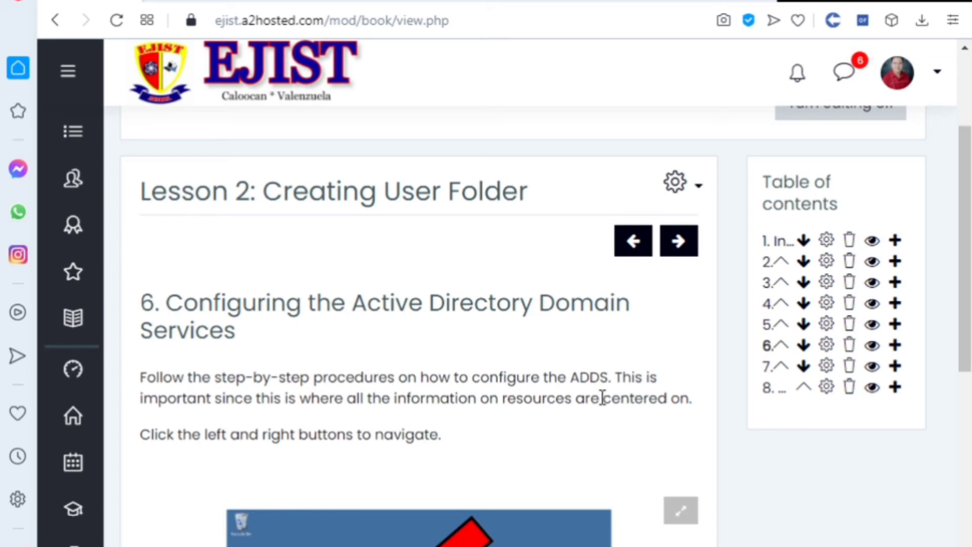
scroll(down, 3)
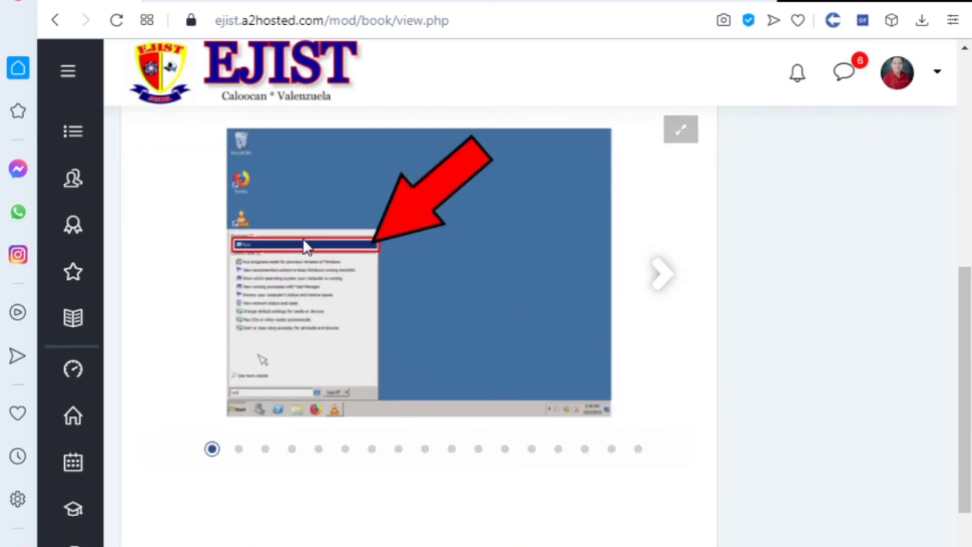
scroll(down, 3)
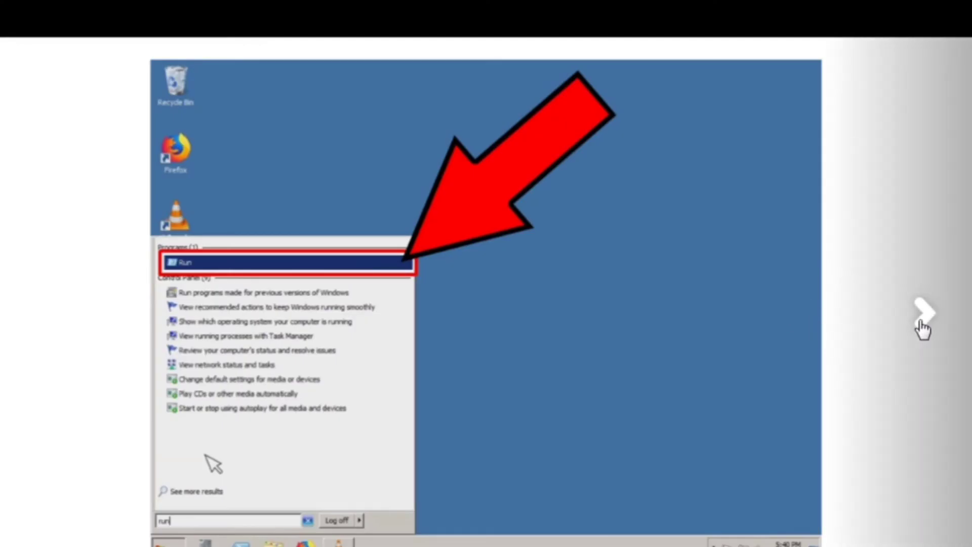
Step through the dcpromo, wizard welcome, OS compatibility and deployment configuration slides.
click(286, 262)
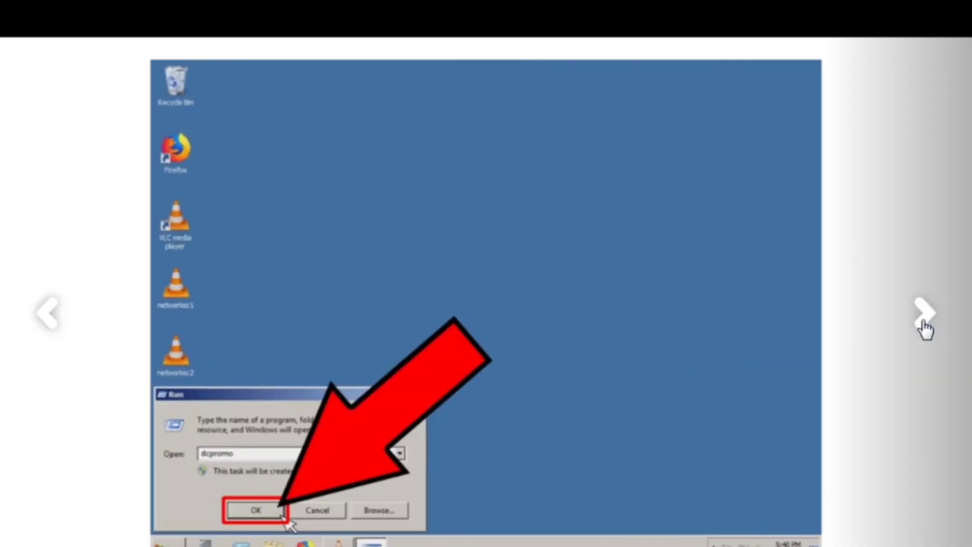
click(255, 509)
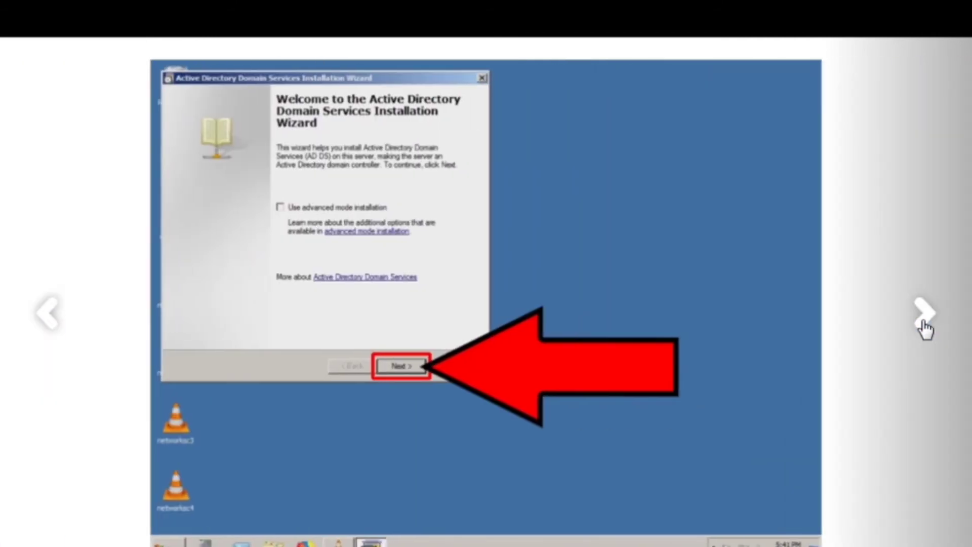
click(401, 366)
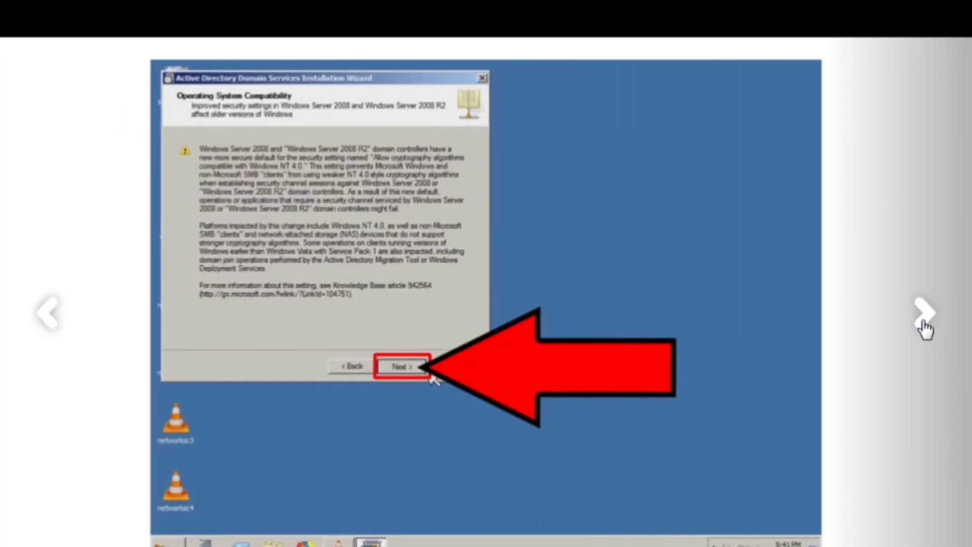
click(402, 366)
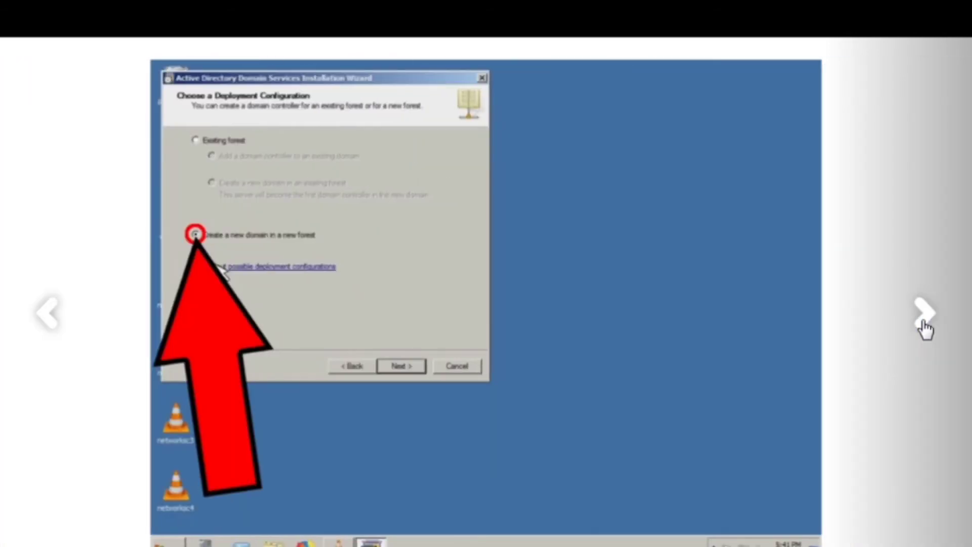
mouse_move(242, 252)
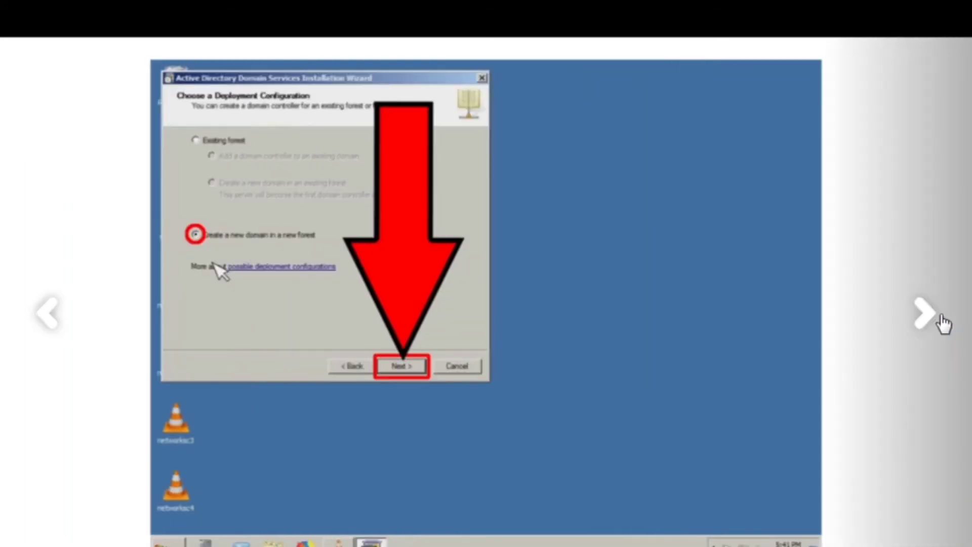
click(401, 366)
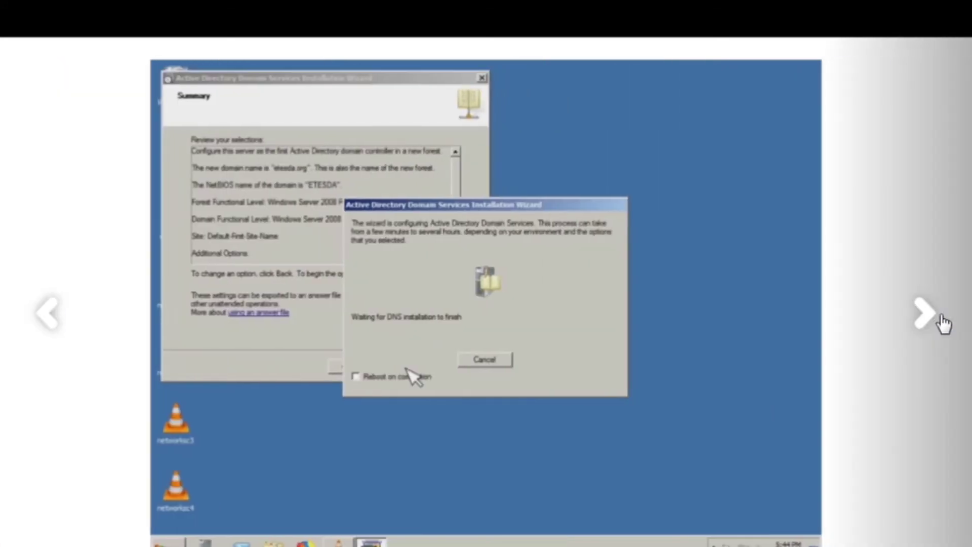
mouse_move(505, 286)
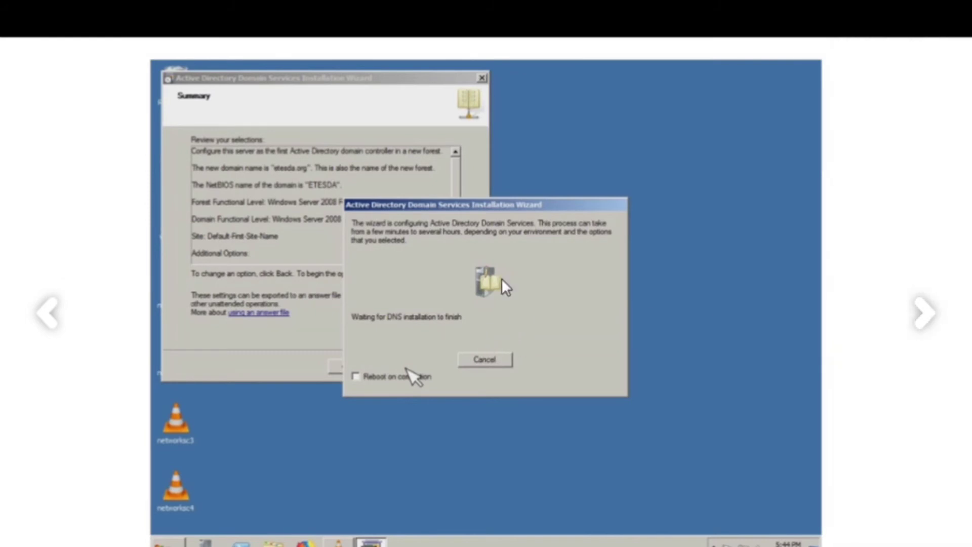
mouse_move(415, 386)
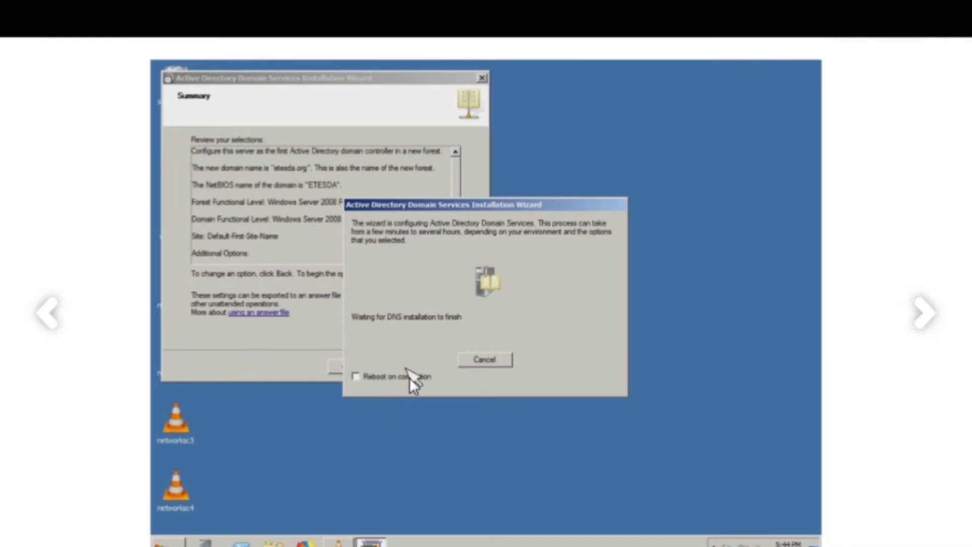
Review the forest root domain, summary and configuring progress slides, then leave for chapter 7, Adding Roles.
click(924, 313)
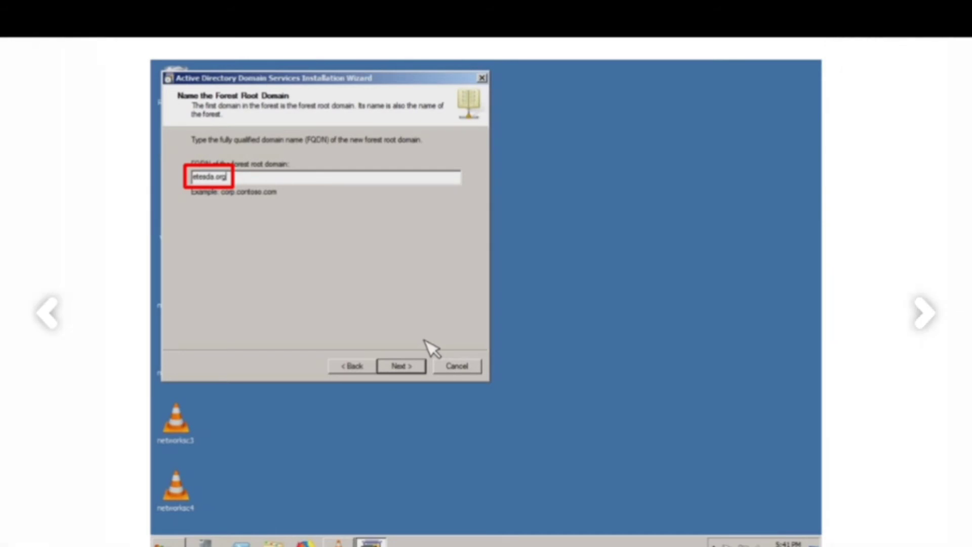
click(401, 366)
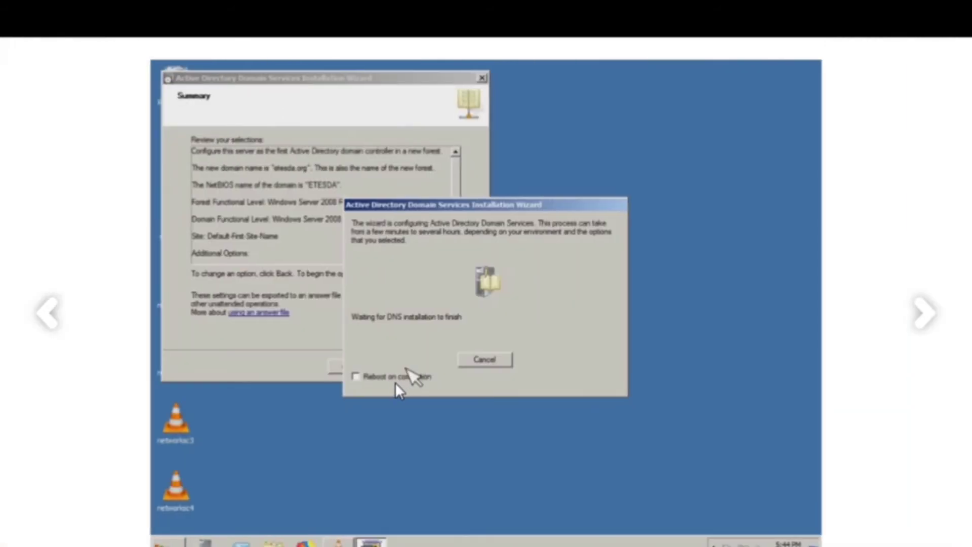
mouse_move(377, 388)
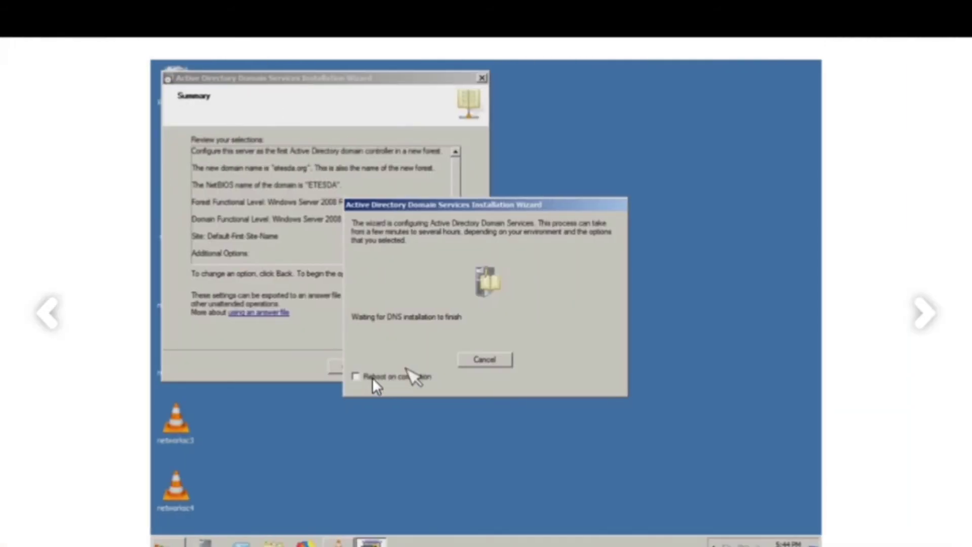
mouse_move(406, 371)
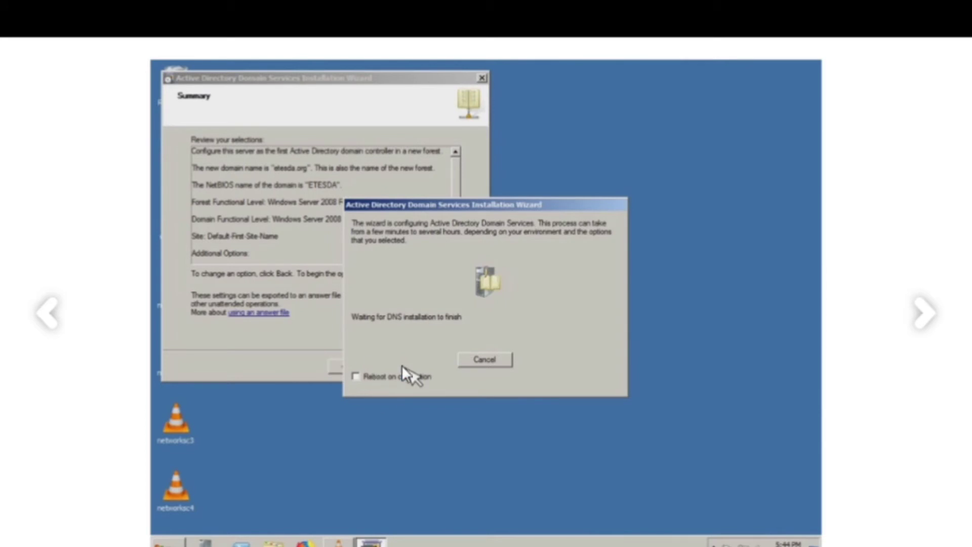
mouse_move(925, 311)
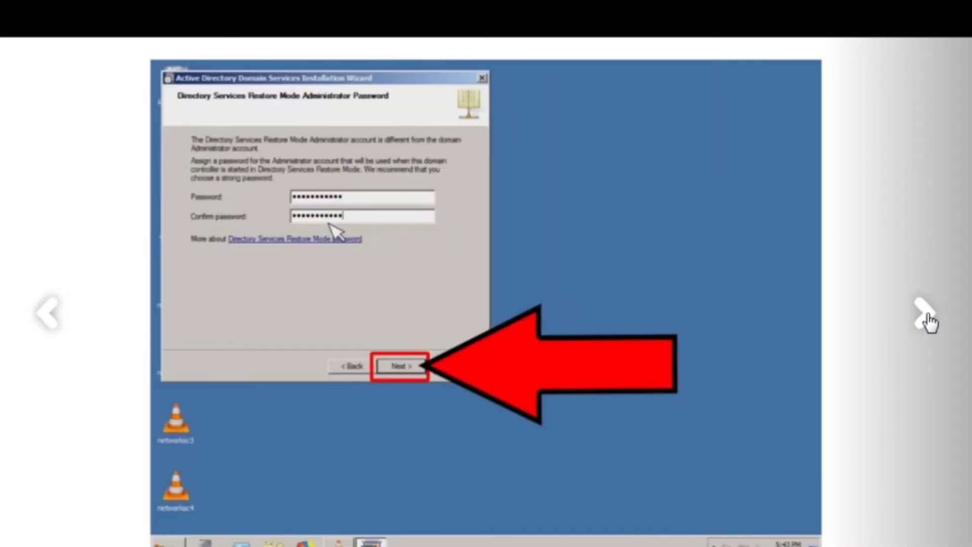
mouse_move(745, 270)
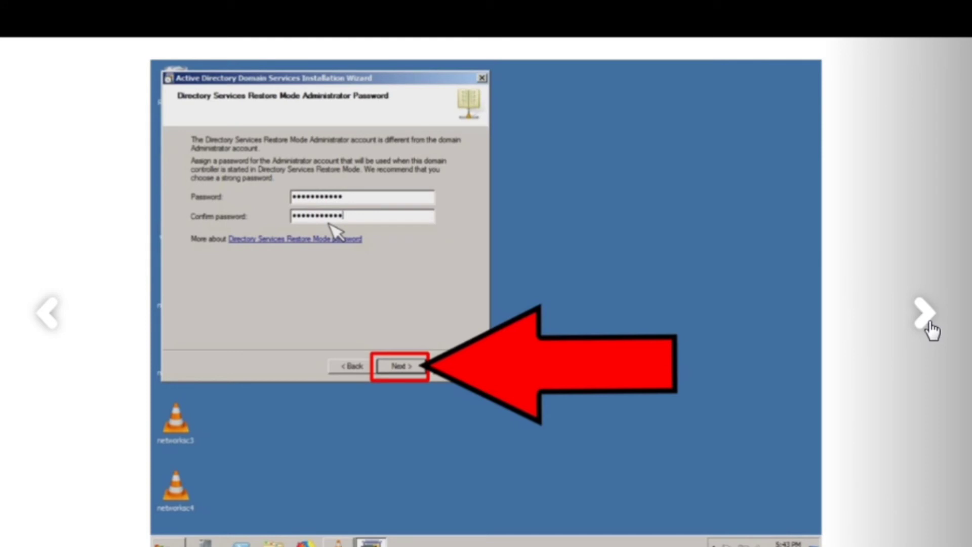
click(400, 365)
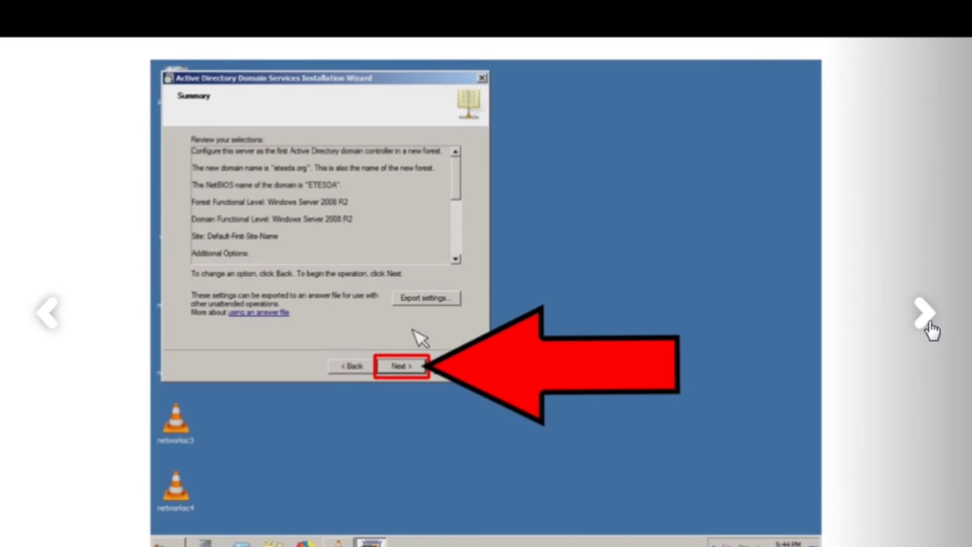
click(402, 366)
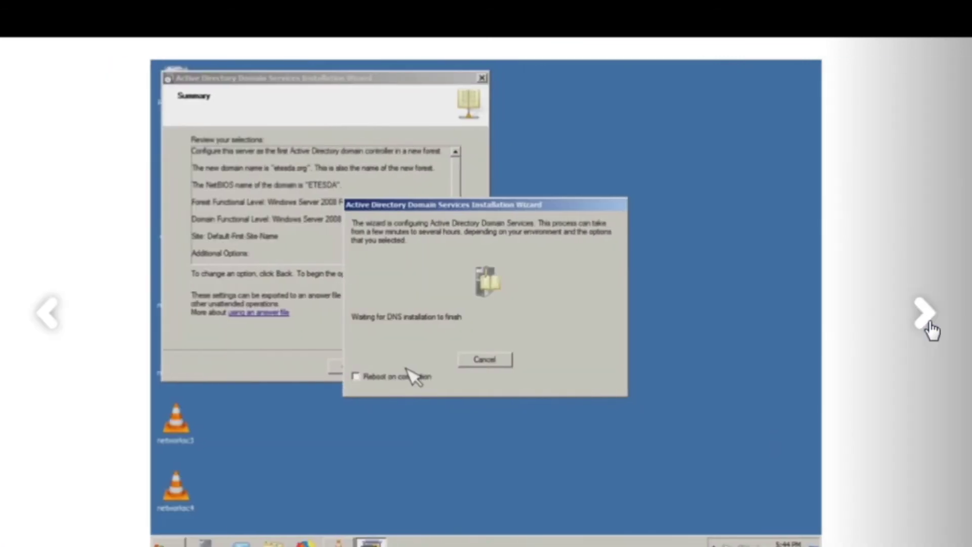
click(925, 313)
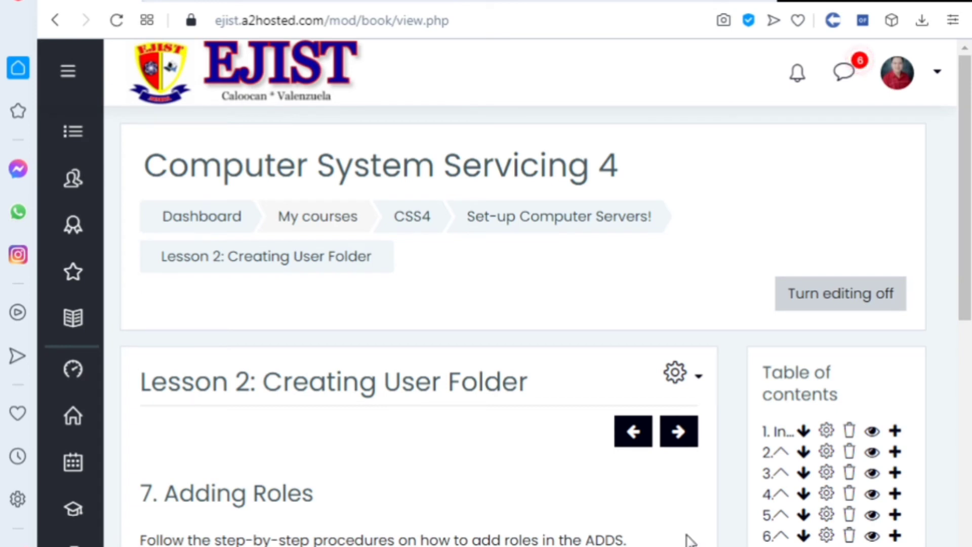
scroll(down, 3)
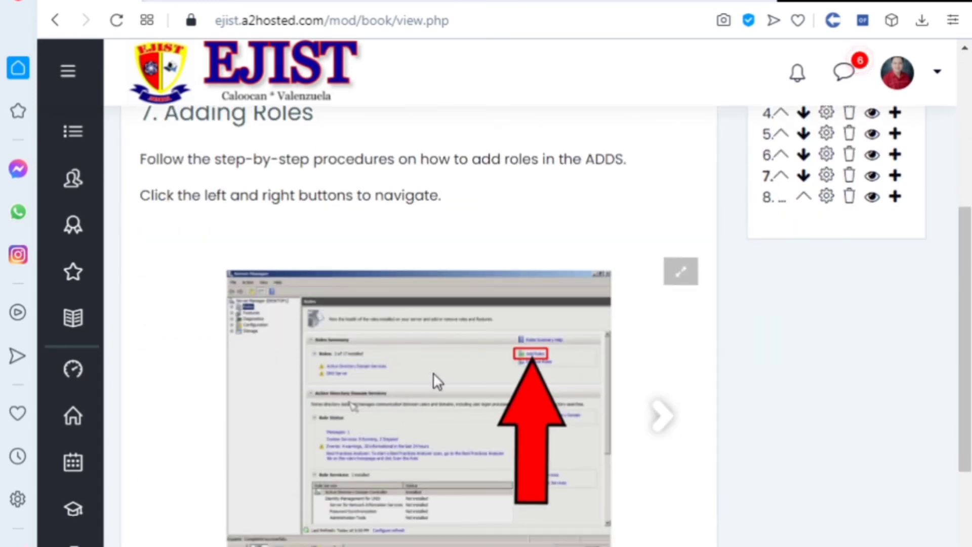
mouse_move(530, 335)
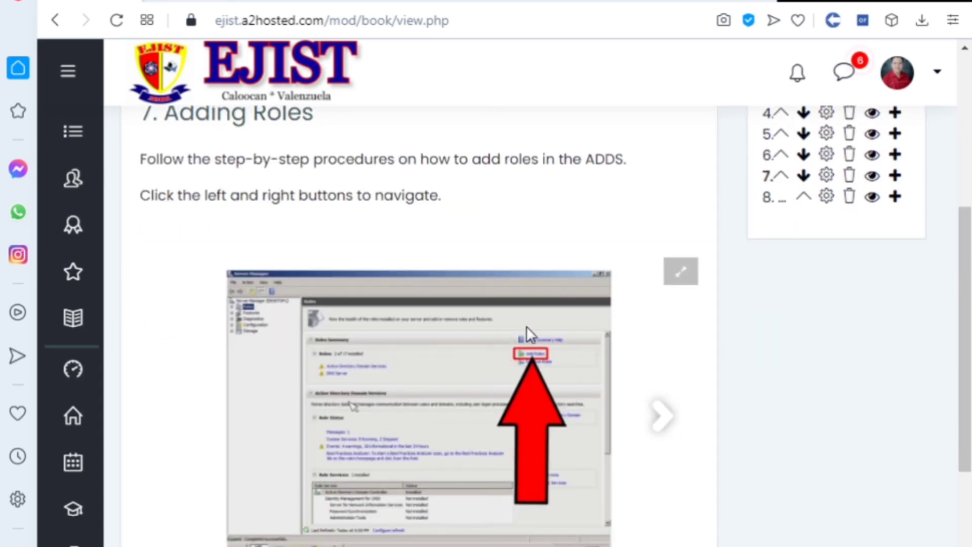
mouse_move(648, 274)
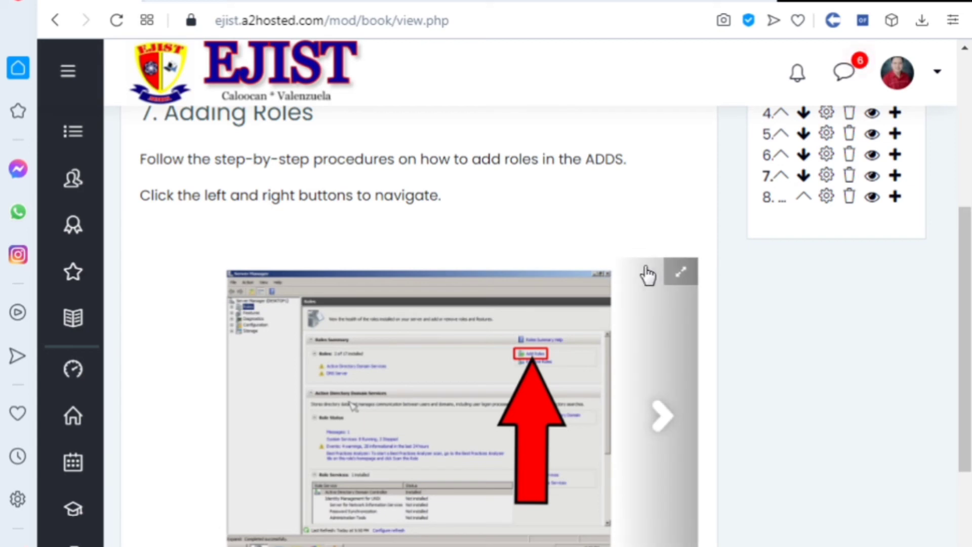
mouse_move(687, 236)
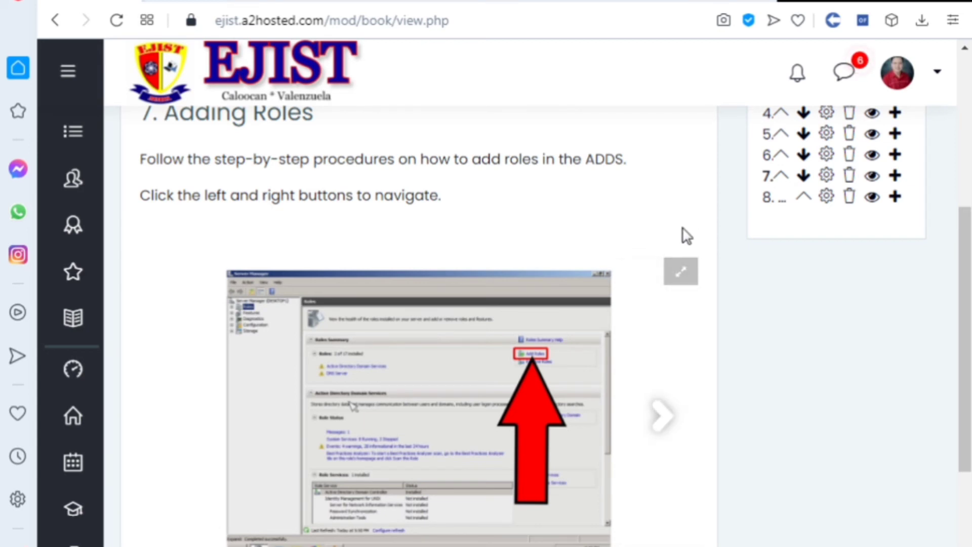
mouse_move(674, 245)
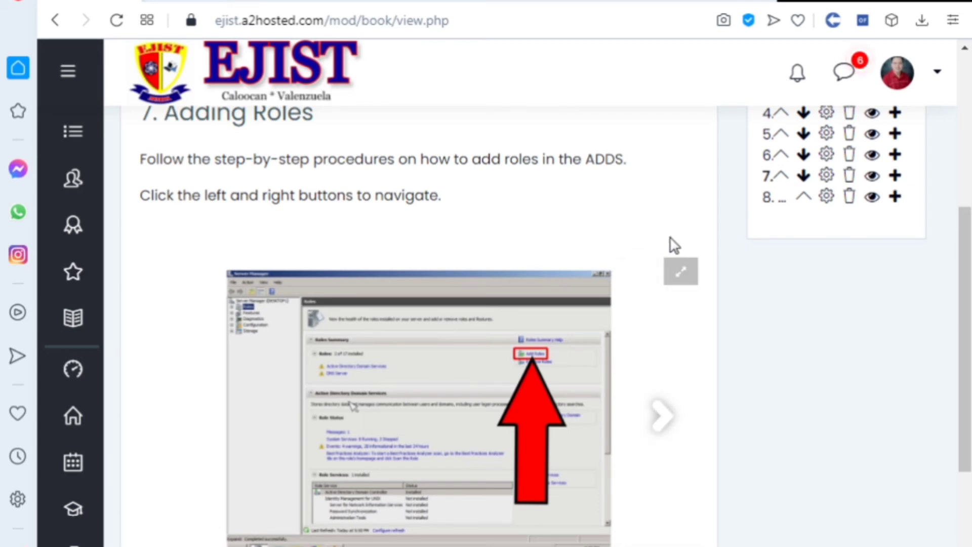
mouse_move(670, 251)
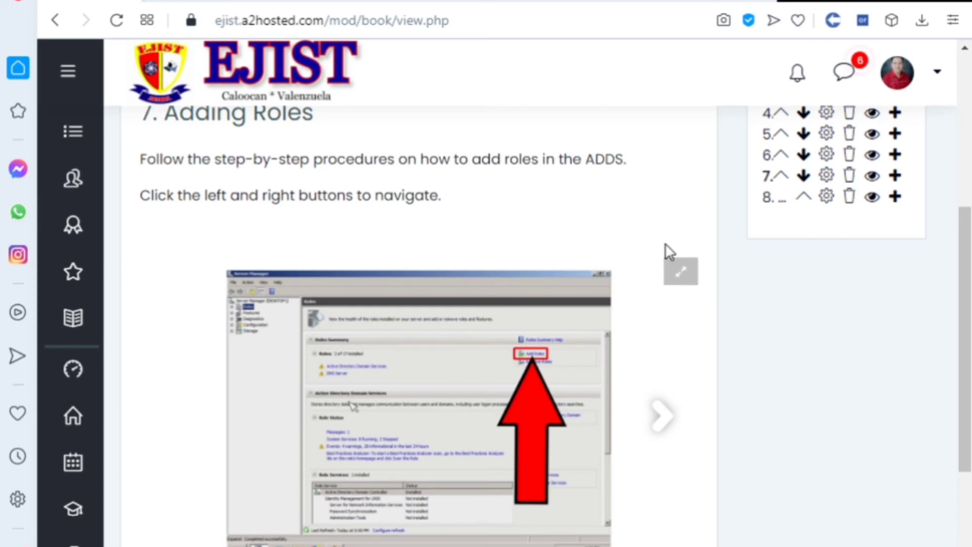
mouse_move(681, 272)
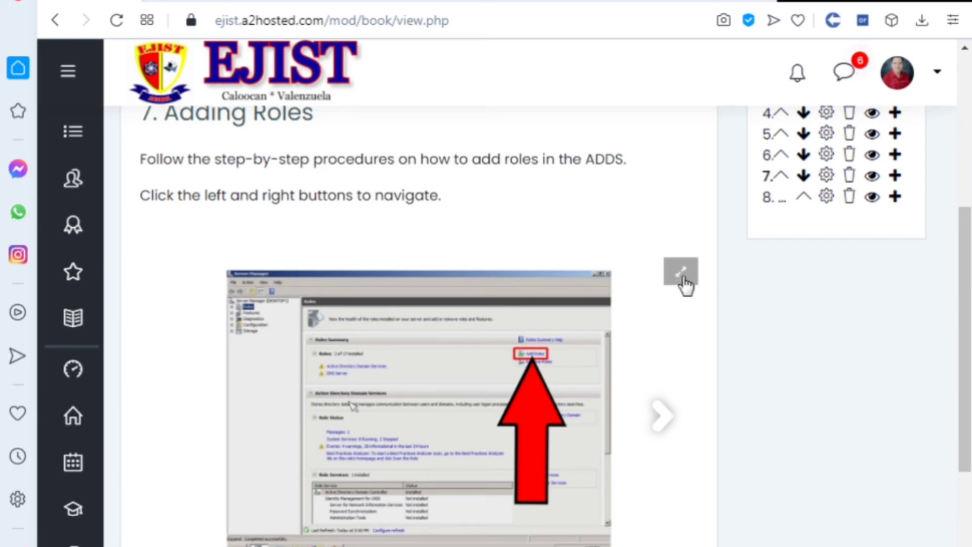
Enlarge the Adding Roles slideshow full screen and advance through the server roles and IPv4 DNS settings slides.
click(681, 273)
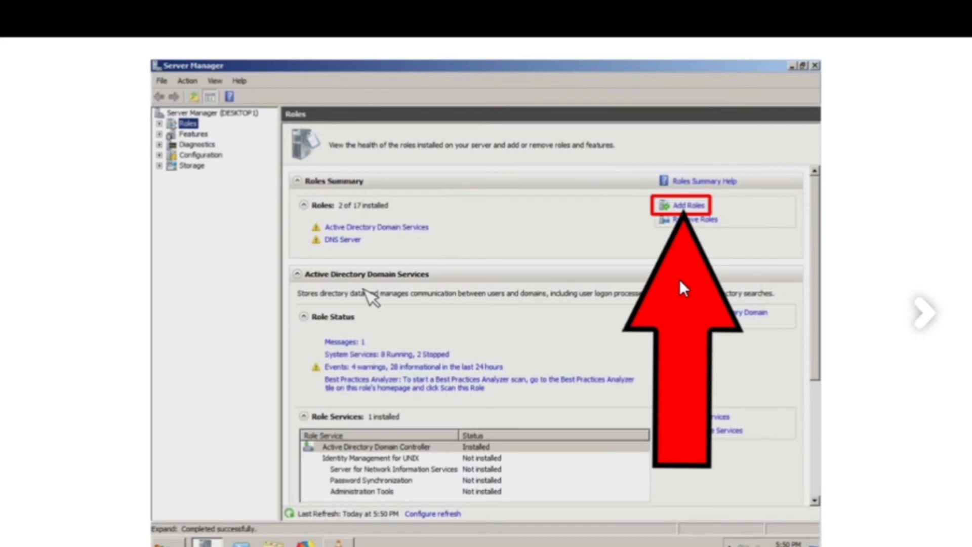
click(686, 206)
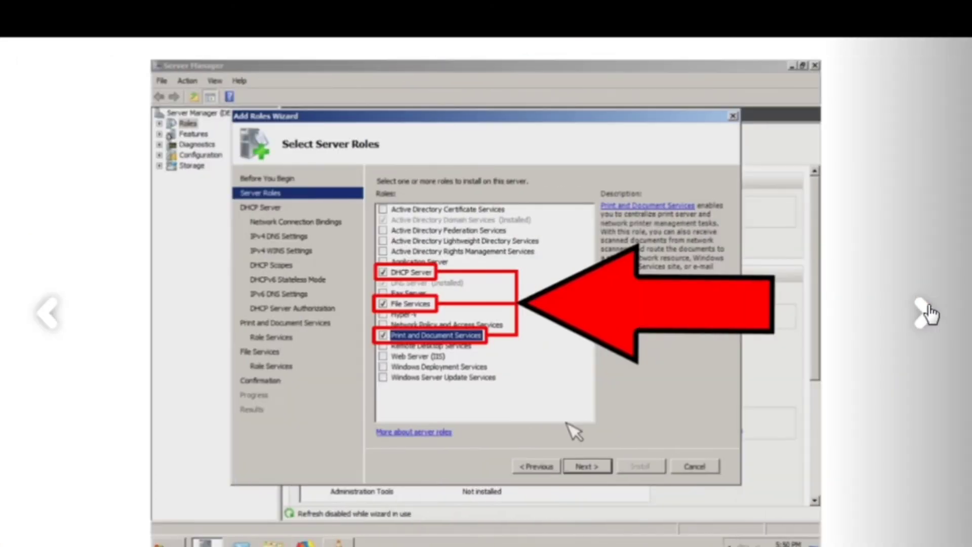
mouse_move(465, 308)
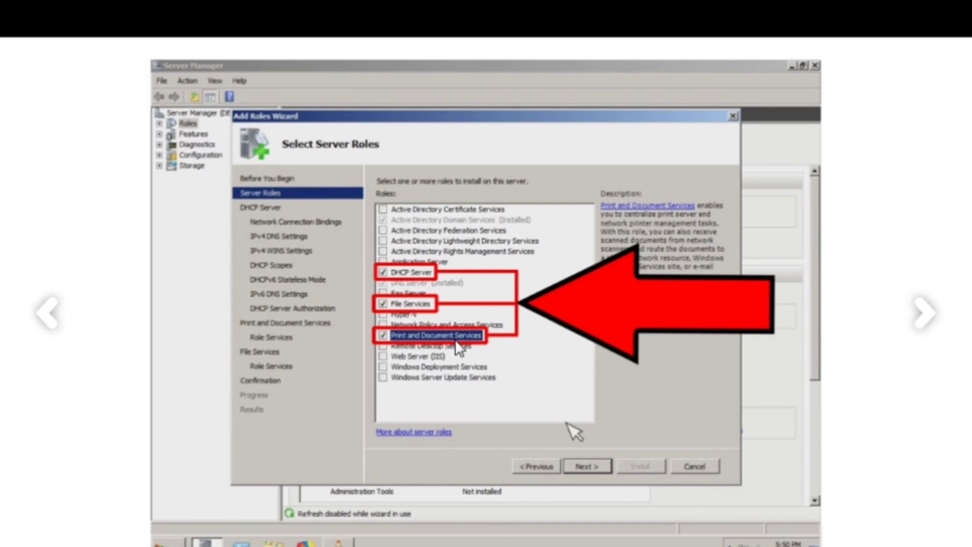
mouse_move(924, 313)
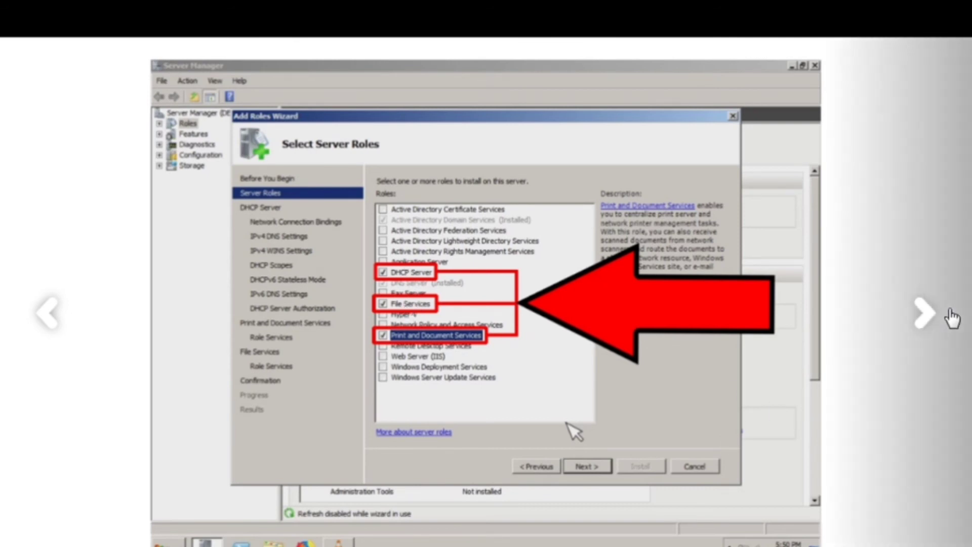
click(586, 466)
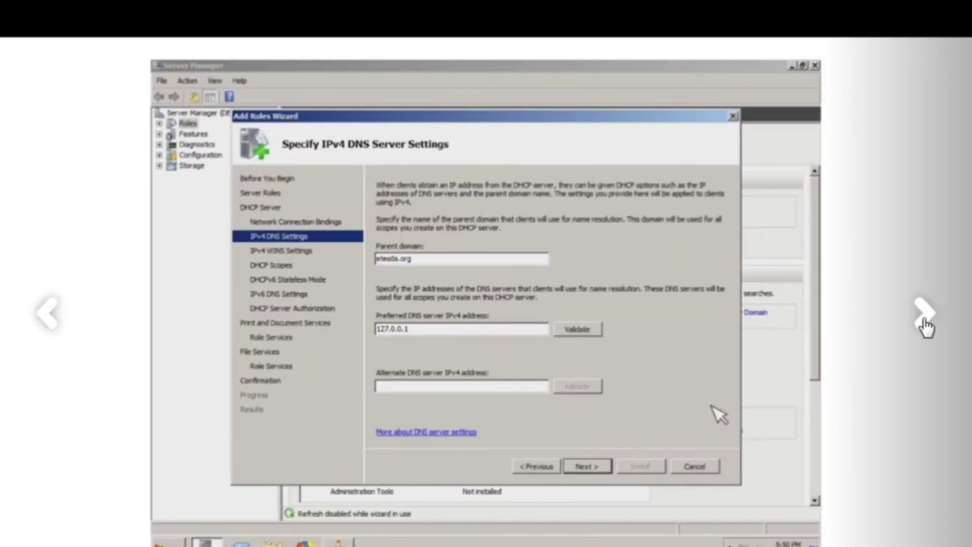
mouse_move(925, 332)
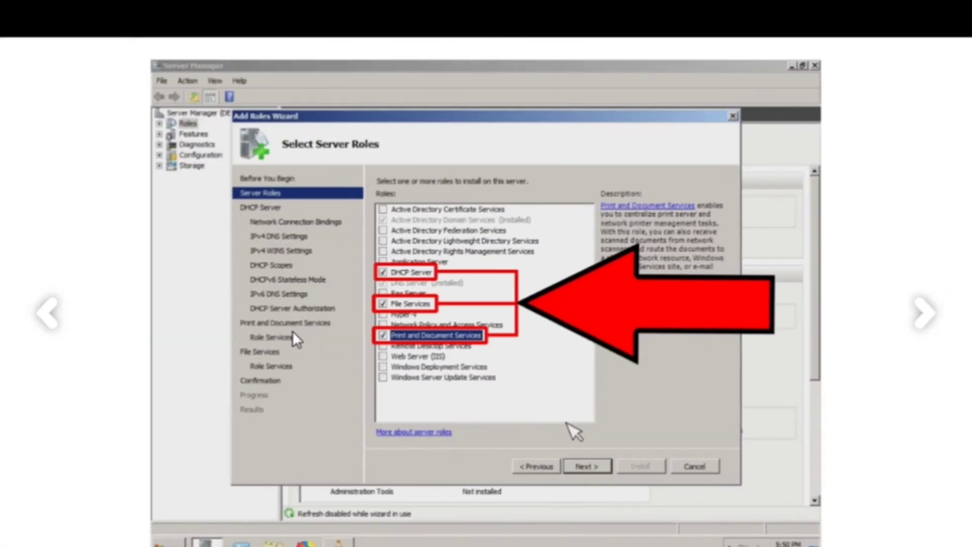
mouse_move(473, 289)
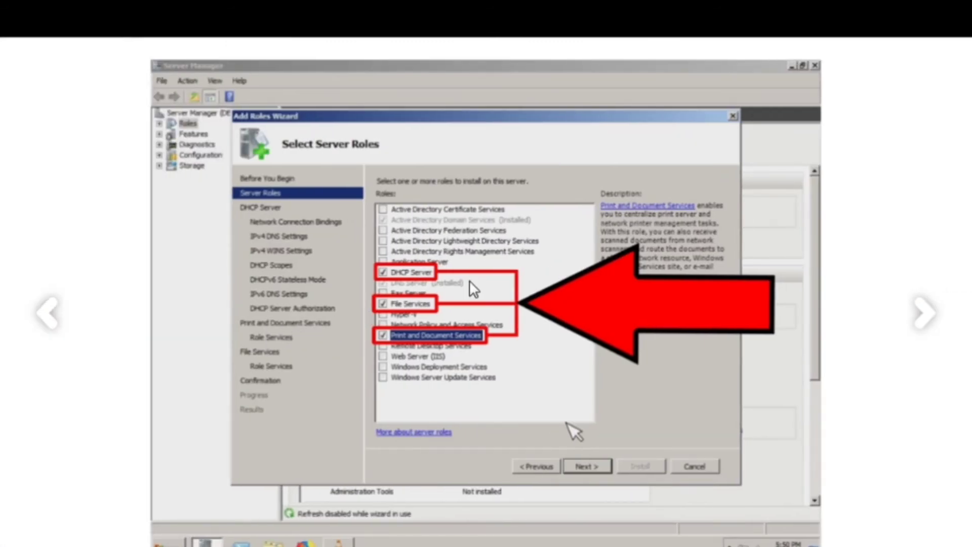
click(585, 466)
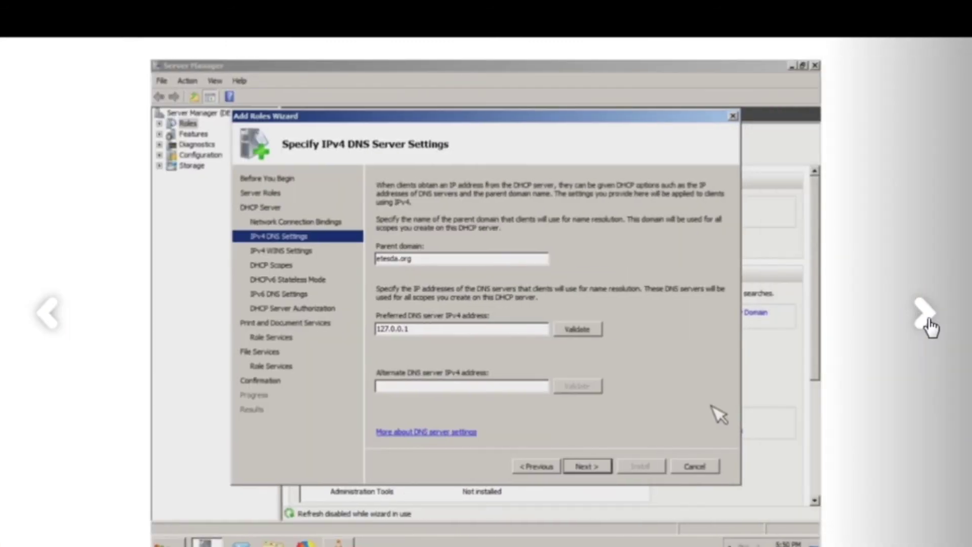
mouse_move(605, 333)
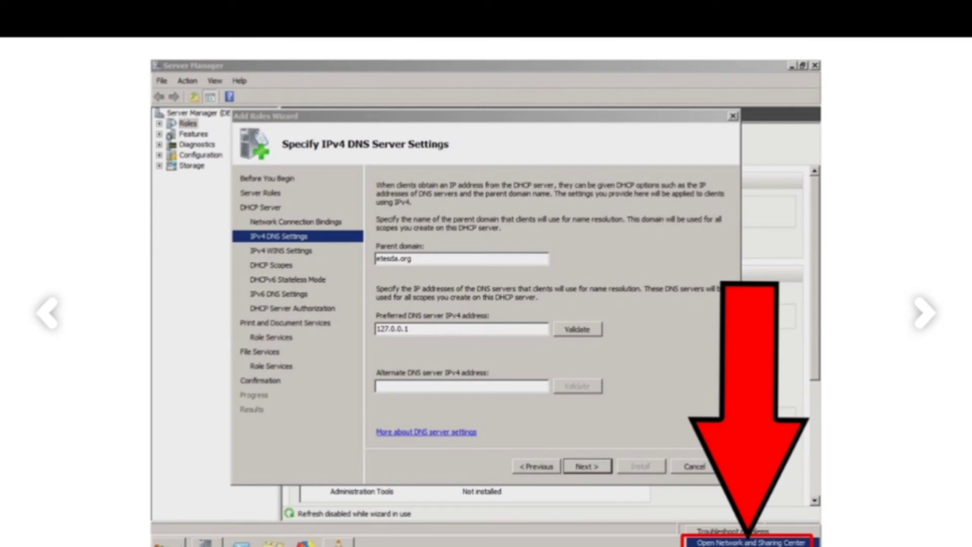
Advance through the connection slides to the preferred DNS server 192.168.10.50 slide.
click(751, 541)
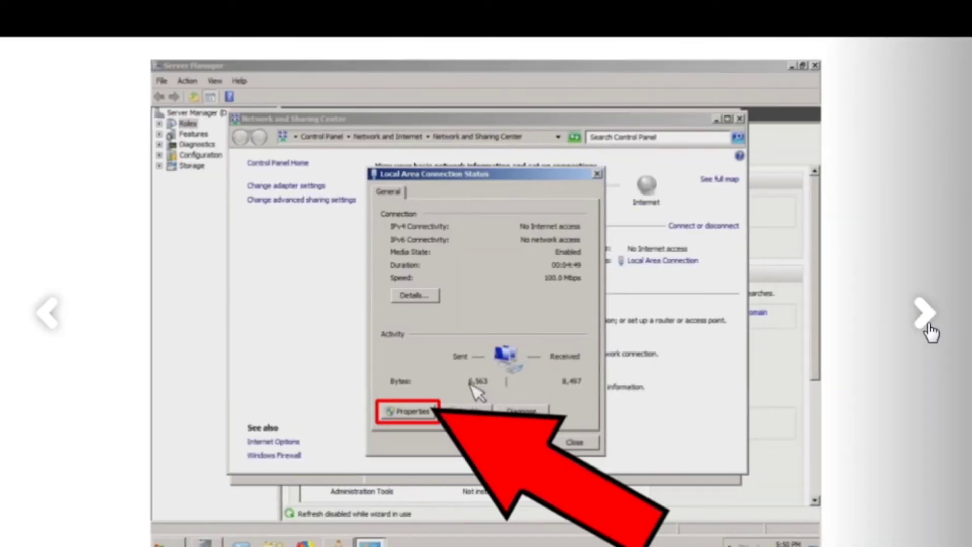
click(408, 410)
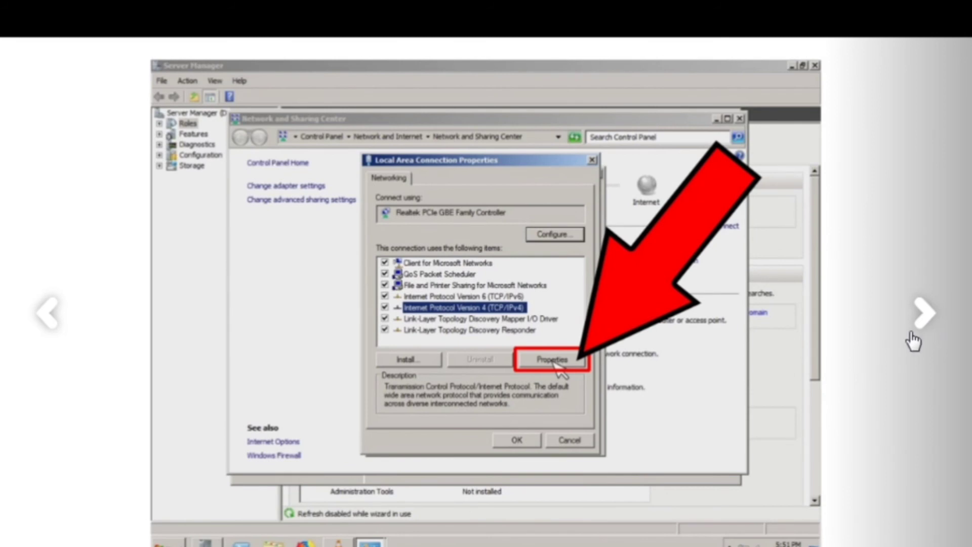
click(551, 360)
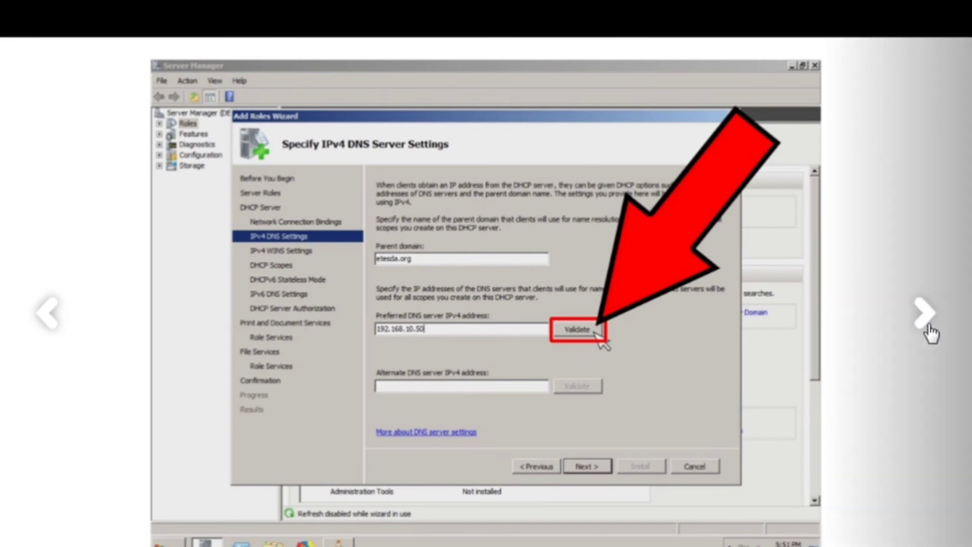
Advance past the WINS and DHCP scopes steps to the added eTesda scope 192.168.10.50–192.168.10.60 slide.
click(586, 466)
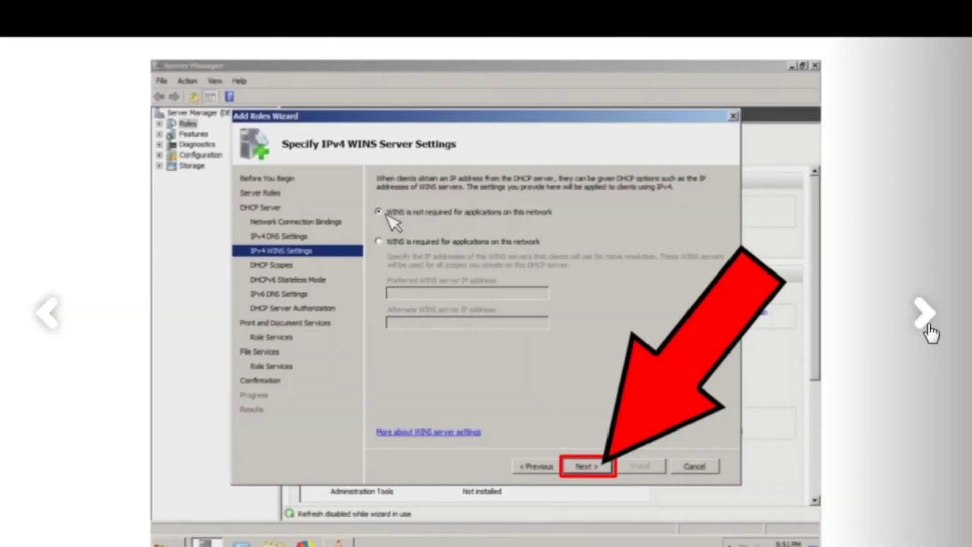
click(587, 466)
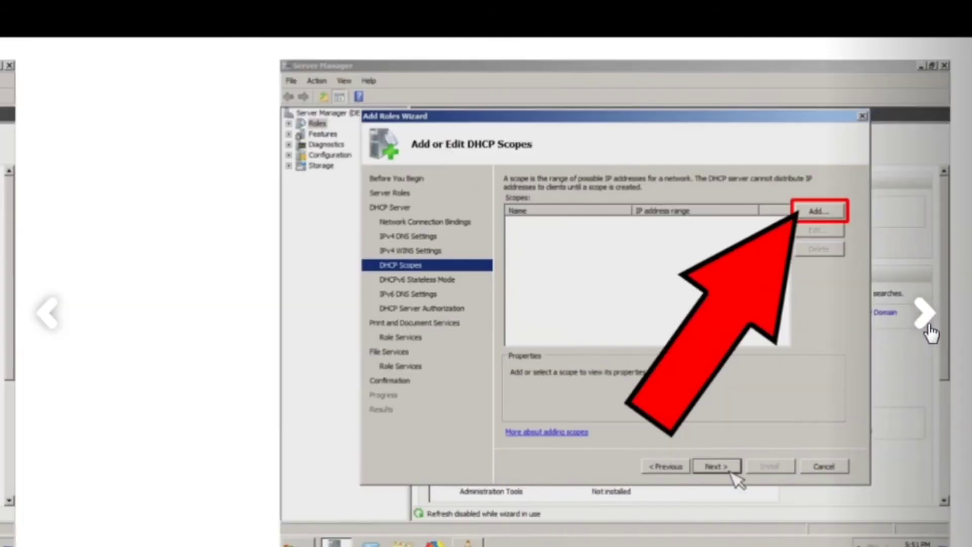
click(819, 211)
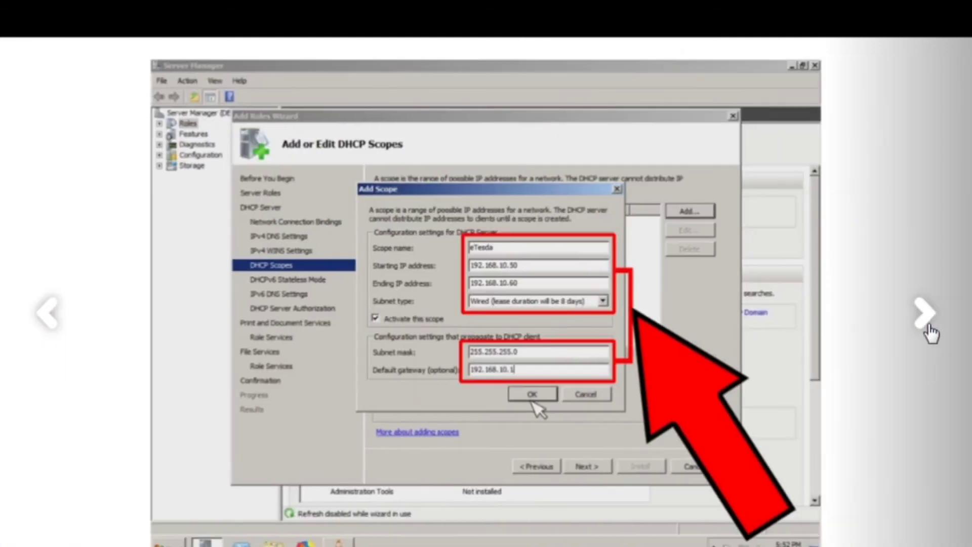
mouse_move(838, 338)
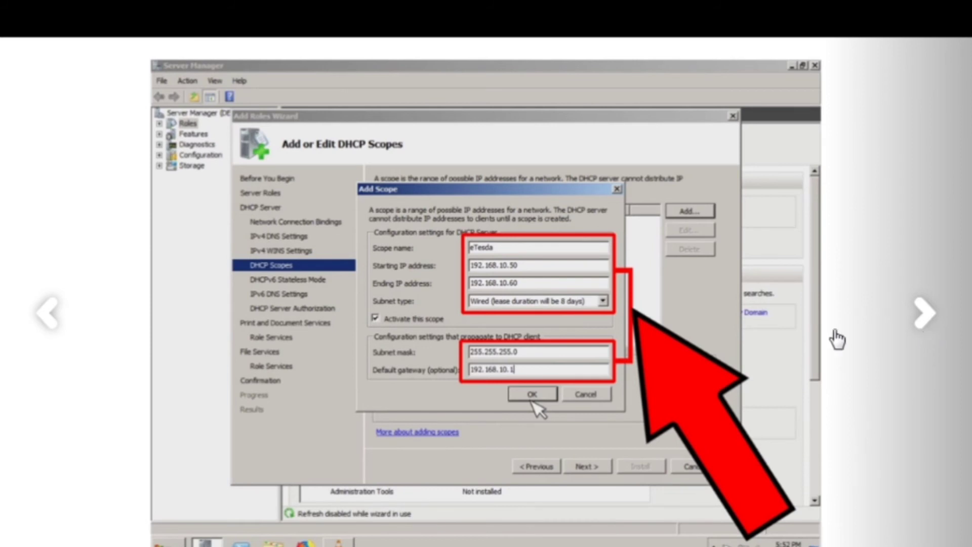
mouse_move(509, 308)
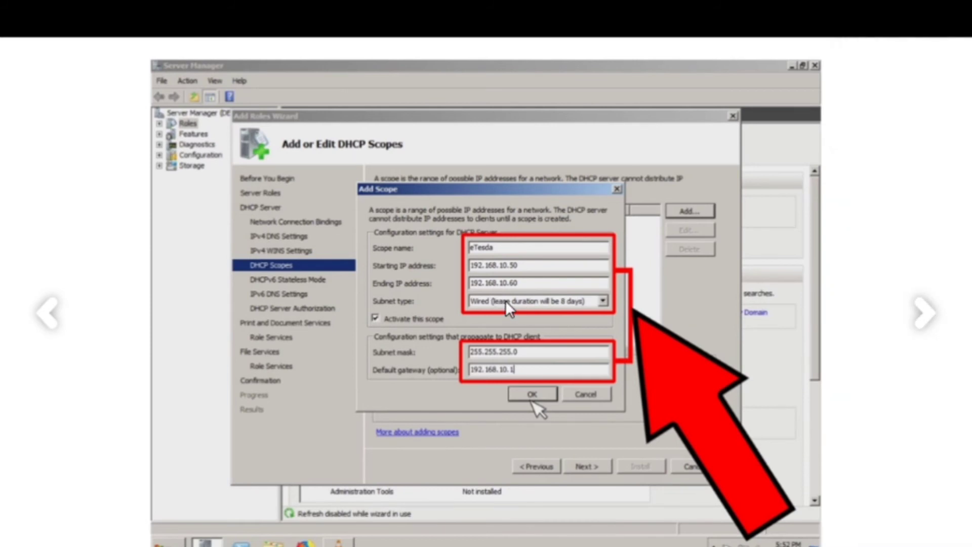
mouse_move(535, 278)
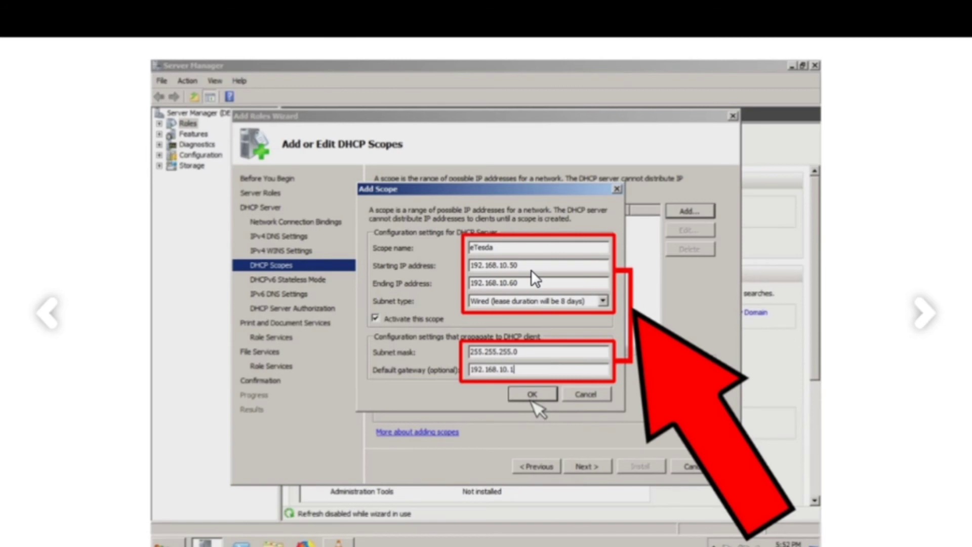
mouse_move(530, 272)
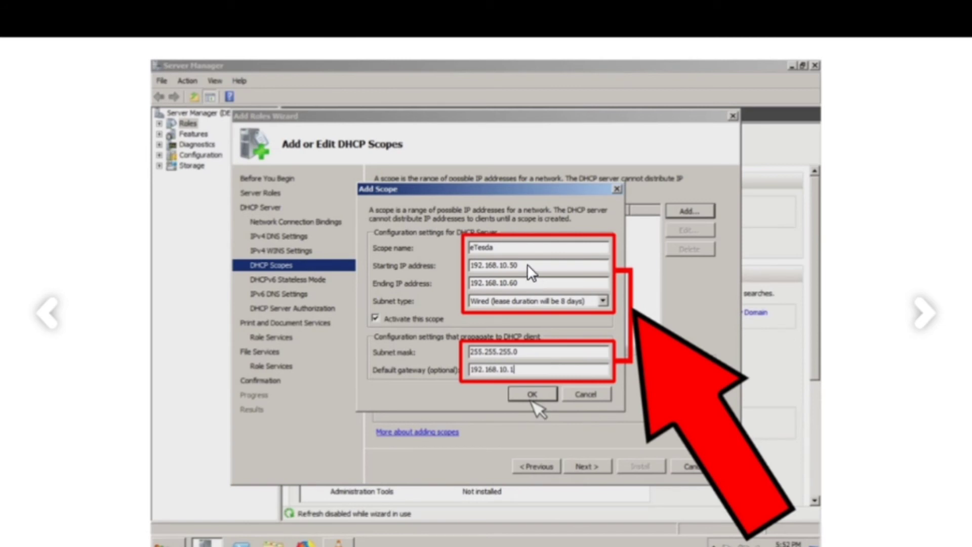
mouse_move(932, 360)
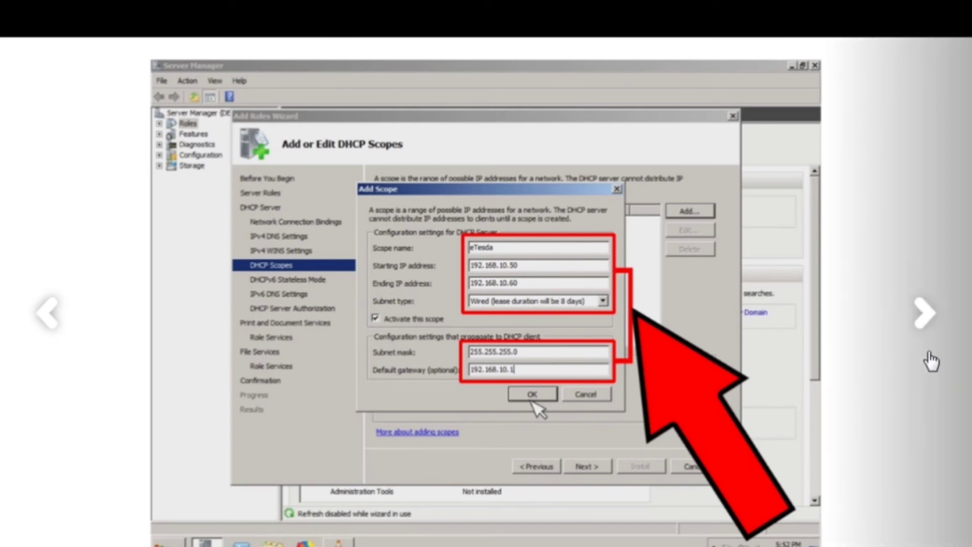
click(530, 394)
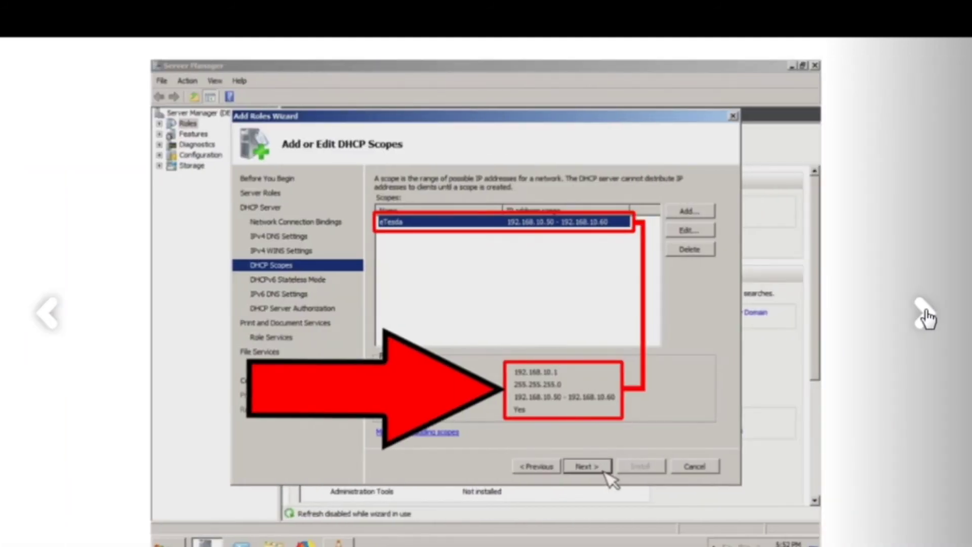
mouse_move(541, 293)
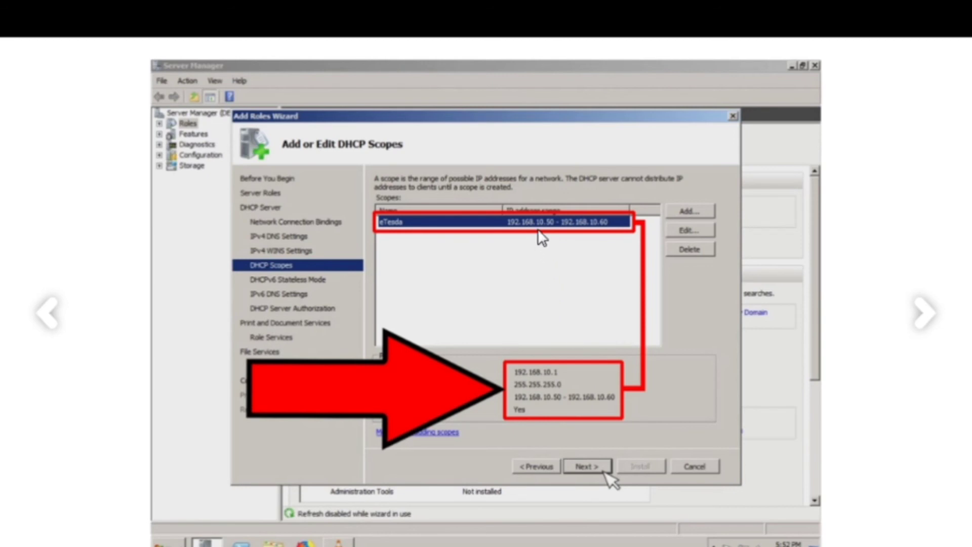
mouse_move(535, 234)
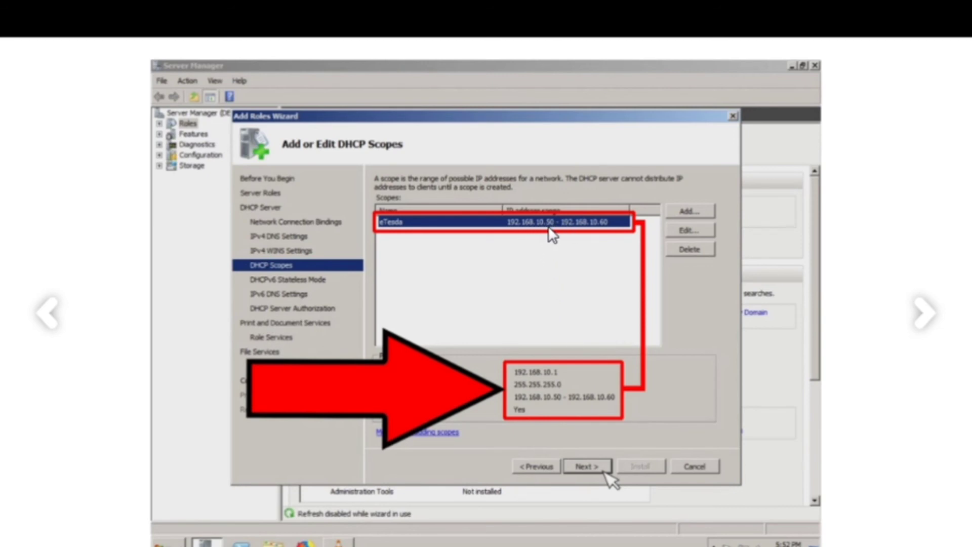
mouse_move(590, 233)
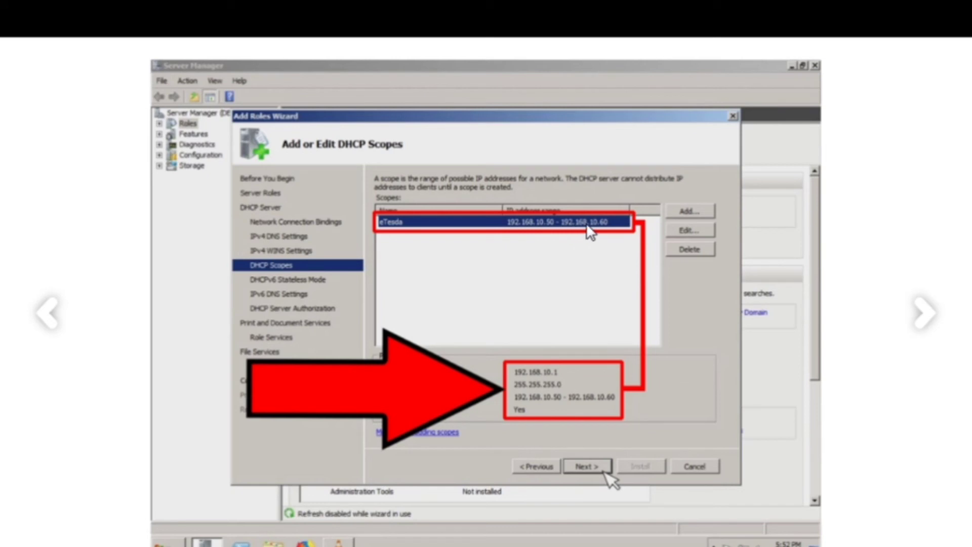
mouse_move(591, 243)
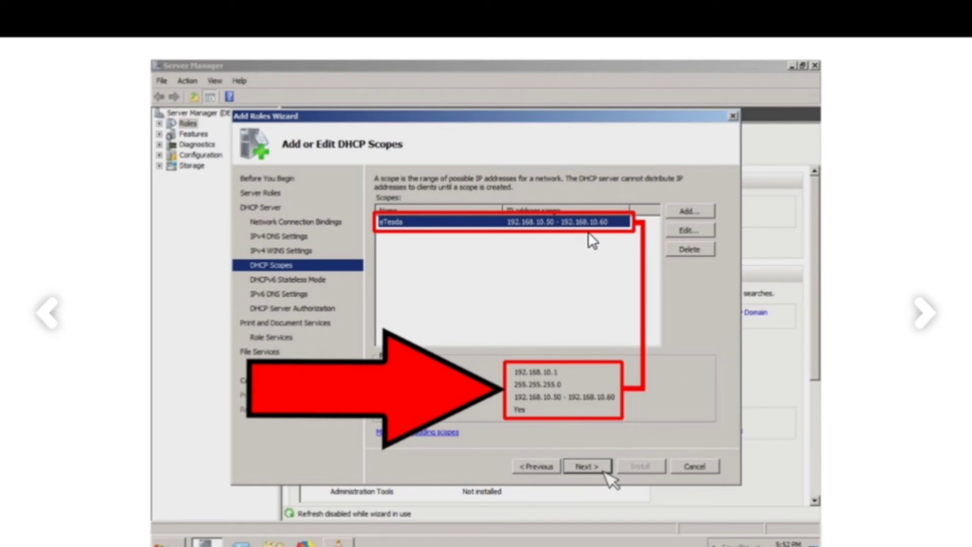
mouse_move(921, 316)
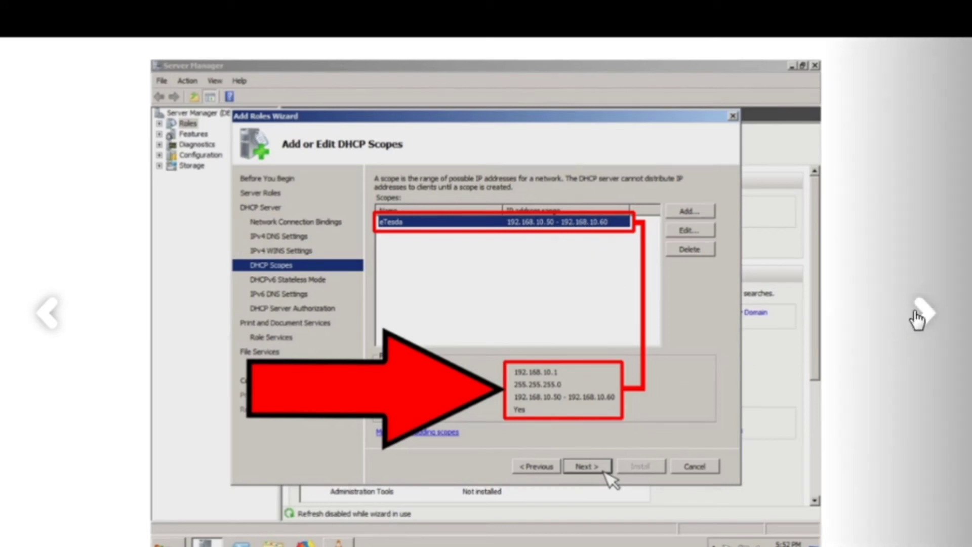
Reach the installation results slide and move the book on to chapter 8, Creating an Organizational Unit & User.
click(586, 466)
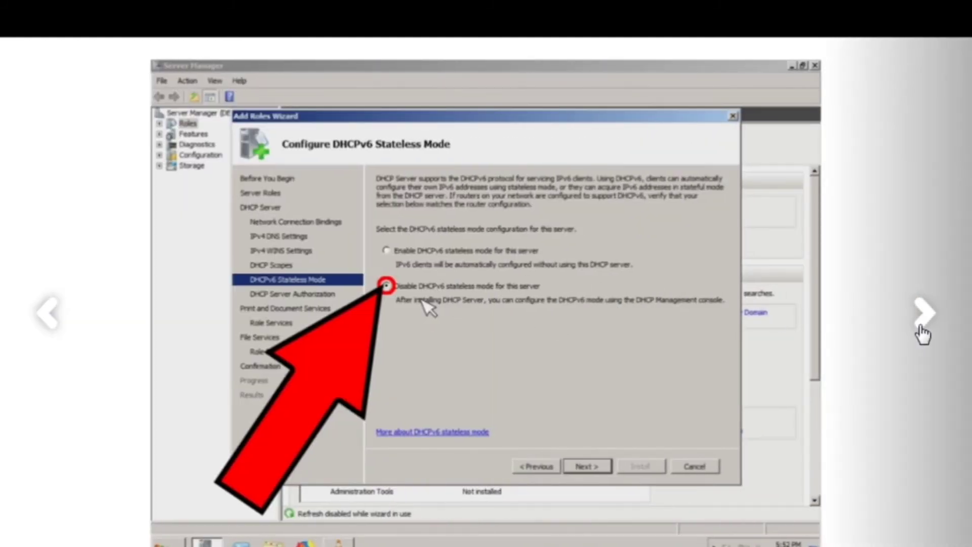
click(585, 466)
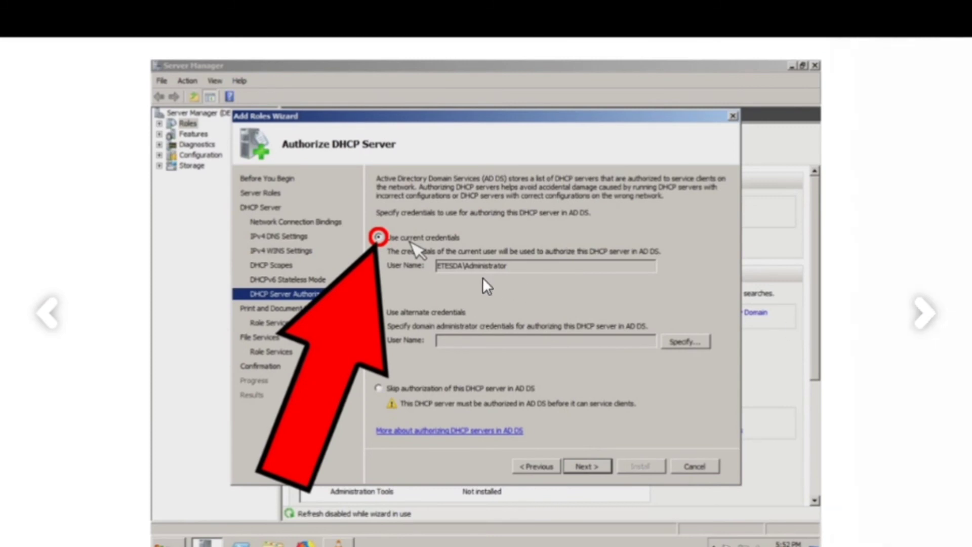
mouse_move(955, 317)
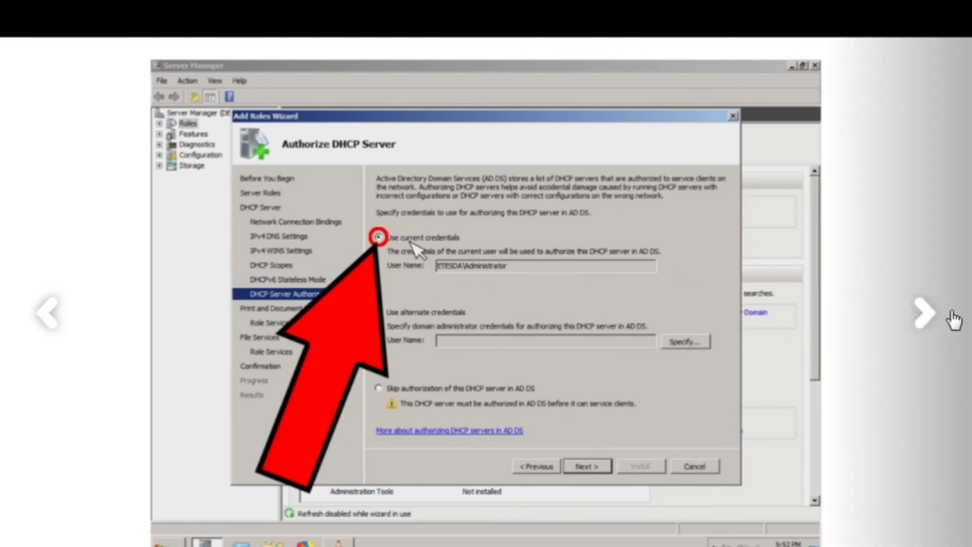
click(587, 466)
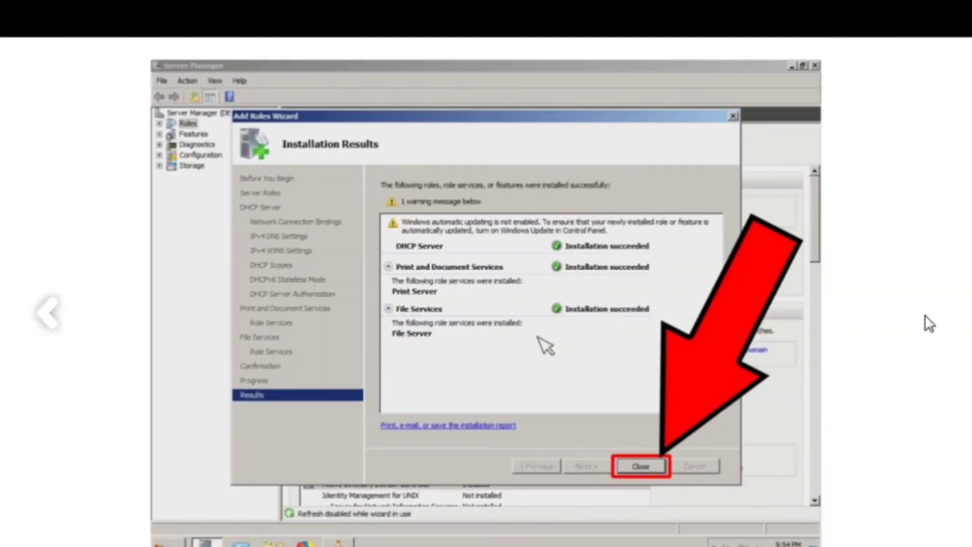
mouse_move(829, 310)
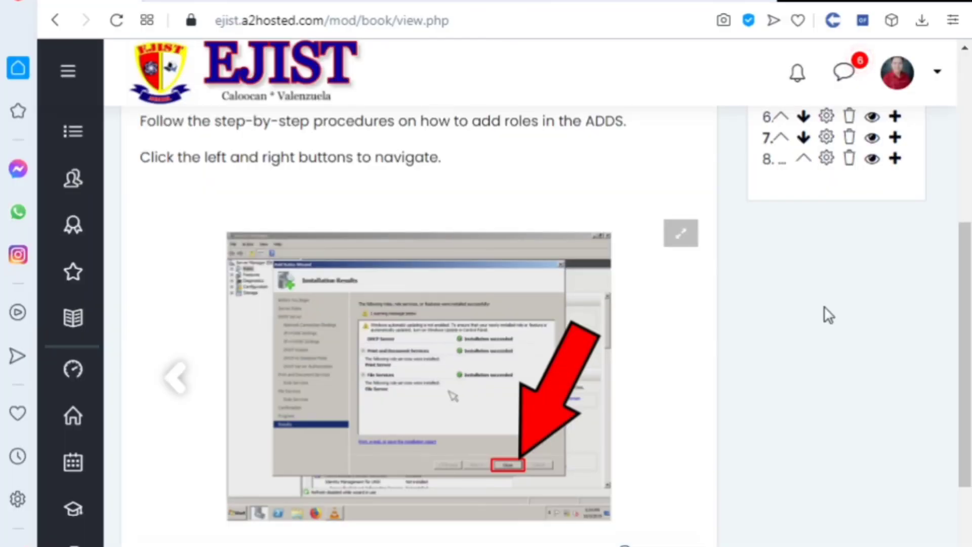
scroll(down, 3)
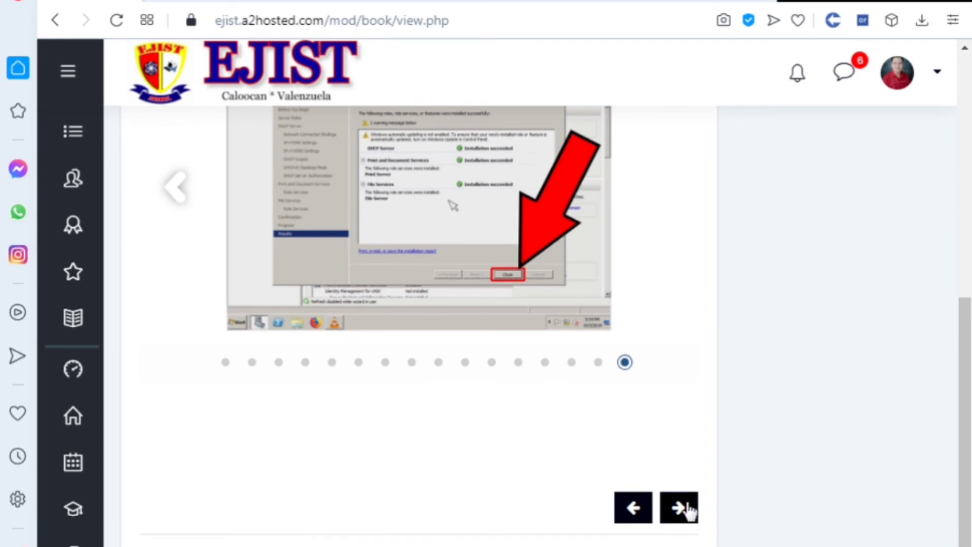
click(678, 508)
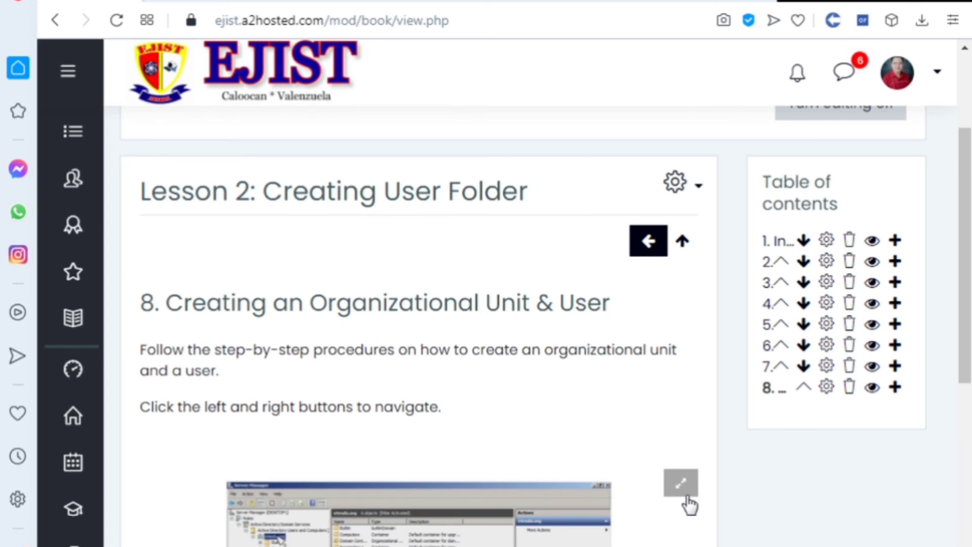
mouse_move(689, 503)
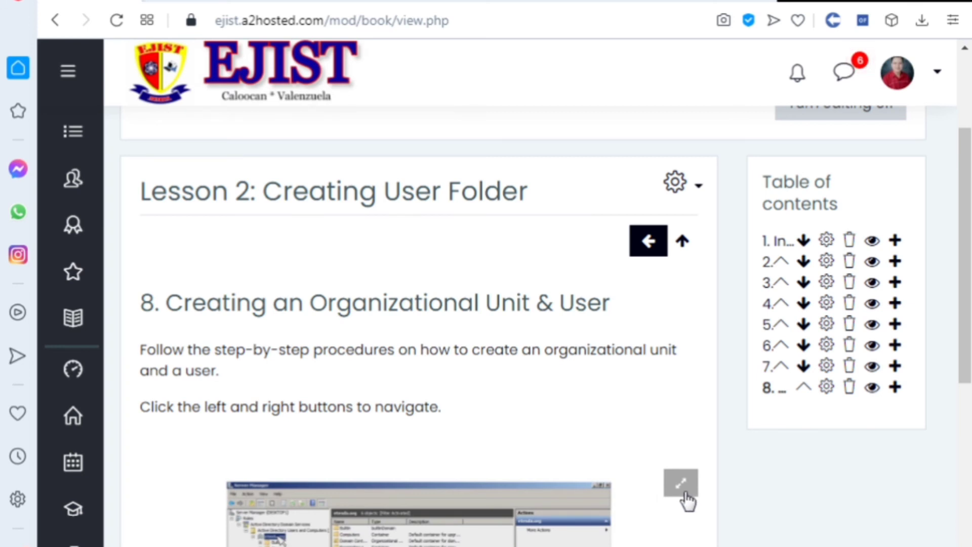
Advance the chapter 8 carousel through the password options and new user summary slides.
scroll(down, 3)
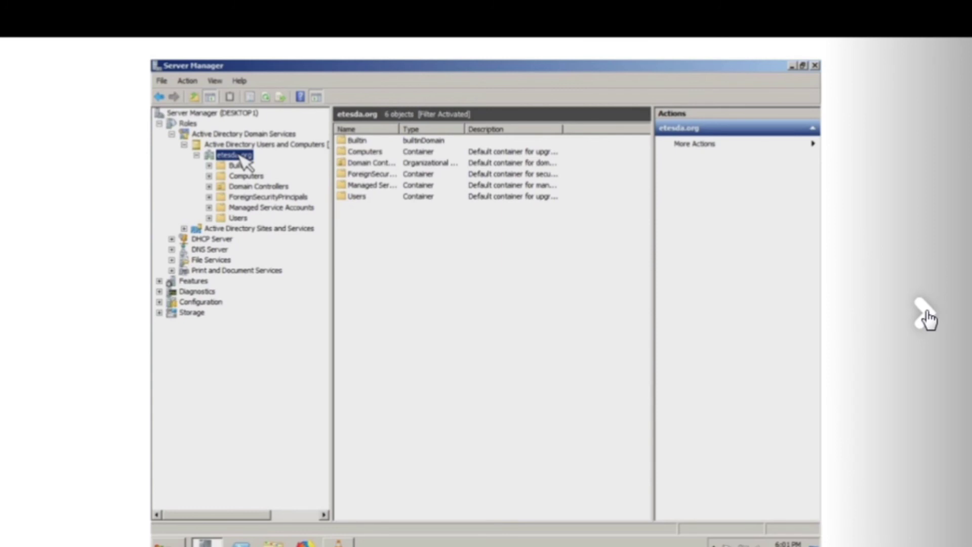
right_click(233, 154)
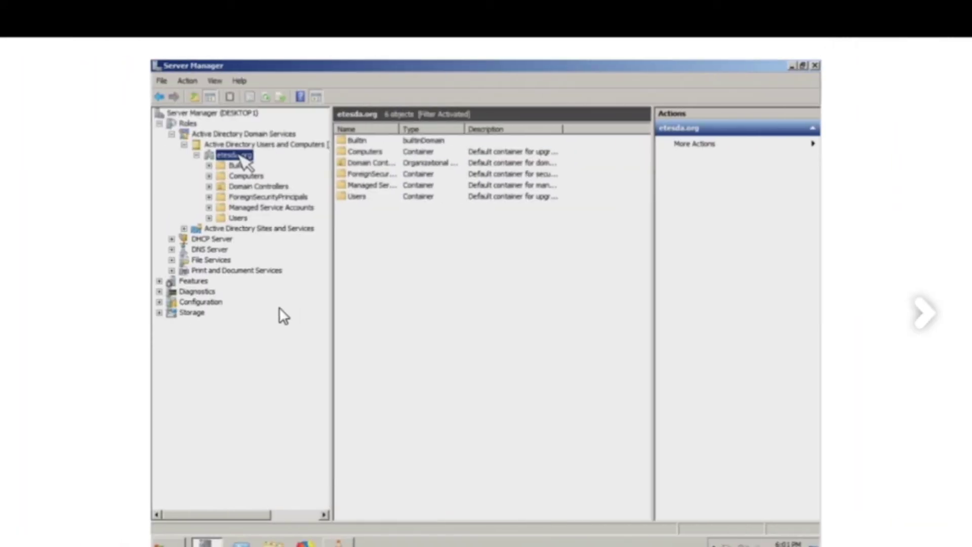
mouse_move(332, 297)
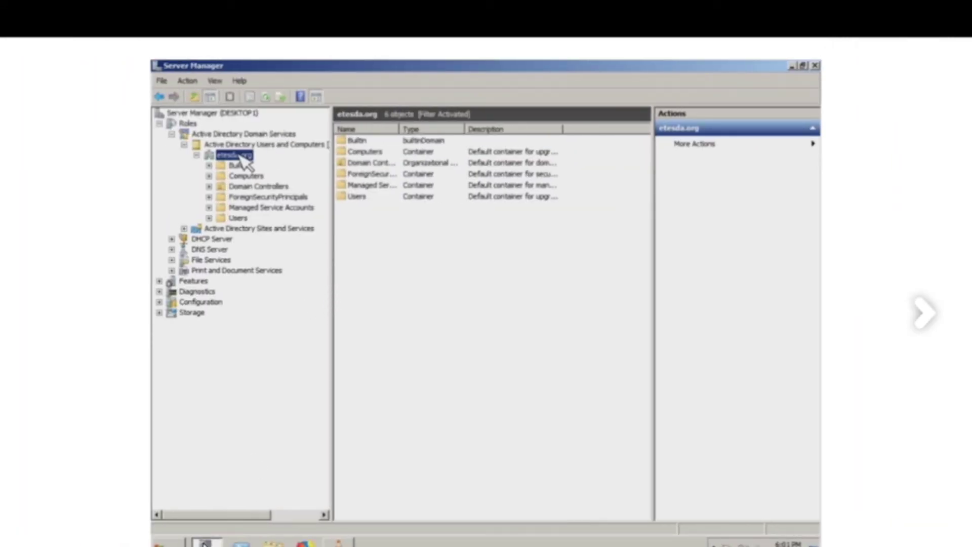
right_click(233, 154)
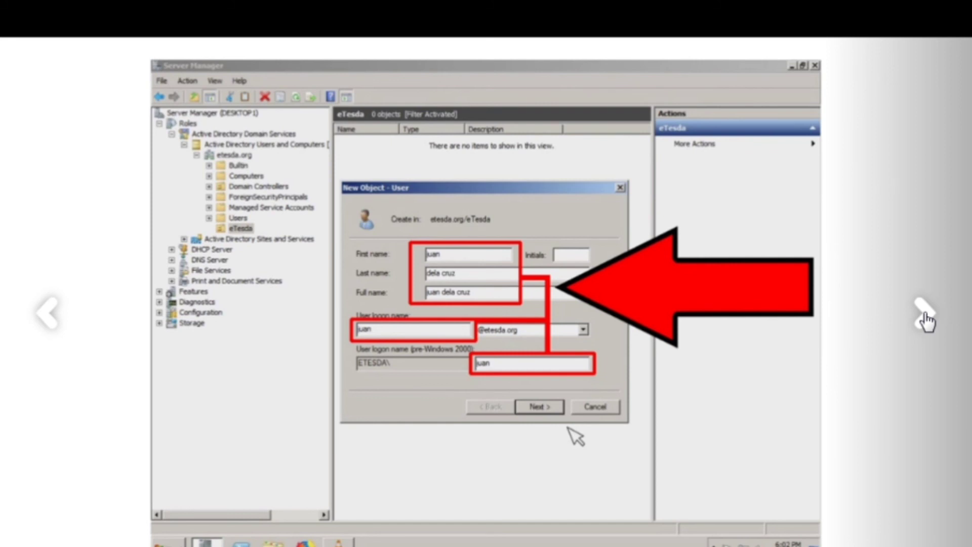
click(538, 407)
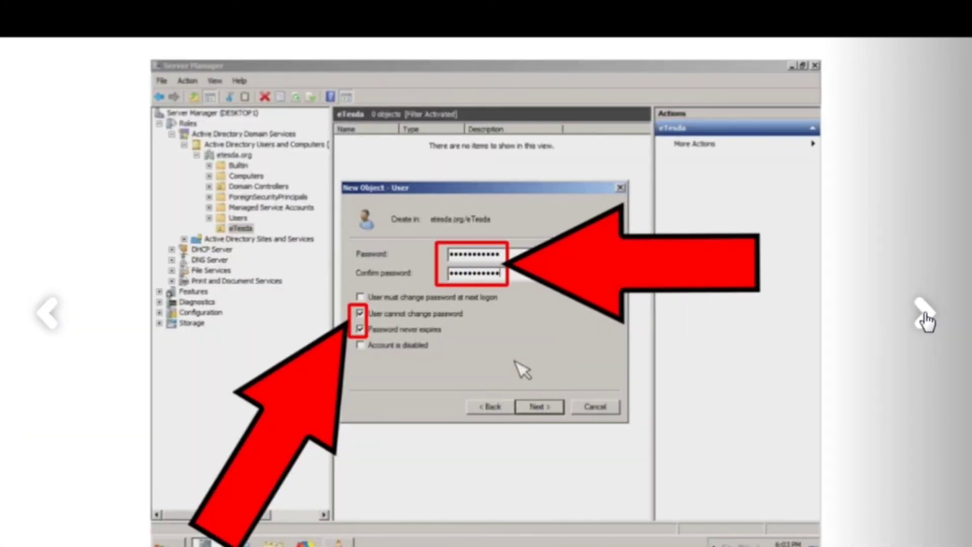
click(538, 406)
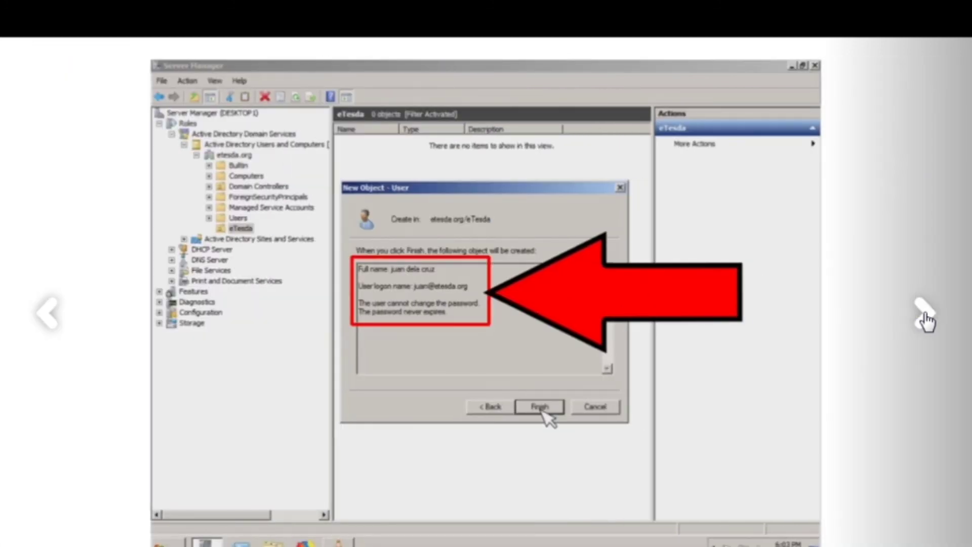
click(538, 406)
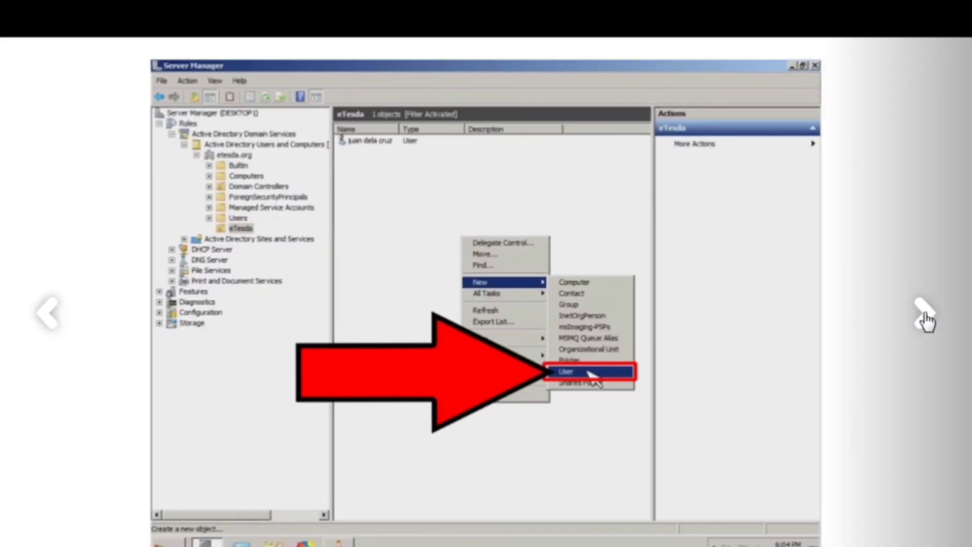
Continue to the second user's details and summary, reaching the final eTesda users slide.
click(565, 370)
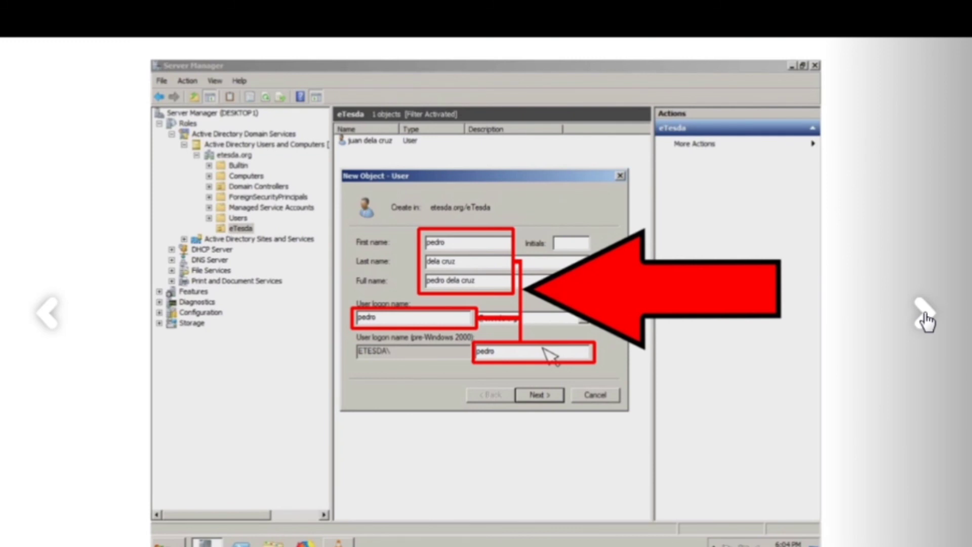
click(538, 395)
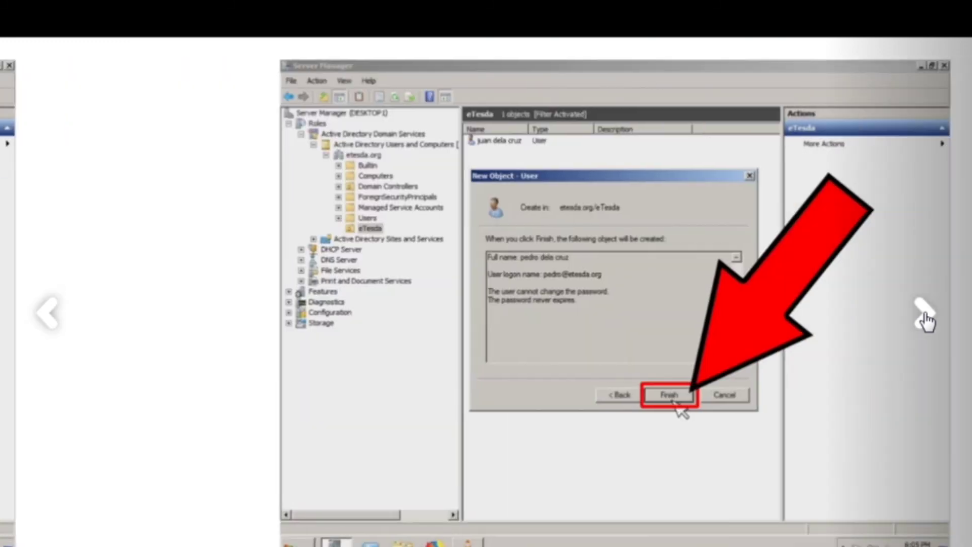
click(669, 395)
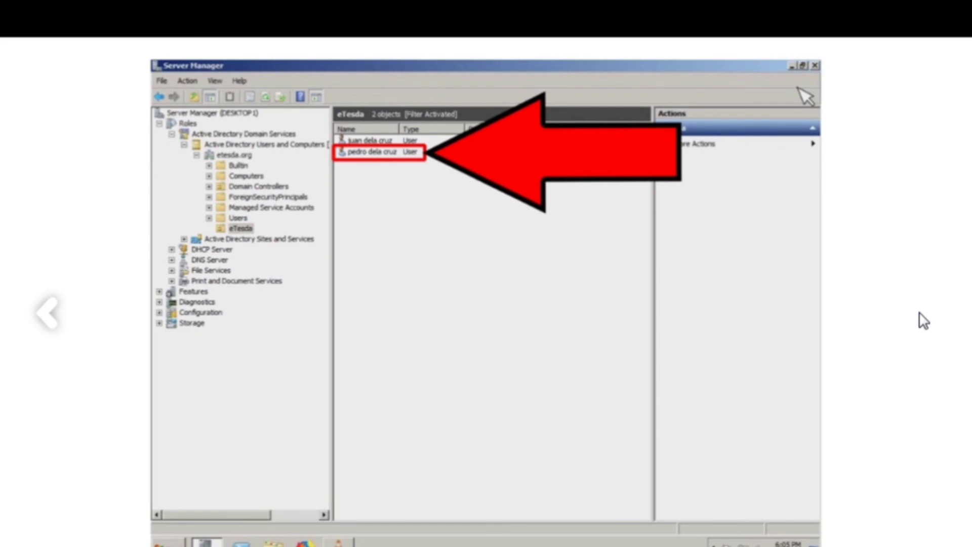
mouse_move(651, 191)
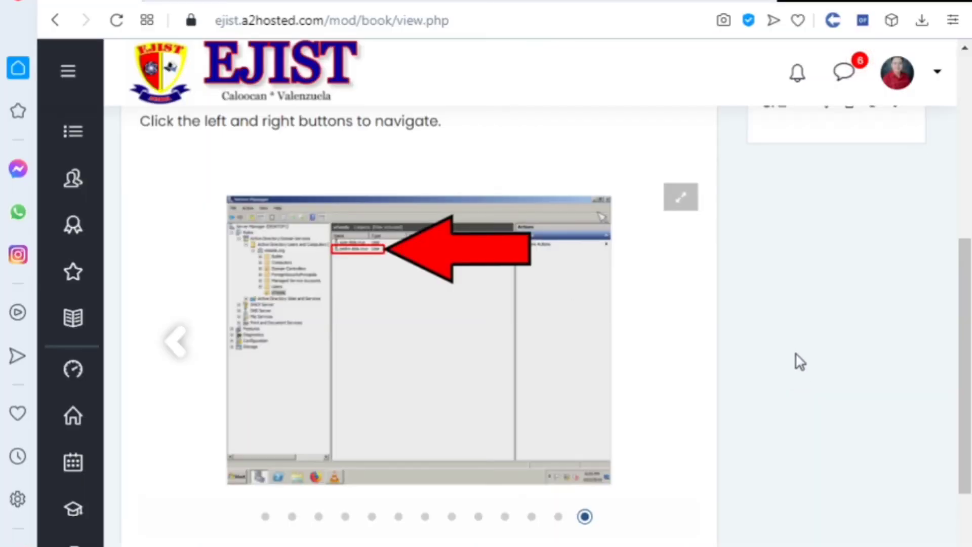
scroll(up, 3)
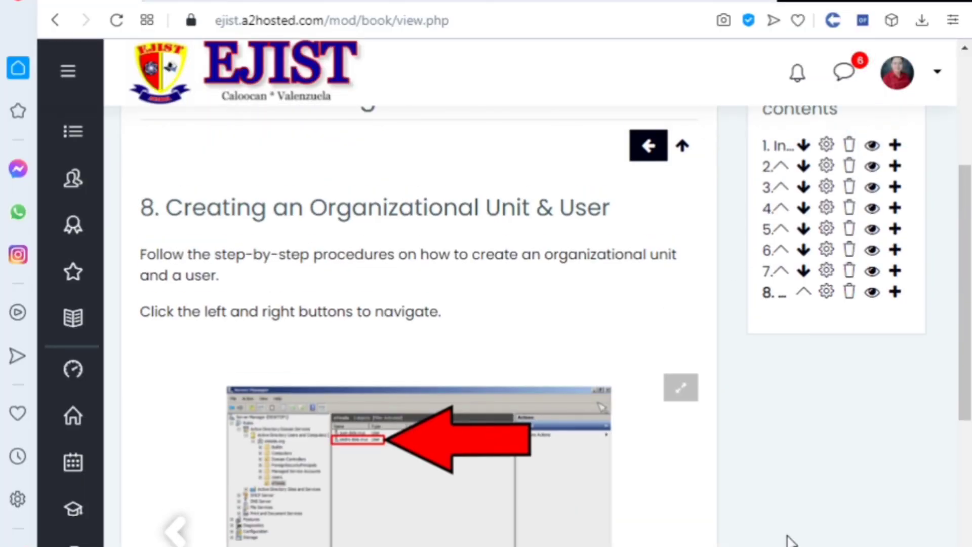
scroll(down, 3)
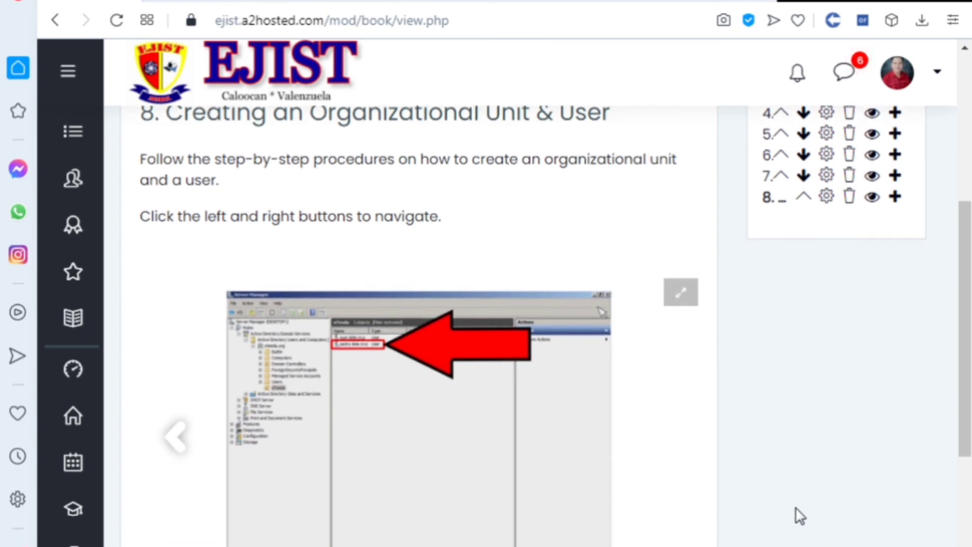
mouse_move(811, 461)
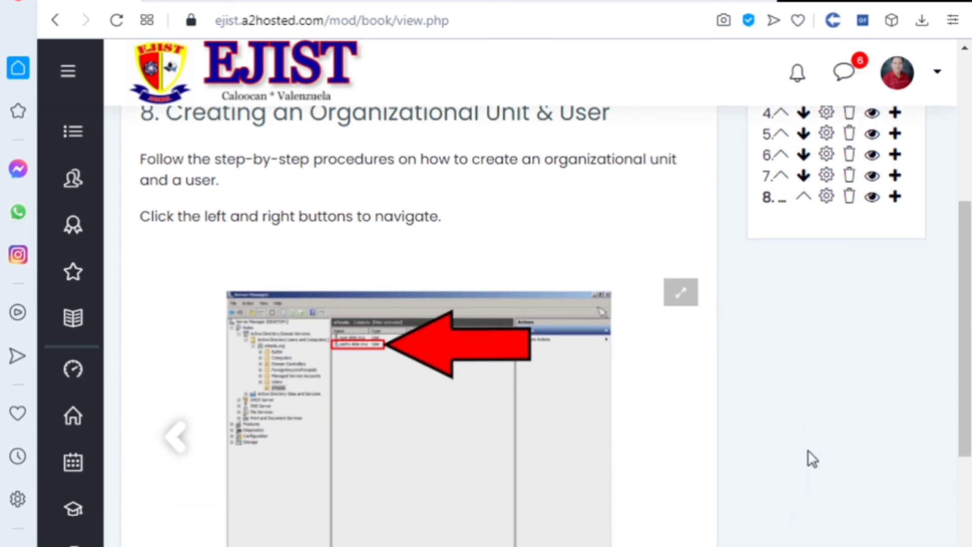
mouse_move(810, 466)
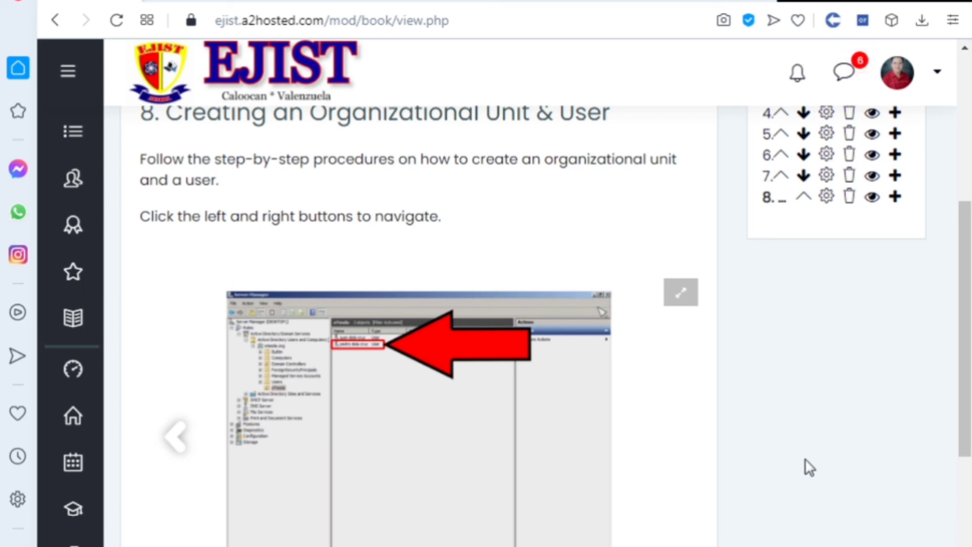
scroll(up, 3)
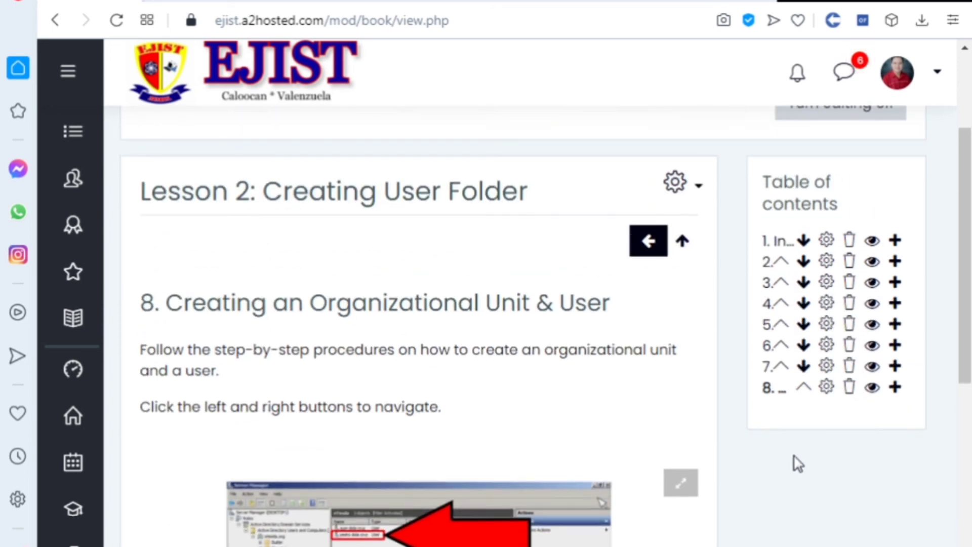
scroll(down, 3)
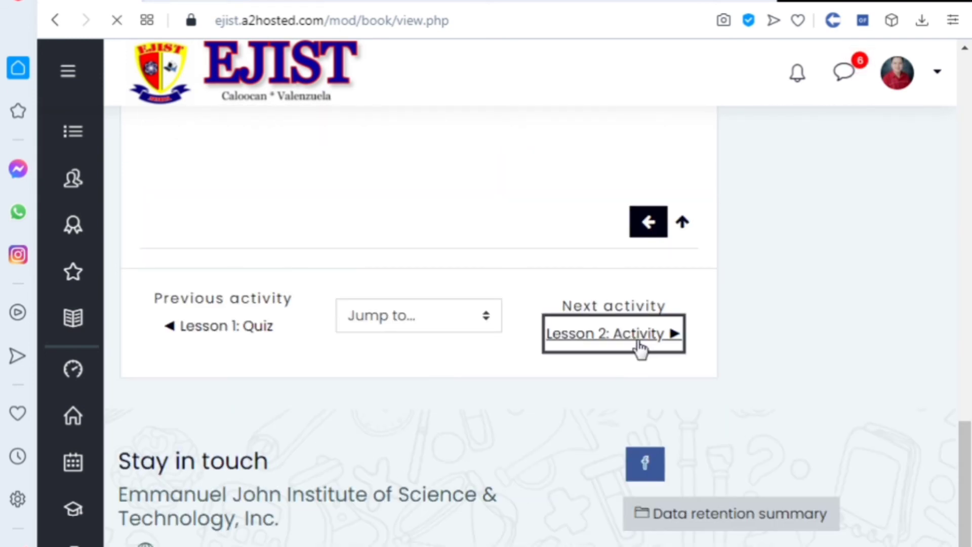
Go to the Lesson 2: Activity assignment and review its four topics and grading summary.
click(605, 333)
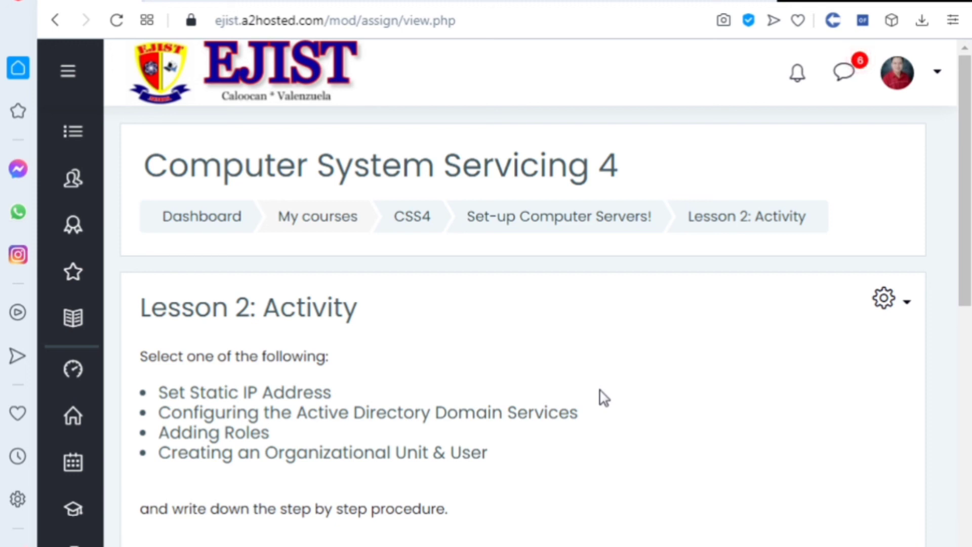
mouse_move(393, 400)
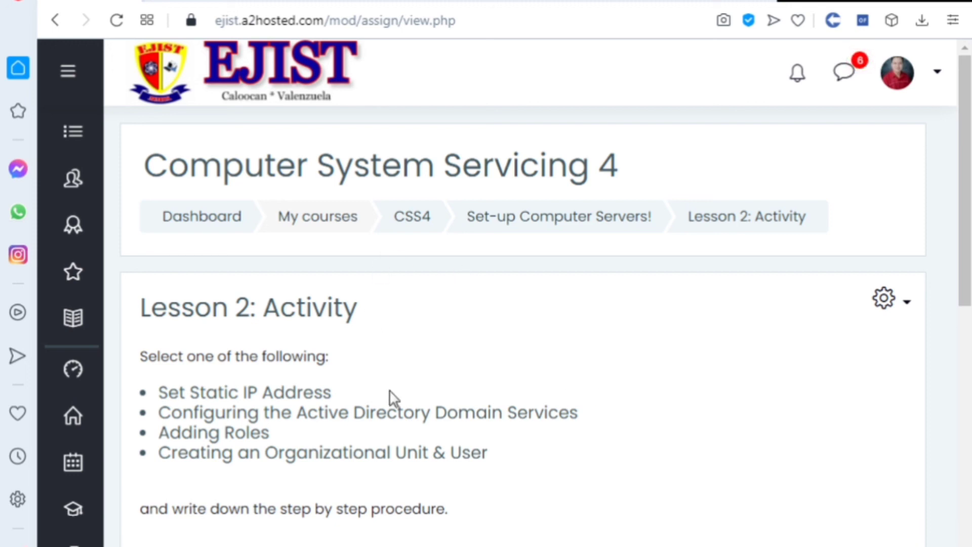
mouse_move(325, 407)
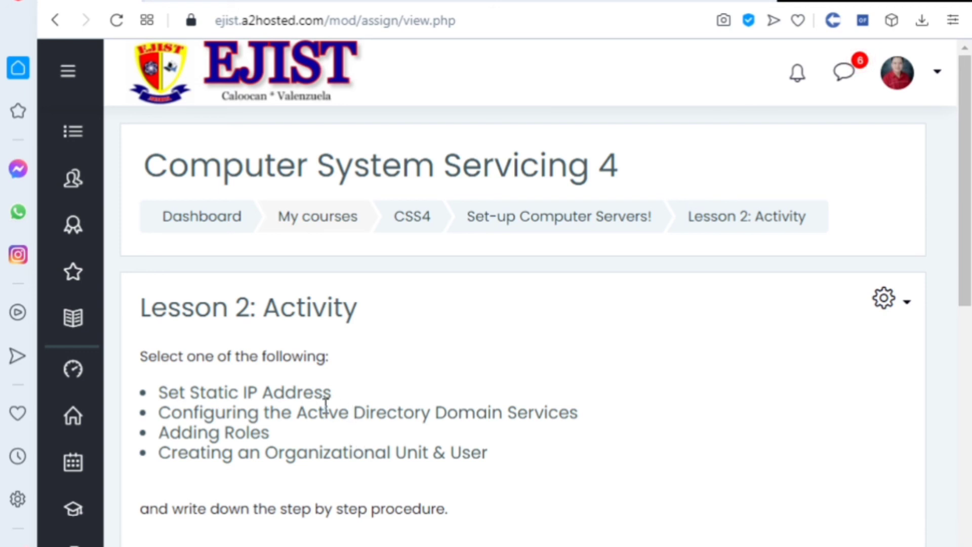
mouse_move(328, 446)
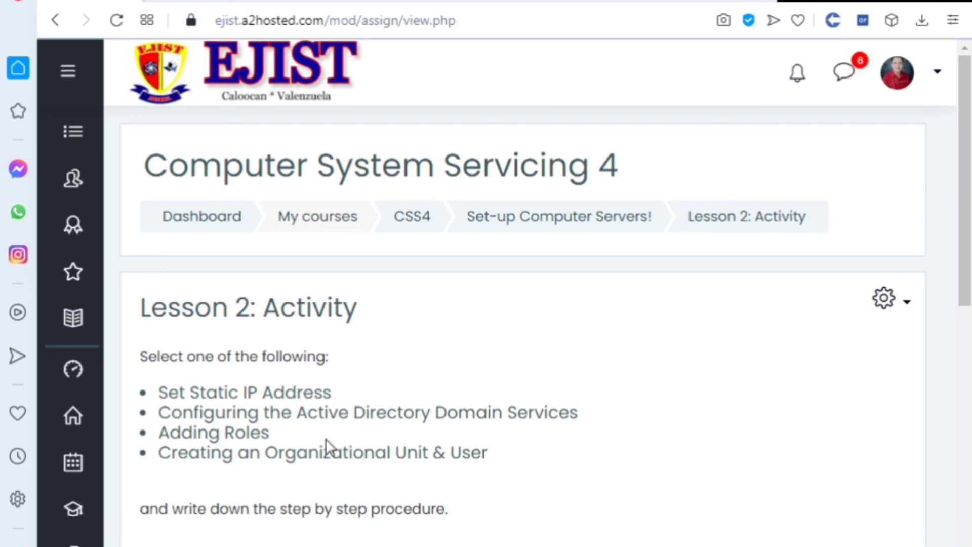
mouse_move(471, 434)
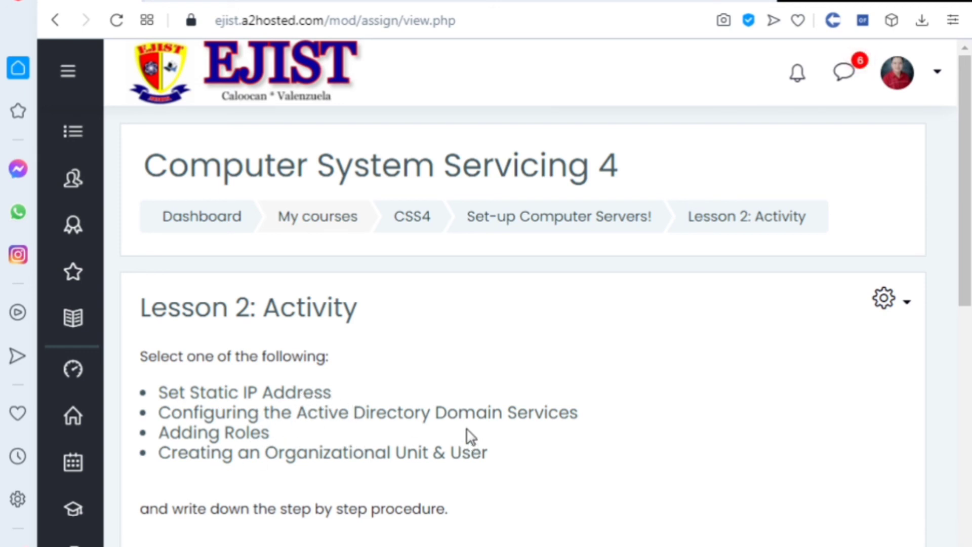
scroll(down, 3)
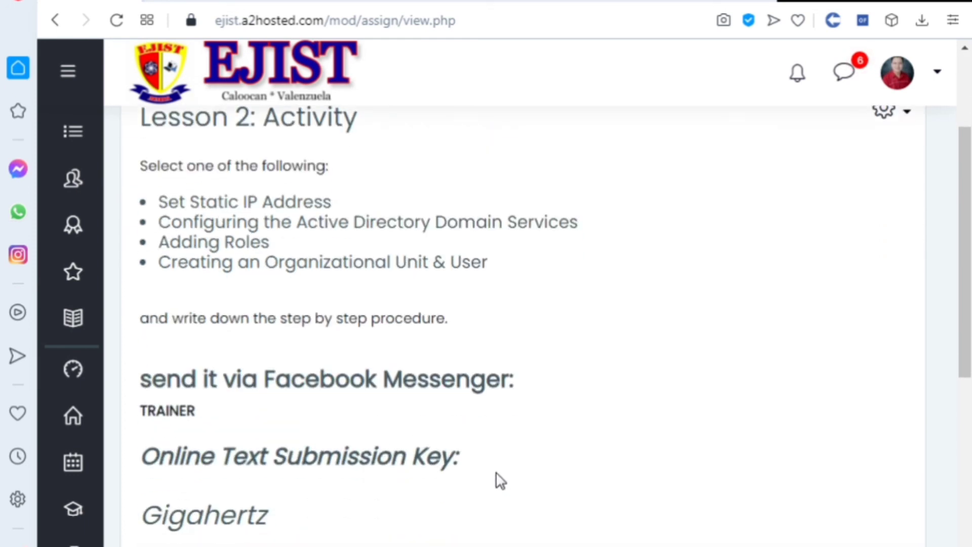
scroll(down, 3)
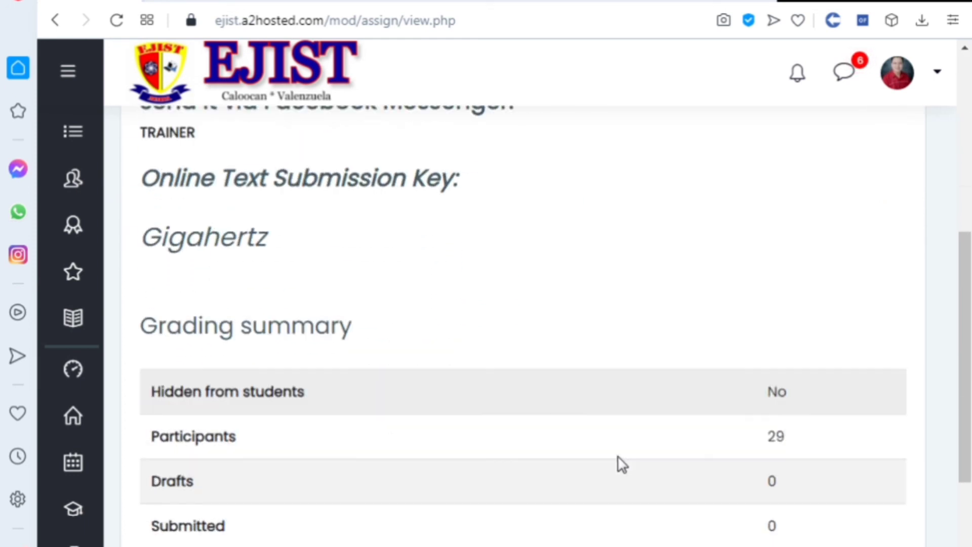
scroll(up, 3)
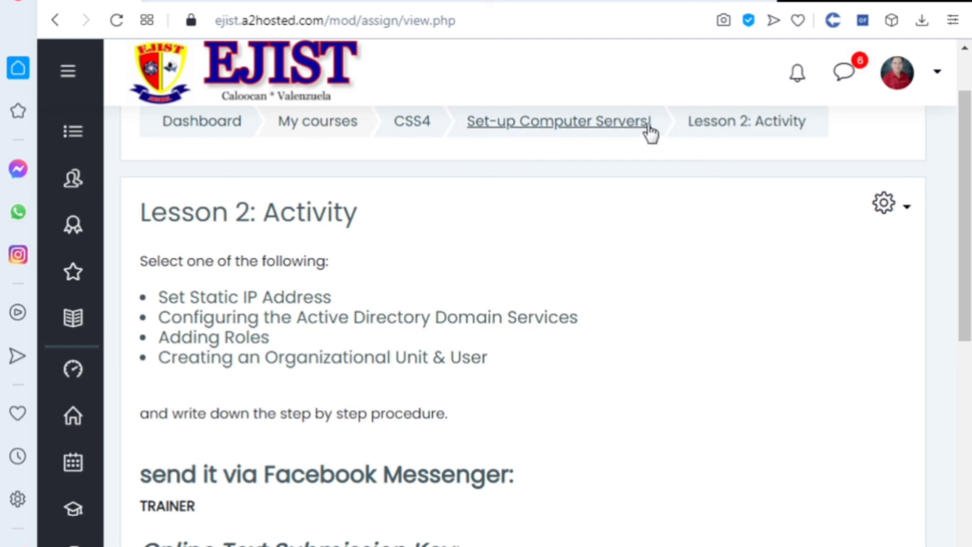
Return to the Set-up Computer Servers! section and go to Lesson 2: Quiz.
click(557, 121)
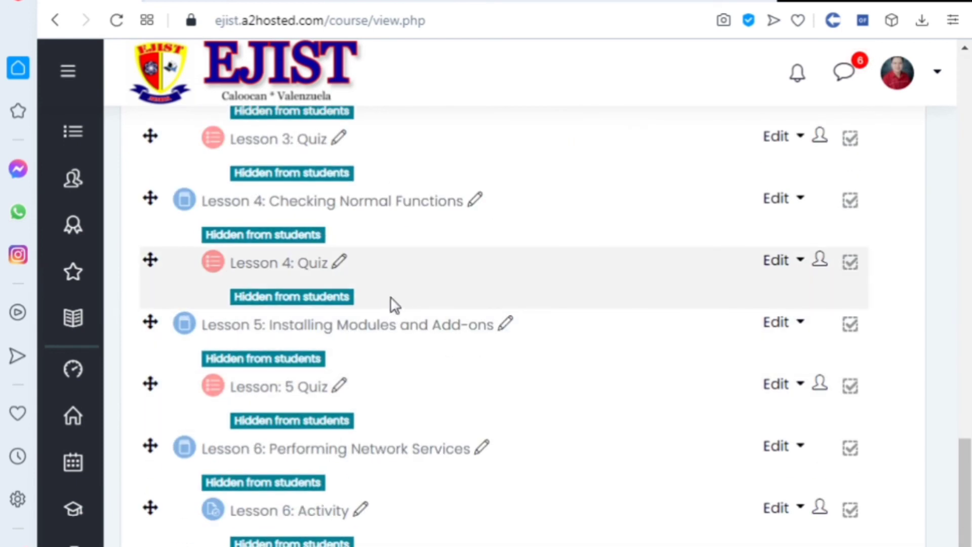
scroll(up, 3)
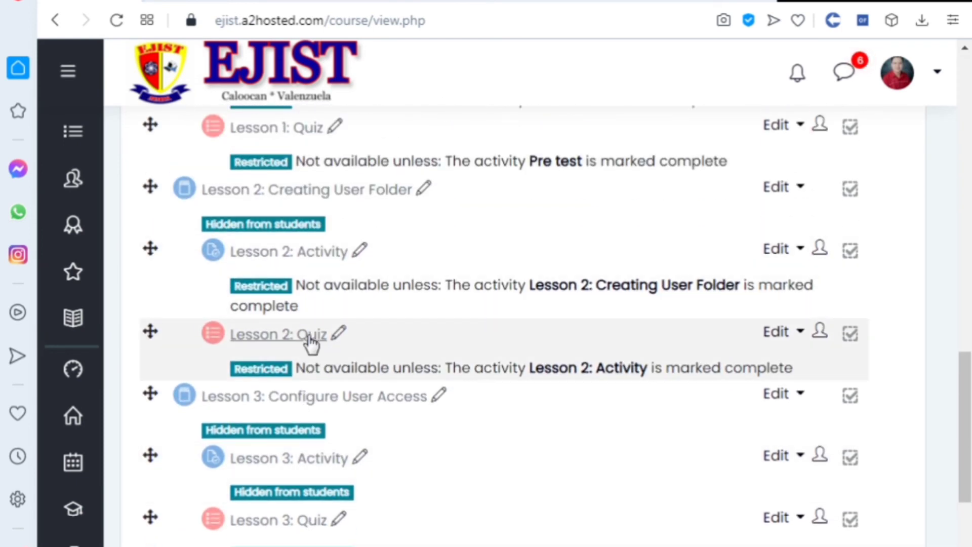
click(277, 333)
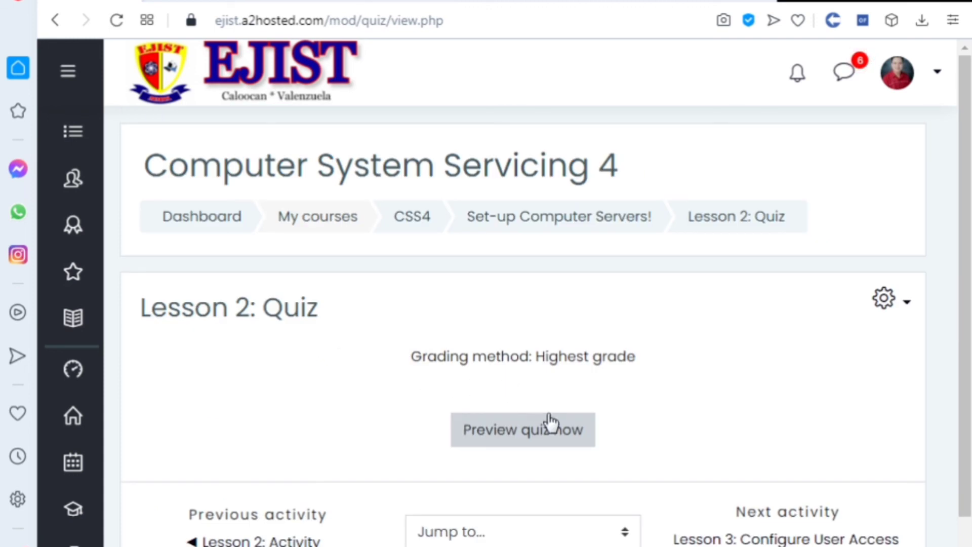
Start a preview attempt of Lesson 2: Quiz and review question 1 of 10.
click(522, 430)
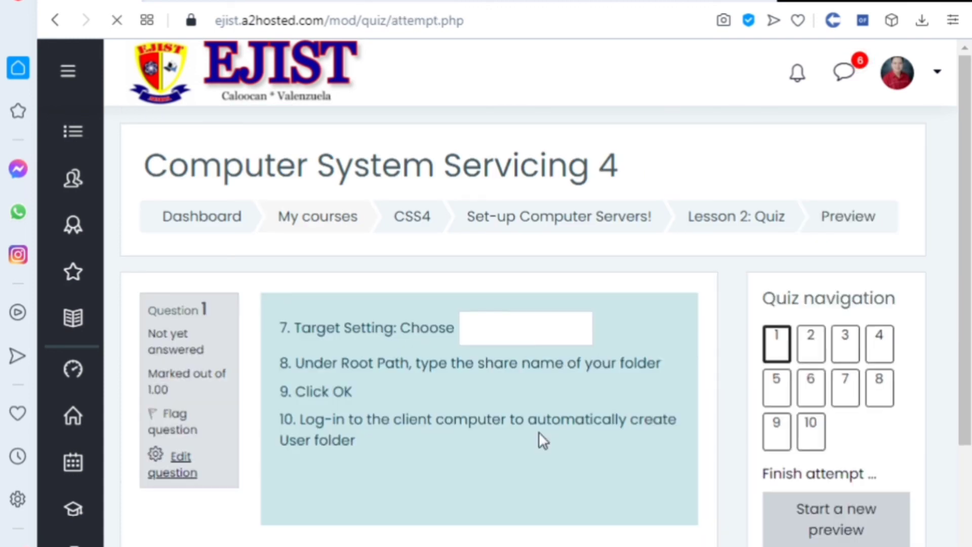
scroll(down, 3)
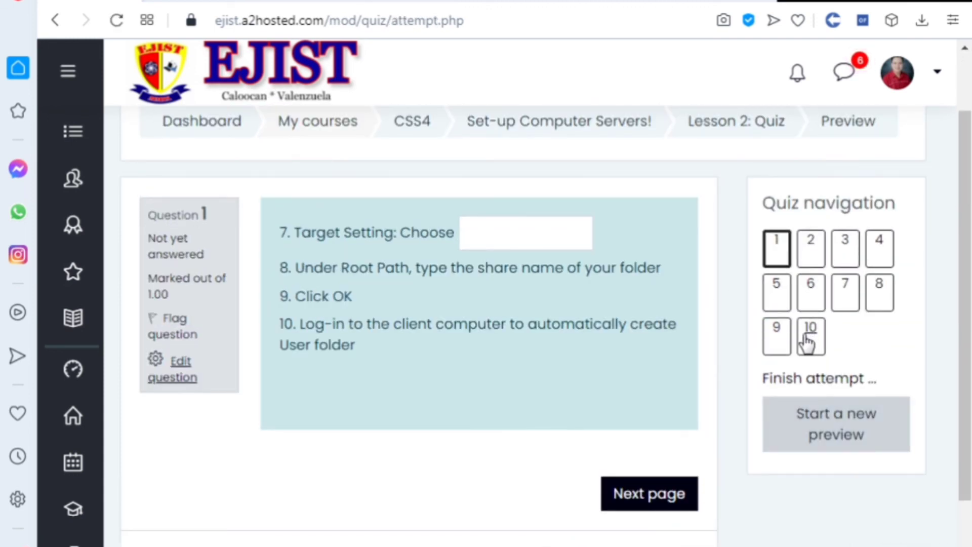
mouse_move(487, 432)
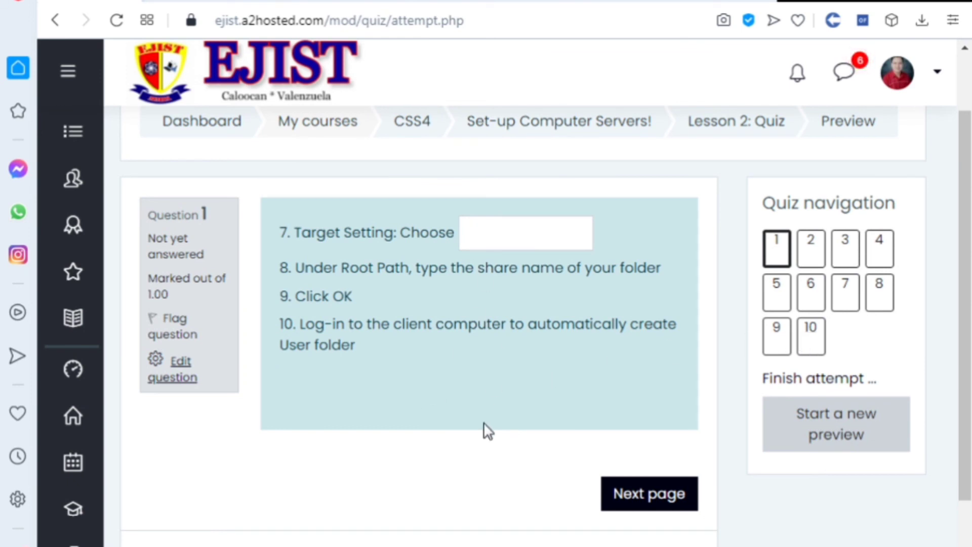
scroll(down, 3)
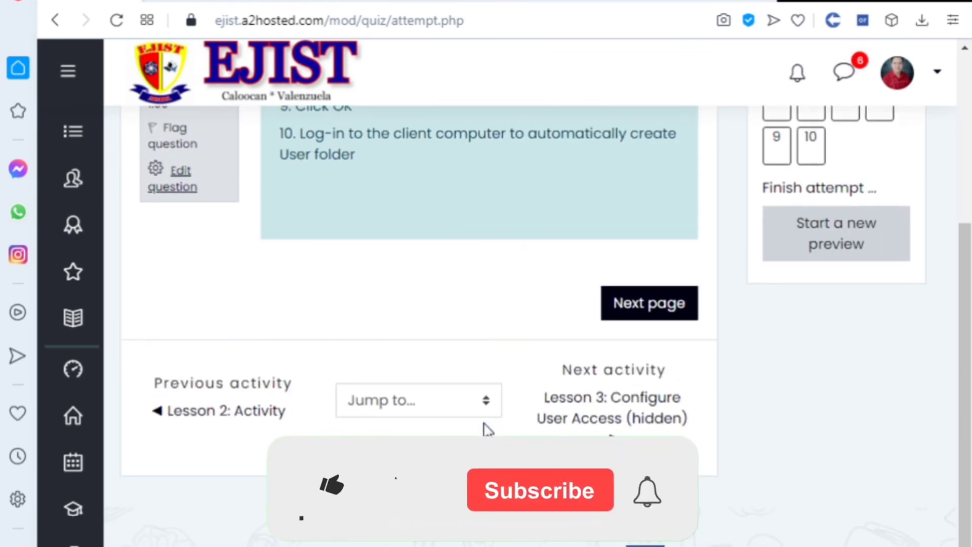
mouse_move(338, 502)
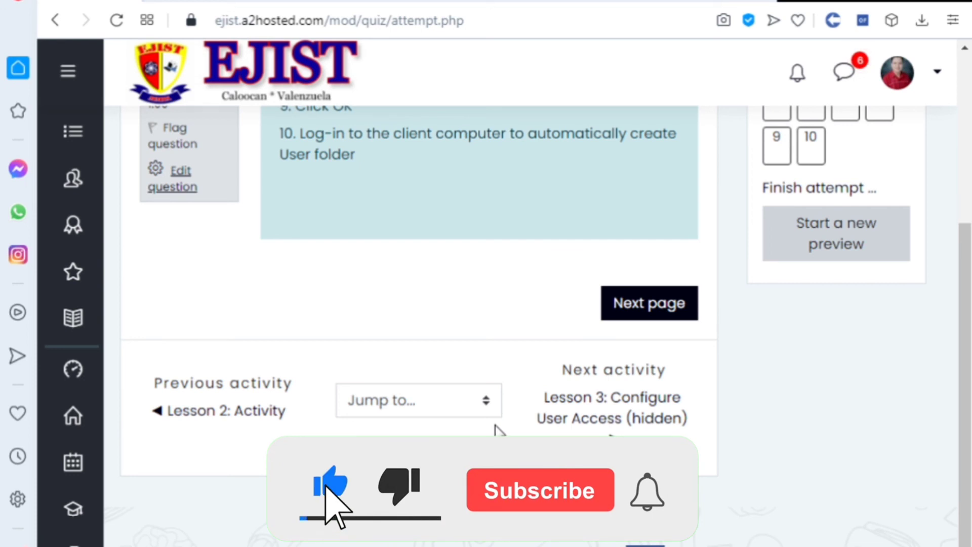
scroll(up, 3)
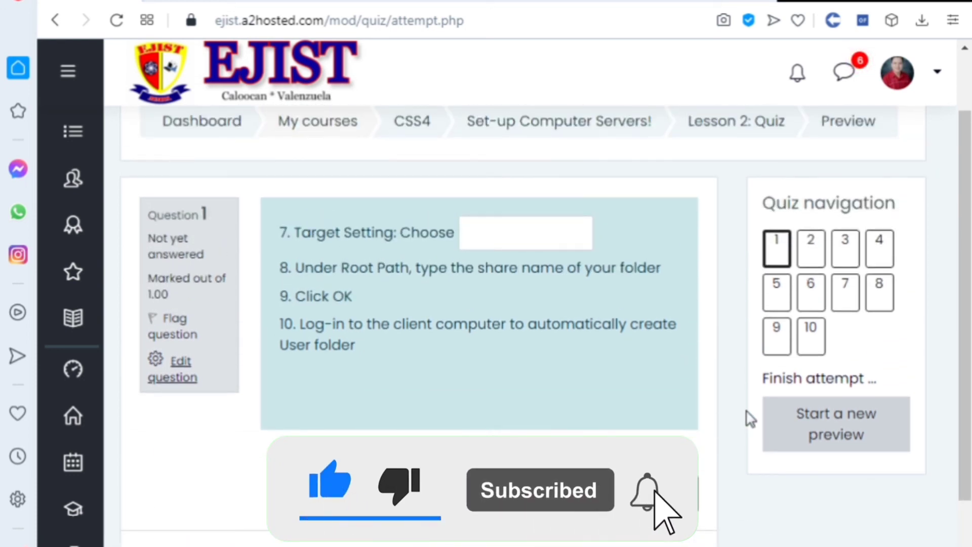